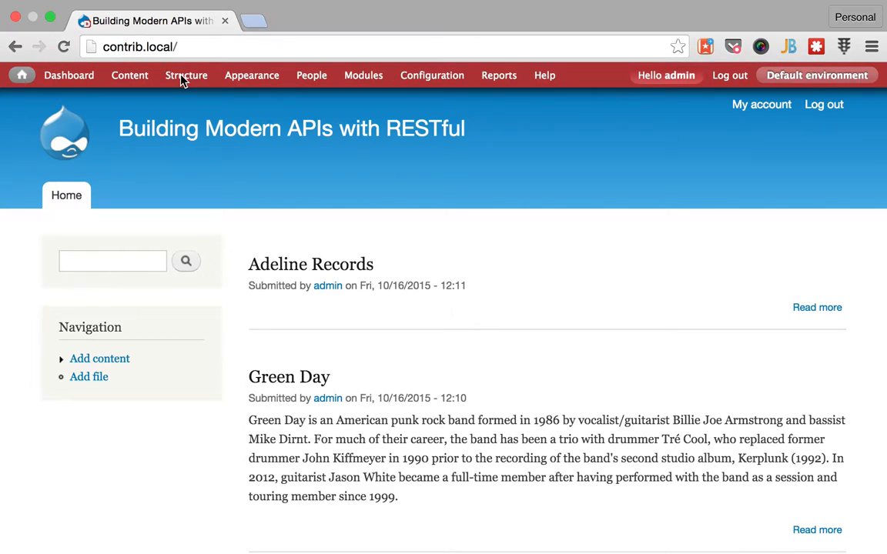
Bring up Structure > Content types and point out the Article type.
{"action": "left_click", "coordinate": [186, 74]}
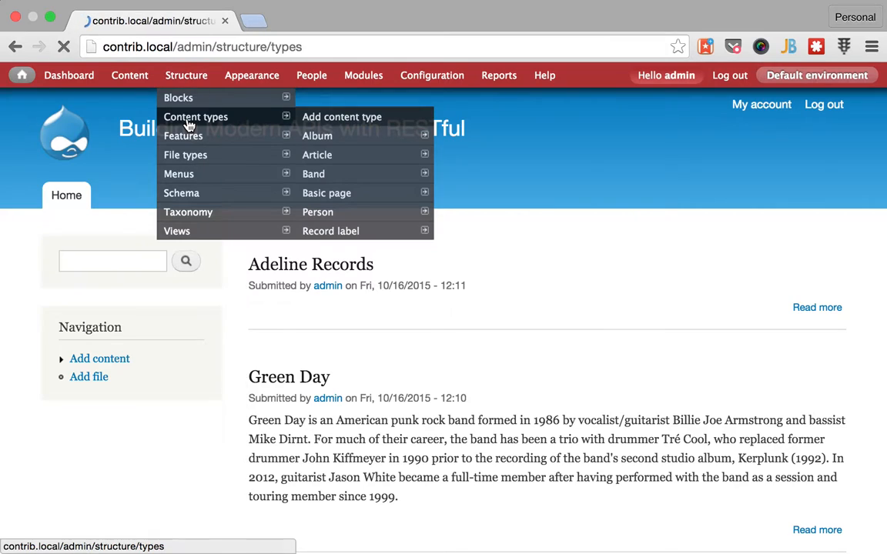
{"action": "left_click", "coordinate": [195, 117]}
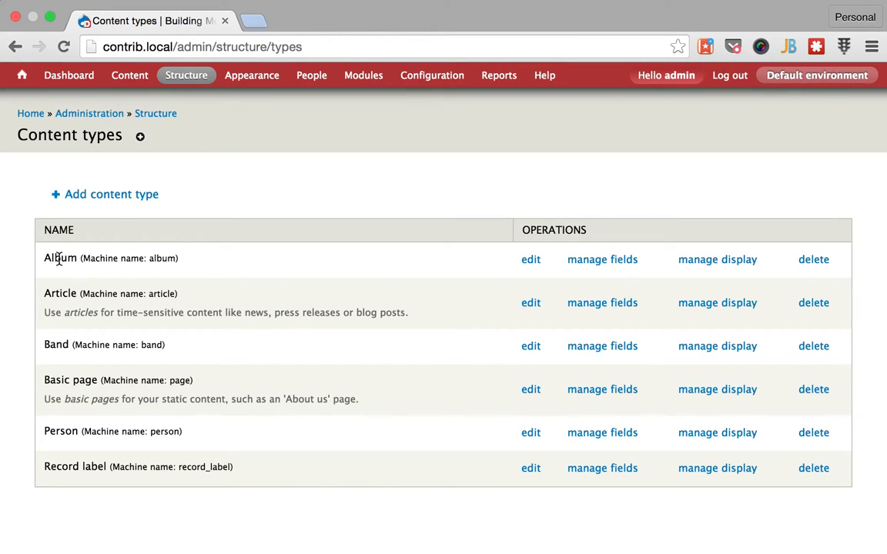
{"action": "mouse_move", "coordinate": [52, 310]}
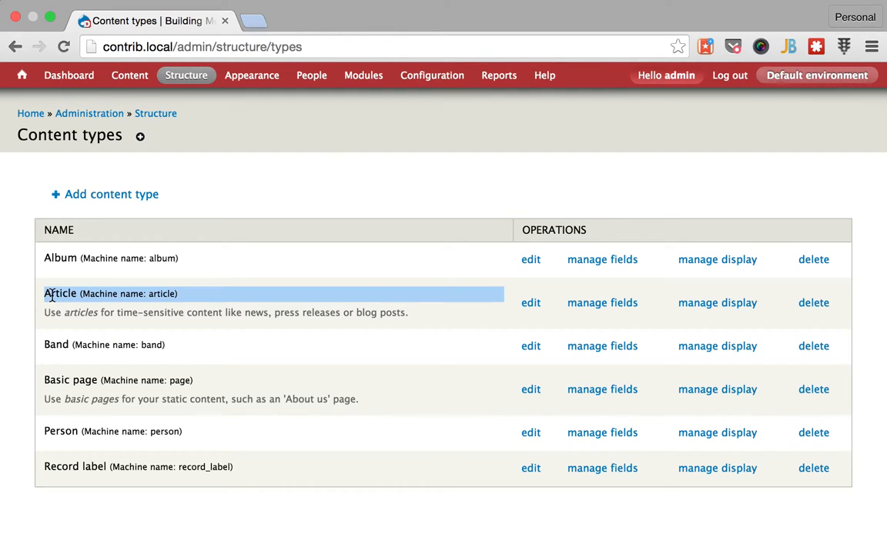
{"action": "double_click", "coordinate": [120, 378]}
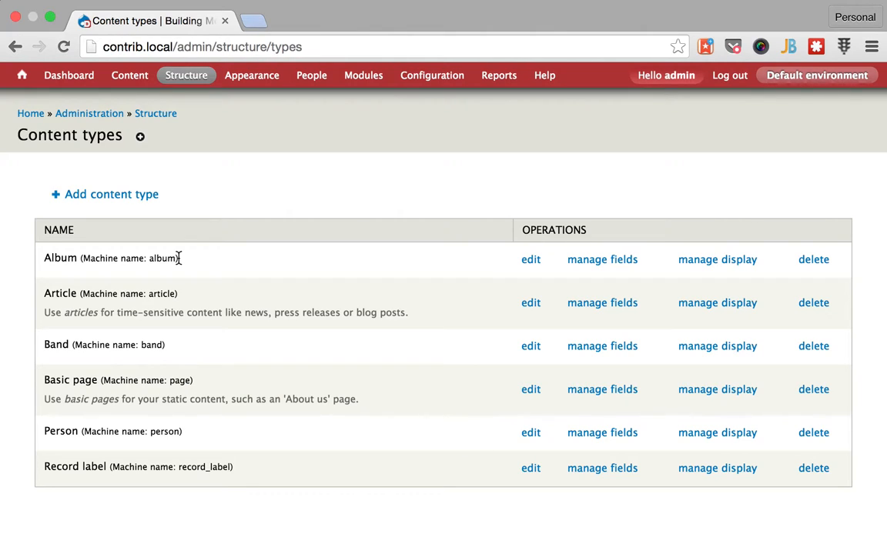
{"action": "mouse_move", "coordinate": [602, 259]}
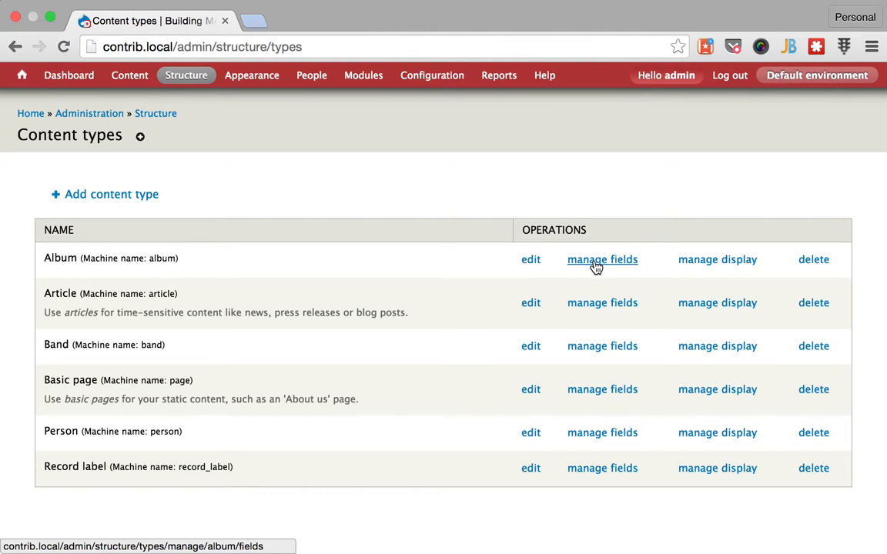
{"action": "mouse_move", "coordinate": [91, 336]}
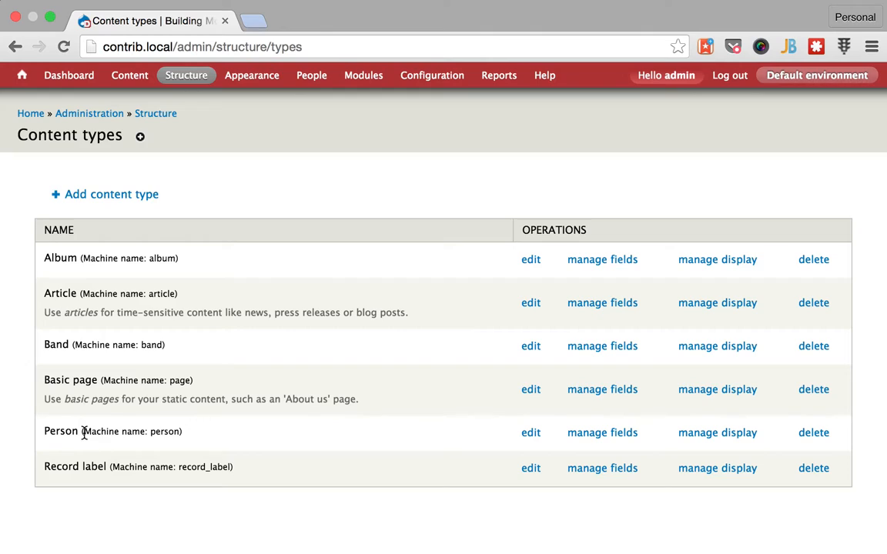
Point out the Person and Record label types, then head to Record label's fields.
{"action": "double_click", "coordinate": [100, 431]}
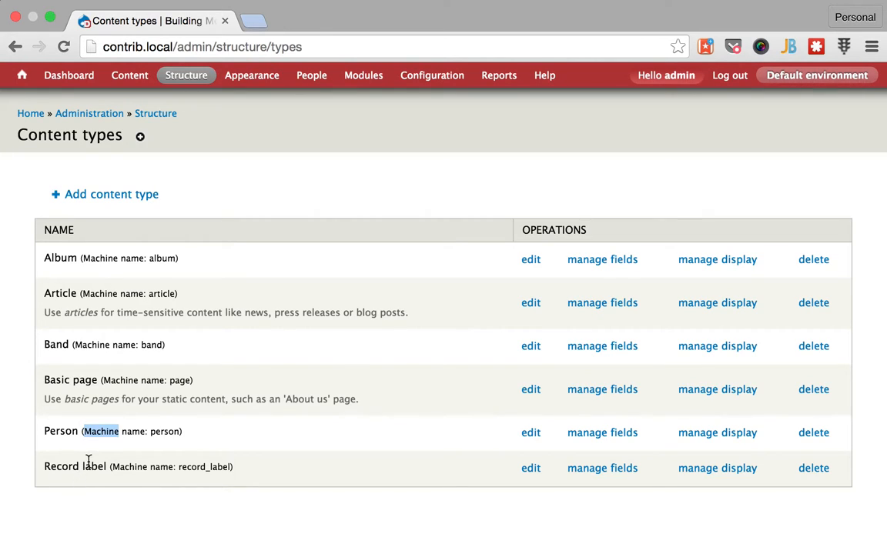
{"action": "double_click", "coordinate": [94, 467]}
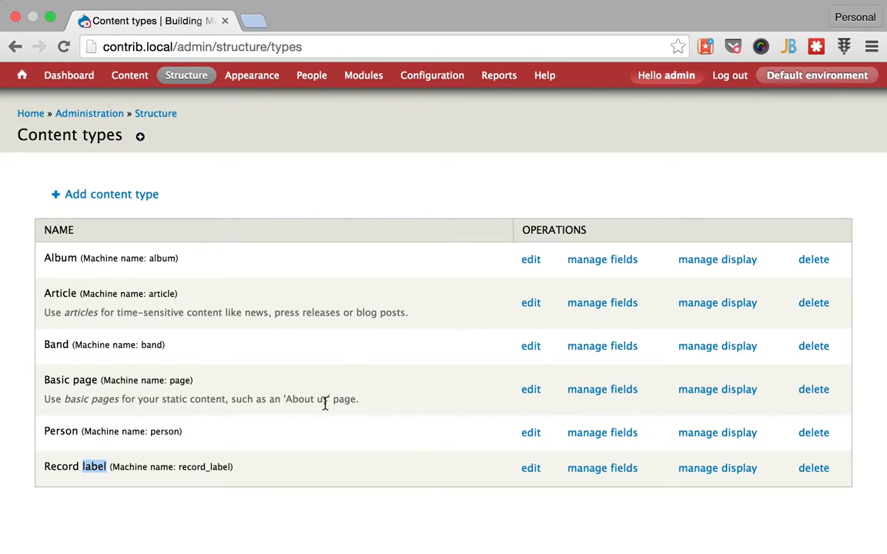
{"action": "mouse_move", "coordinate": [588, 458]}
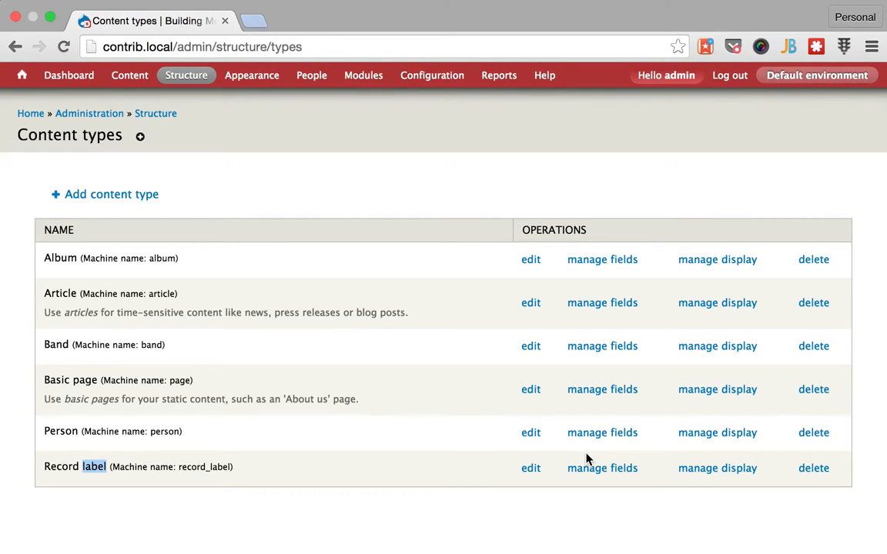
{"action": "left_click", "coordinate": [602, 468]}
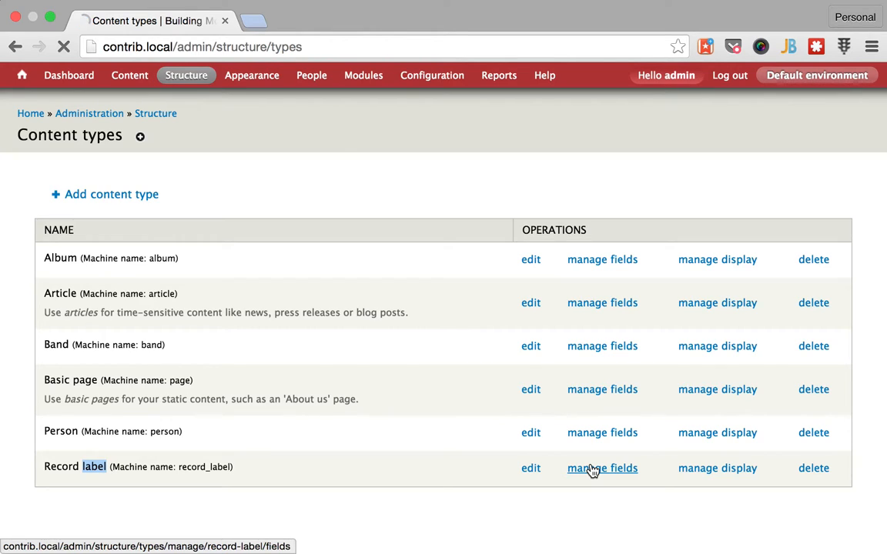
Show Record label's fields and pick out the Managed bands and Managed artists machine names.
{"action": "left_click", "coordinate": [602, 469]}
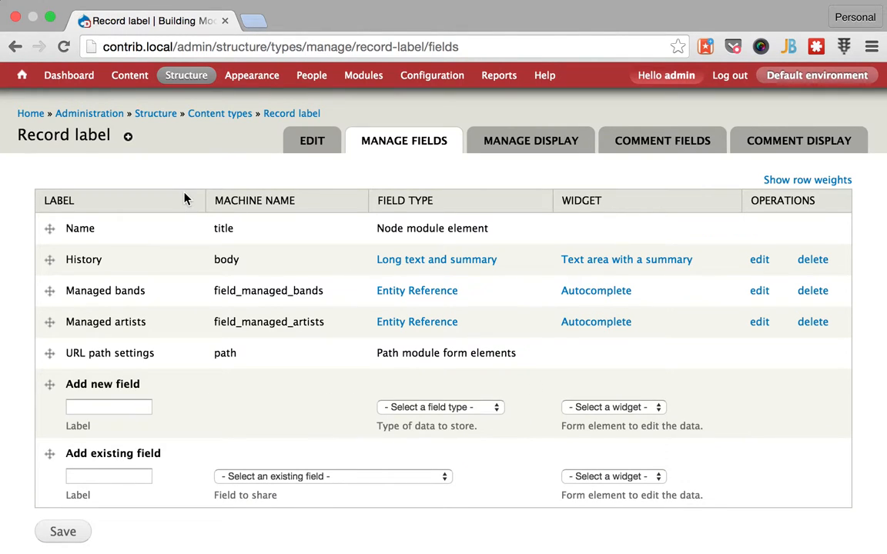
{"action": "mouse_move", "coordinate": [106, 259]}
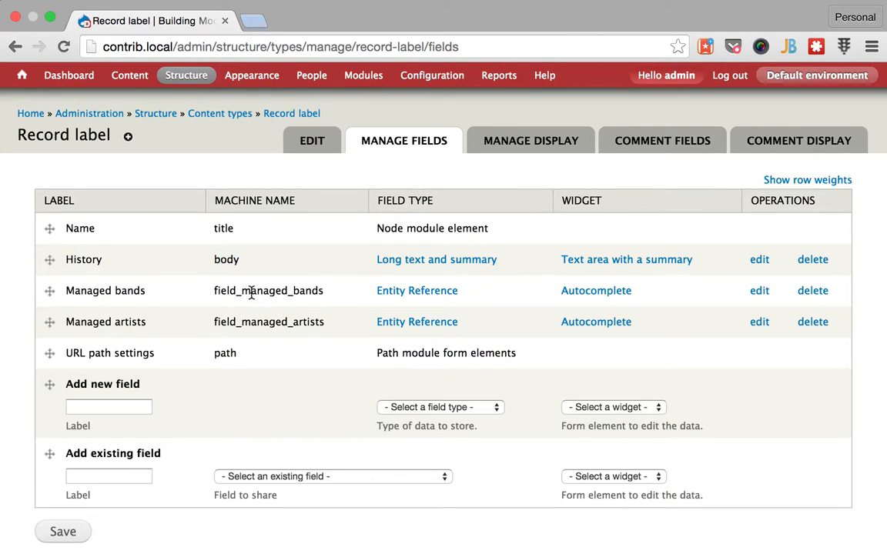
{"action": "double_click", "coordinate": [268, 289]}
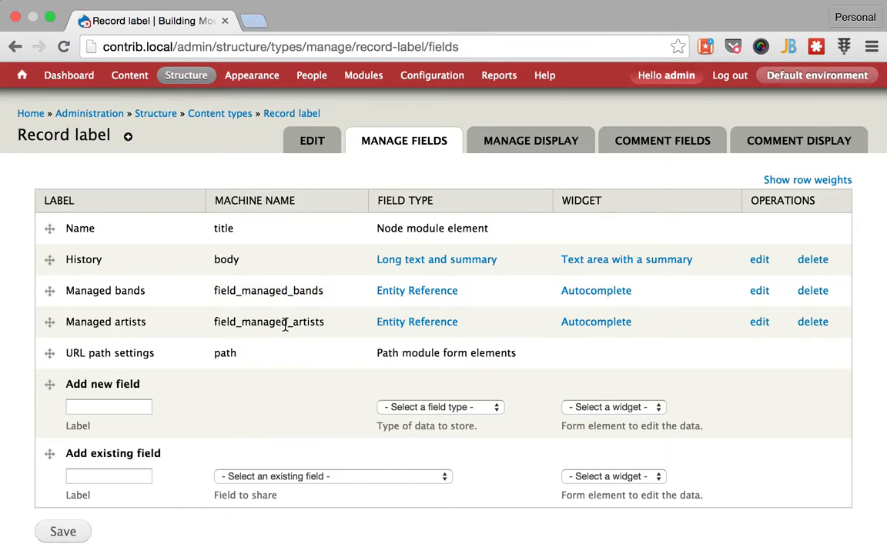
{"action": "double_click", "coordinate": [268, 322]}
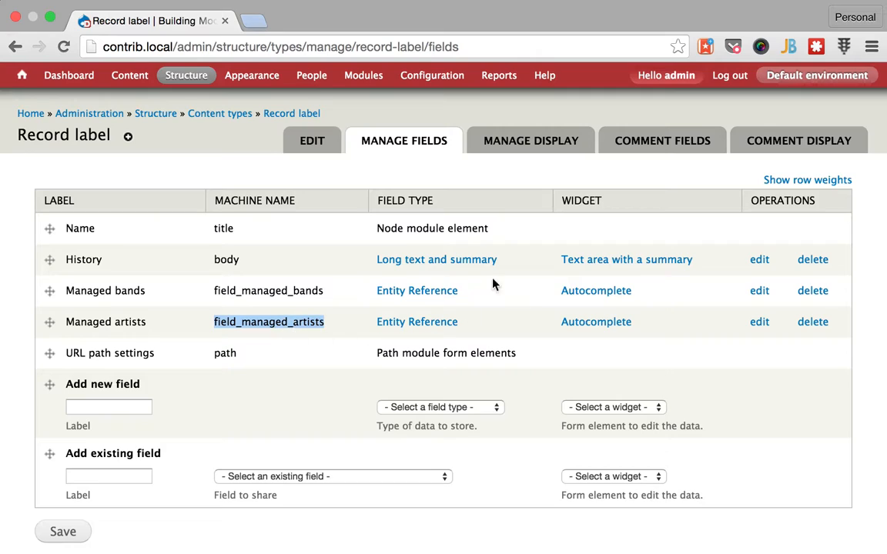
{"action": "mouse_move", "coordinate": [296, 289]}
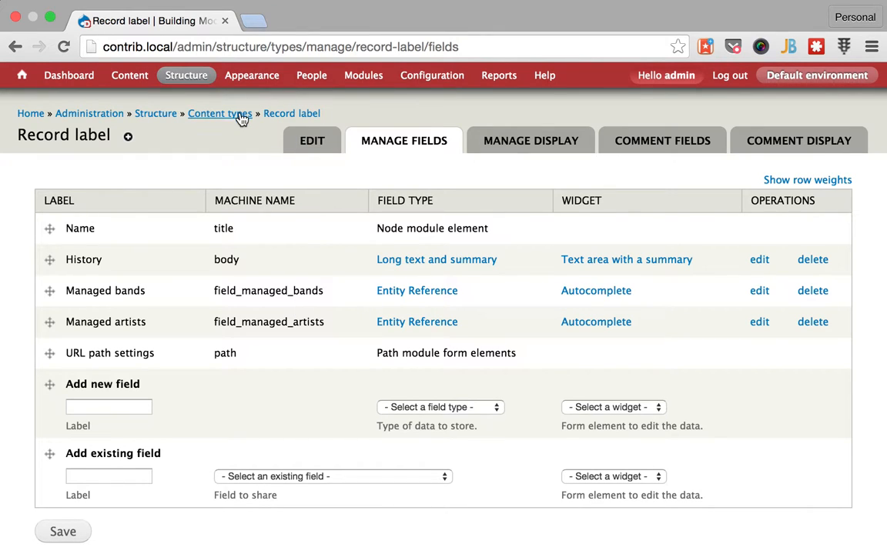
Return to Content types and show Band's fields: Biography, Albums, Members, Logo.
{"action": "left_click", "coordinate": [219, 114]}
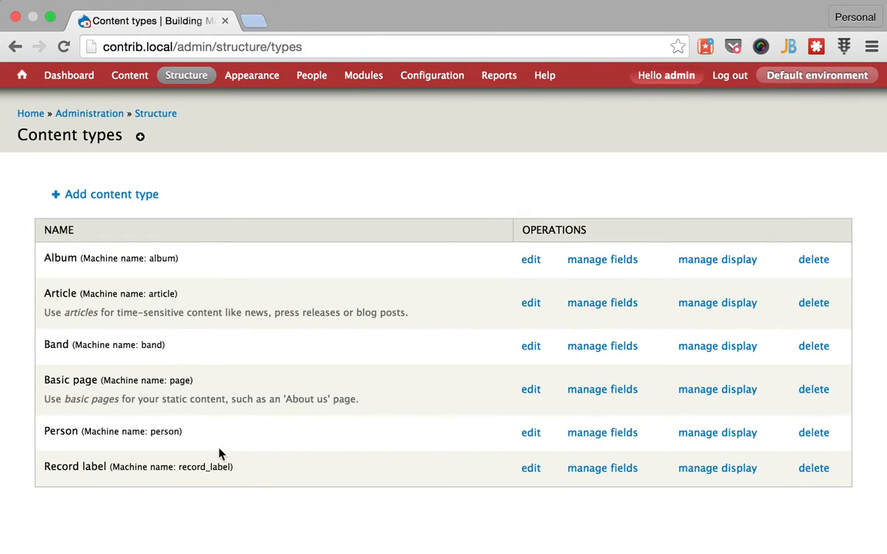
{"action": "mouse_move", "coordinate": [306, 427]}
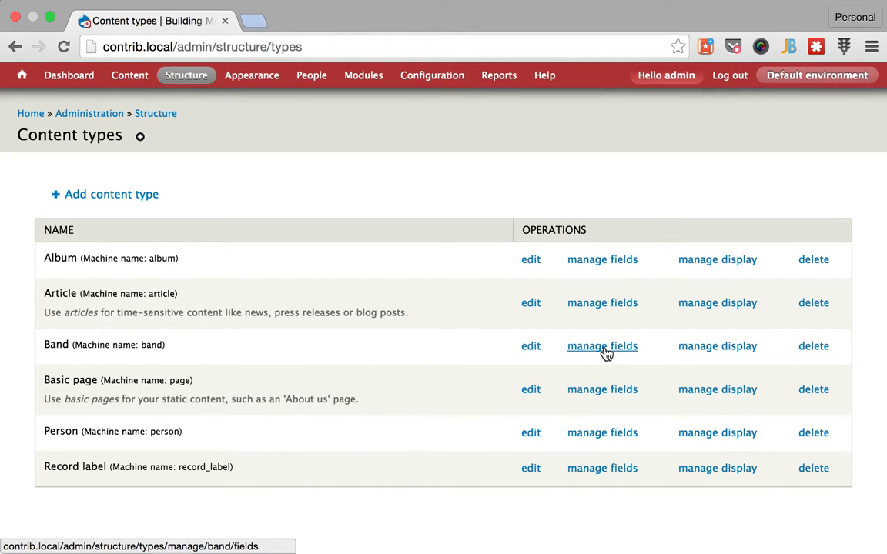
{"action": "left_click", "coordinate": [602, 345]}
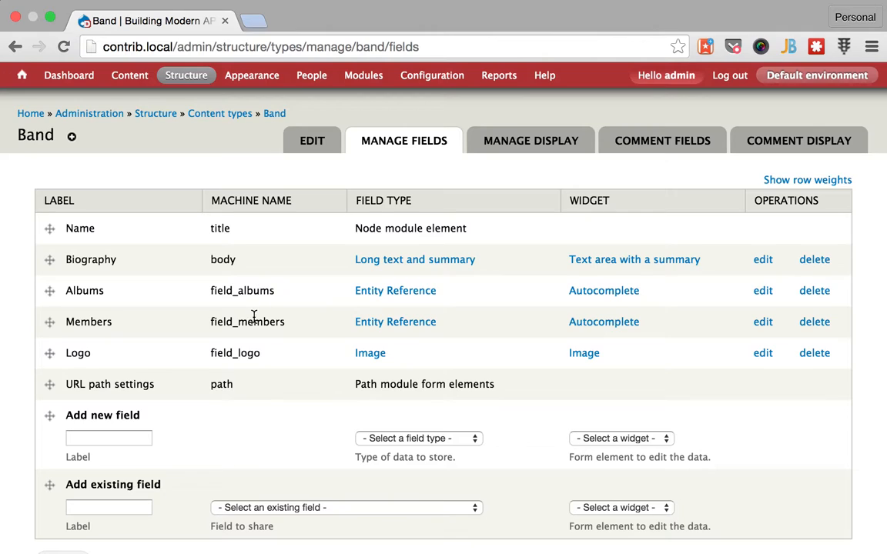
{"action": "mouse_move", "coordinate": [394, 290]}
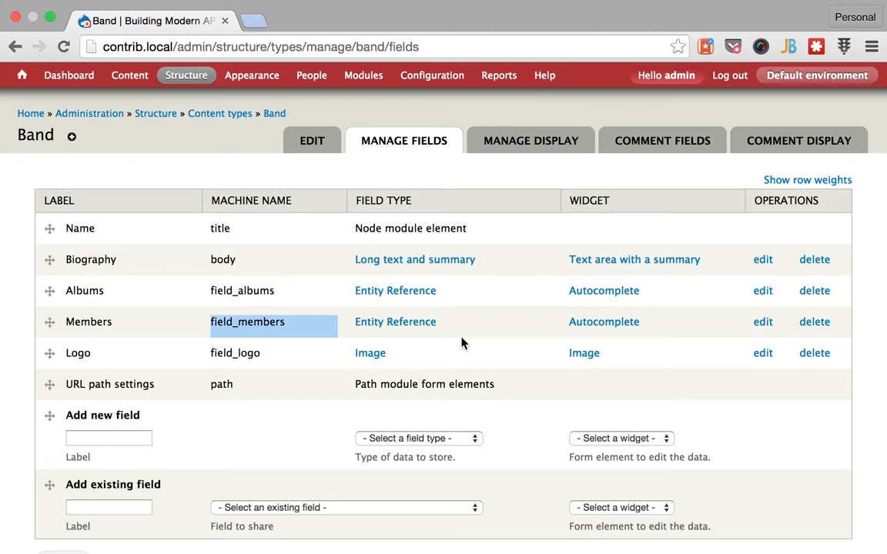
{"action": "mouse_move", "coordinate": [300, 373]}
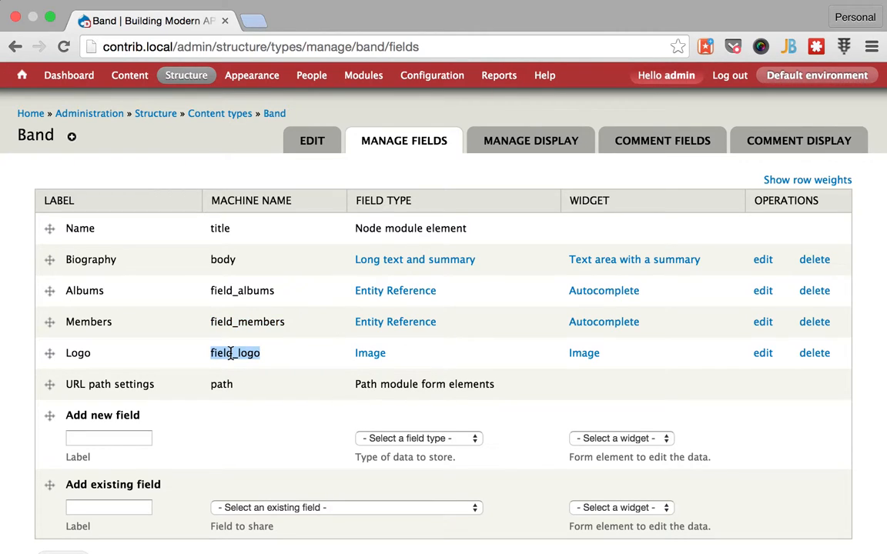
{"action": "scroll", "scroll_direction": "down", "scroll_amount": 3}
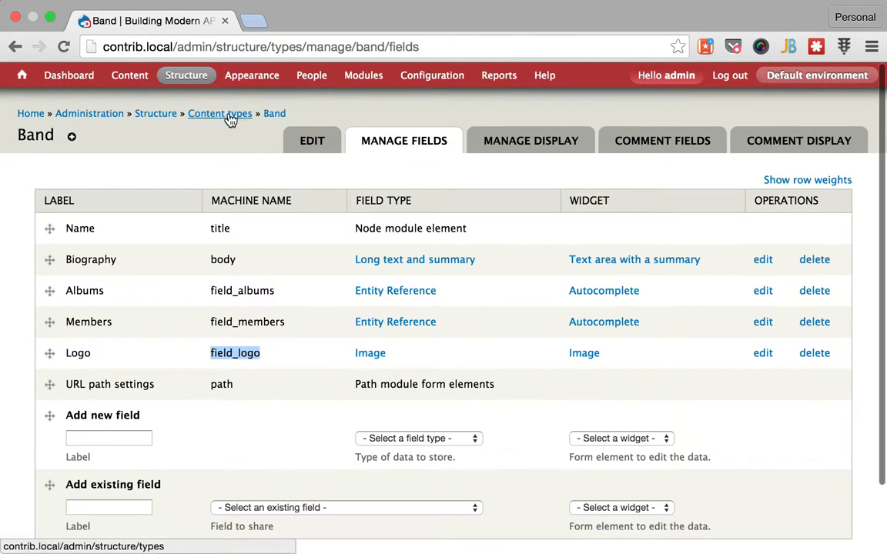
{"action": "mouse_move", "coordinate": [219, 114]}
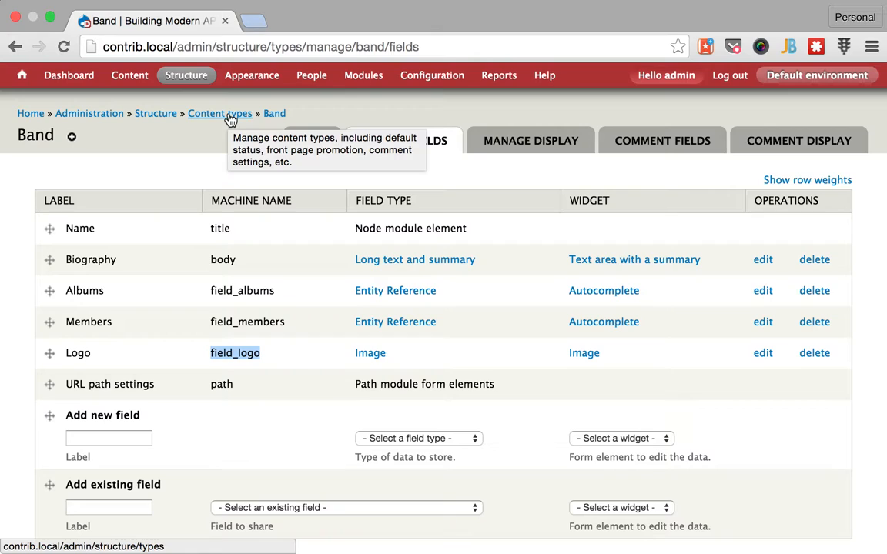
Go back to the content types list and head to the Album type's fields.
{"action": "left_click", "coordinate": [219, 114]}
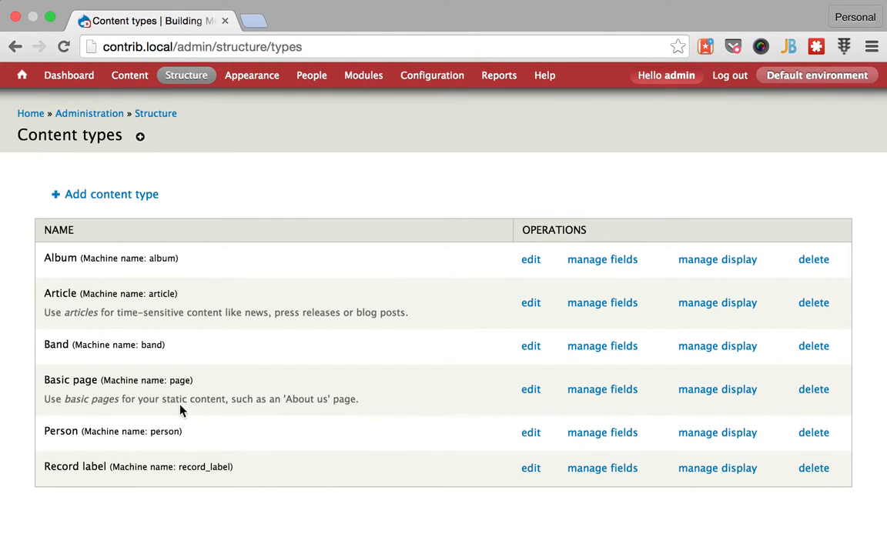
{"action": "mouse_move", "coordinate": [223, 354]}
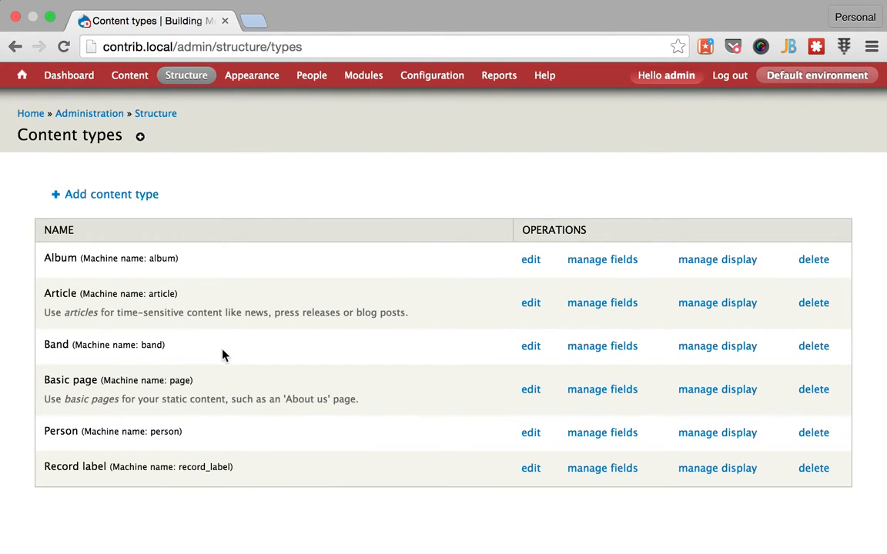
{"action": "mouse_move", "coordinate": [644, 324]}
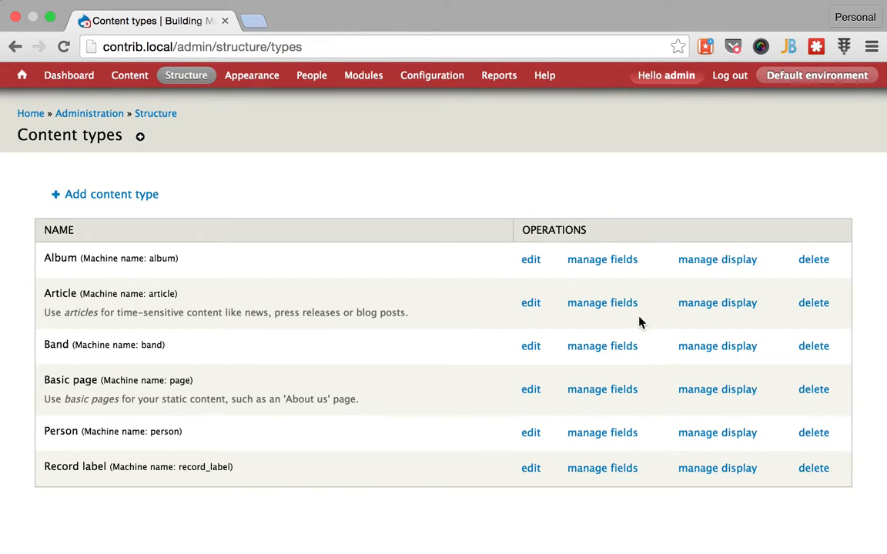
{"action": "left_click", "coordinate": [602, 259]}
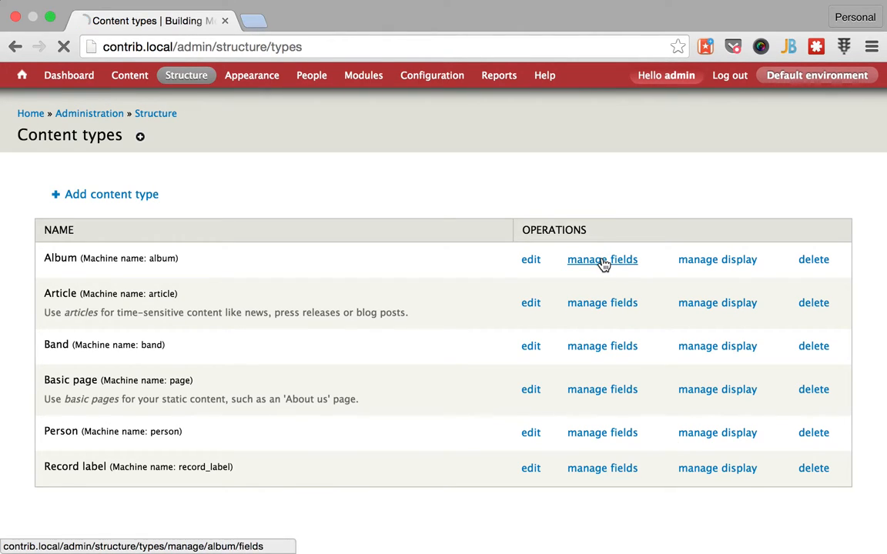
{"action": "left_click", "coordinate": [602, 258]}
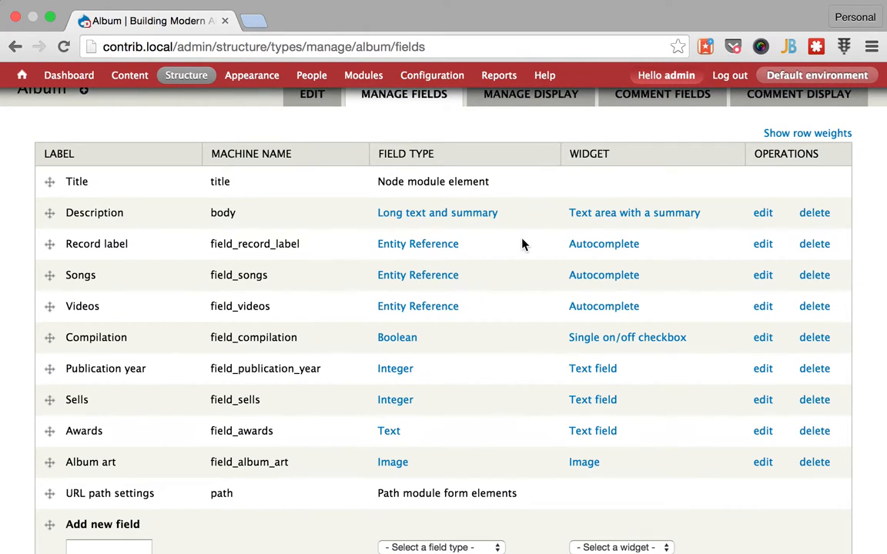
{"action": "mouse_move", "coordinate": [179, 216]}
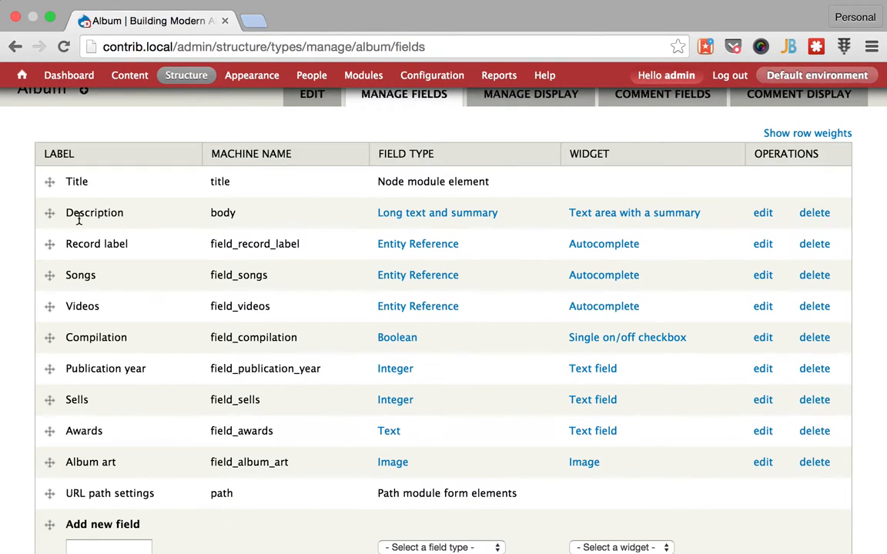
{"action": "mouse_move", "coordinate": [264, 245]}
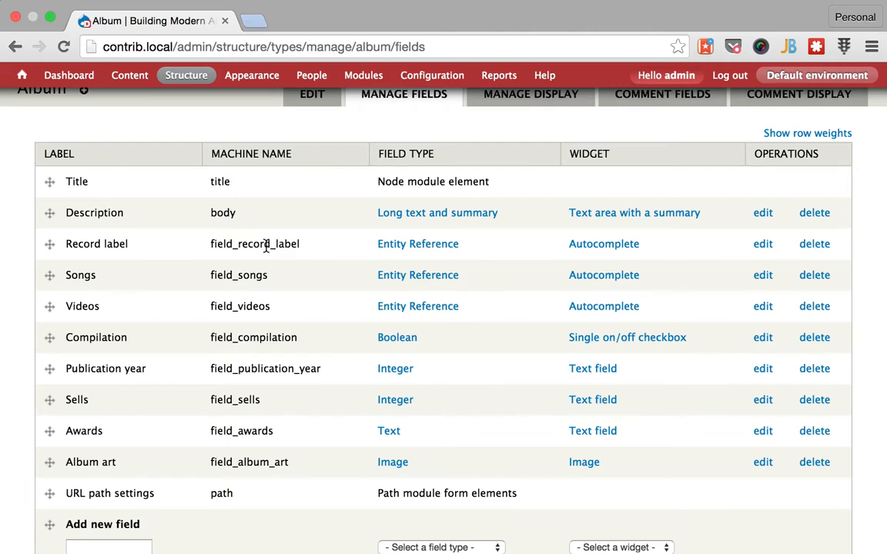
{"action": "double_click", "coordinate": [255, 243]}
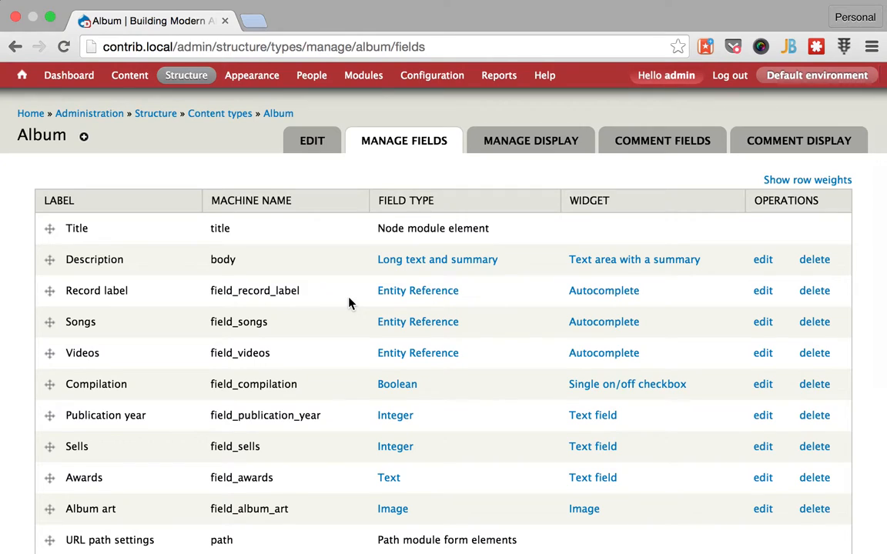
{"action": "scroll", "scroll_direction": "down", "scroll_amount": 3}
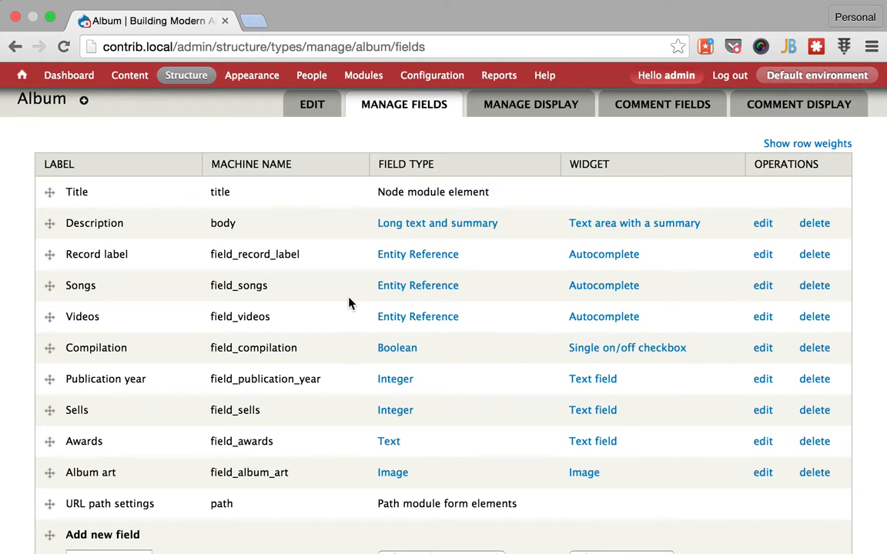
{"action": "double_click", "coordinate": [254, 254]}
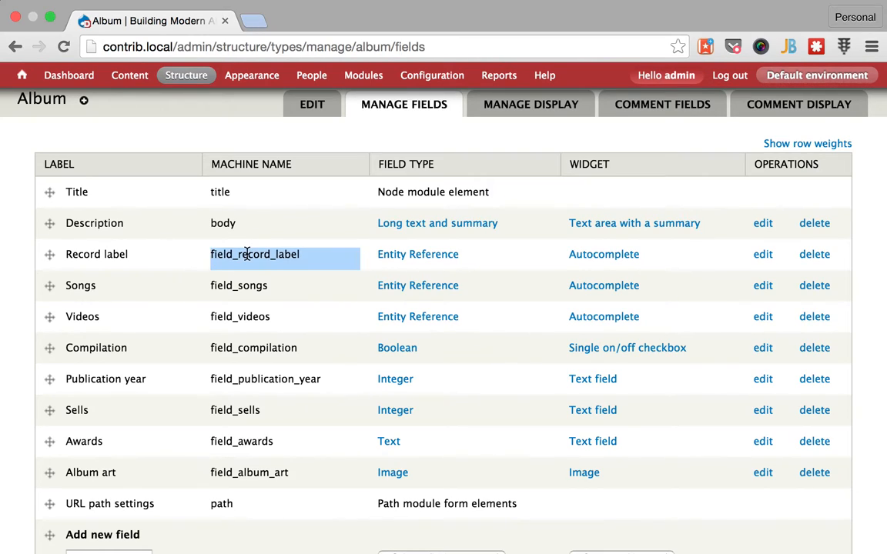
{"action": "mouse_move", "coordinate": [517, 270]}
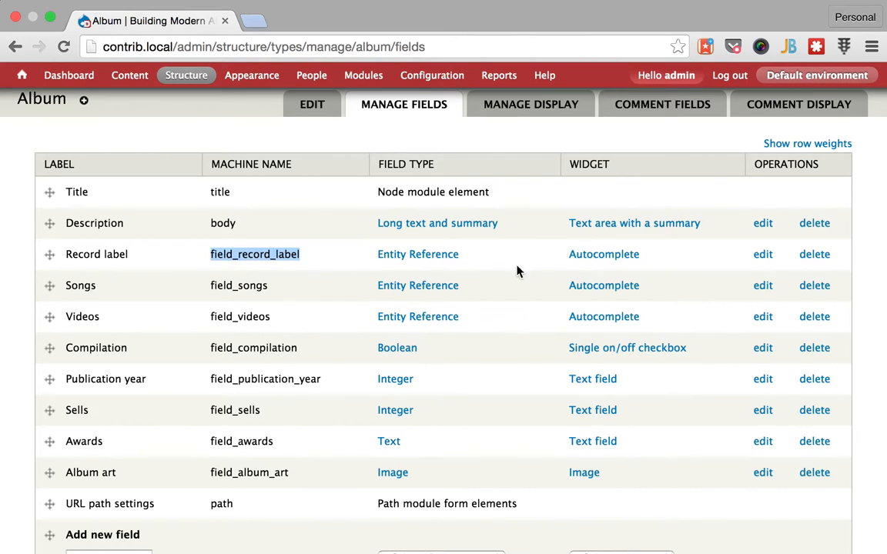
{"action": "mouse_move", "coordinate": [545, 257]}
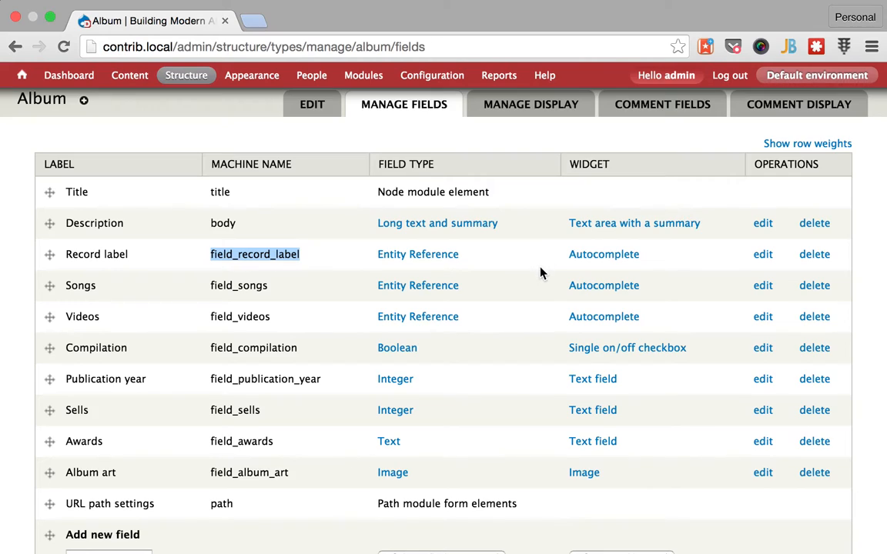
{"action": "mouse_move", "coordinate": [239, 290]}
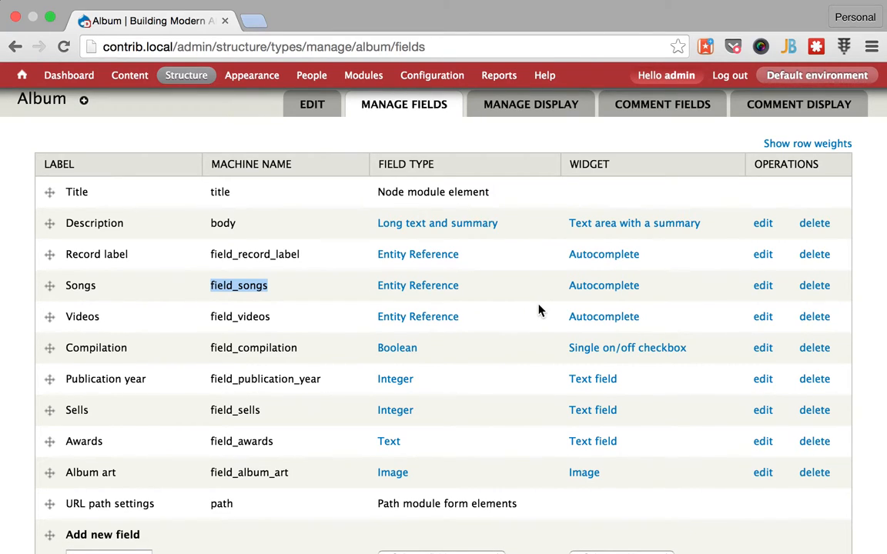
{"action": "mouse_move", "coordinate": [169, 347]}
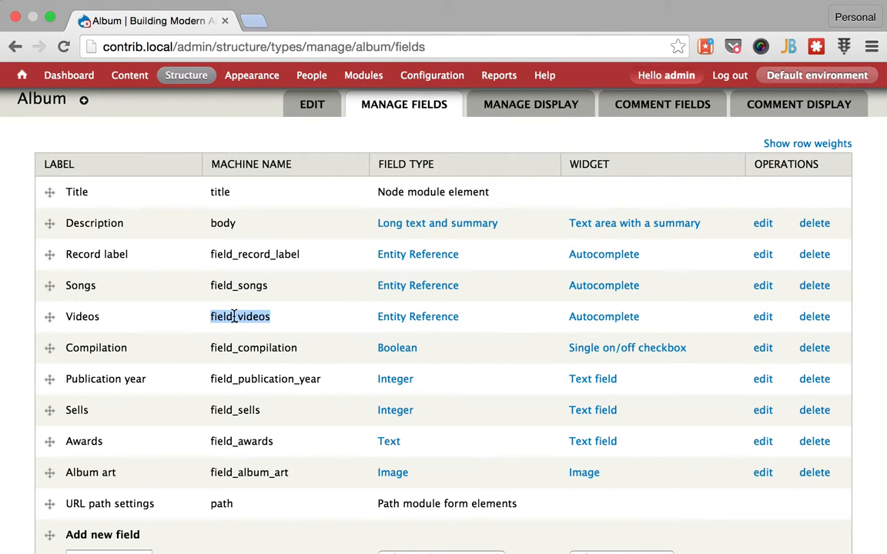
{"action": "scroll", "scroll_direction": "down", "scroll_amount": 3}
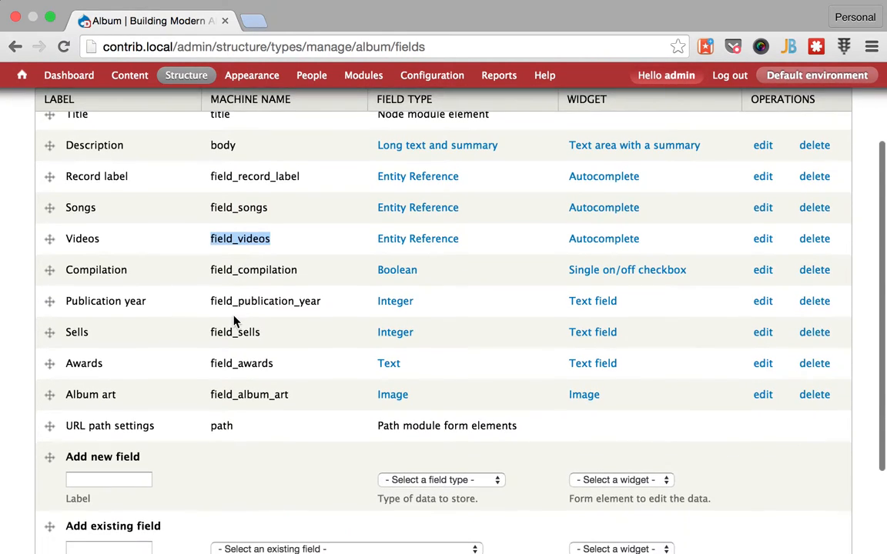
{"action": "mouse_move", "coordinate": [268, 270]}
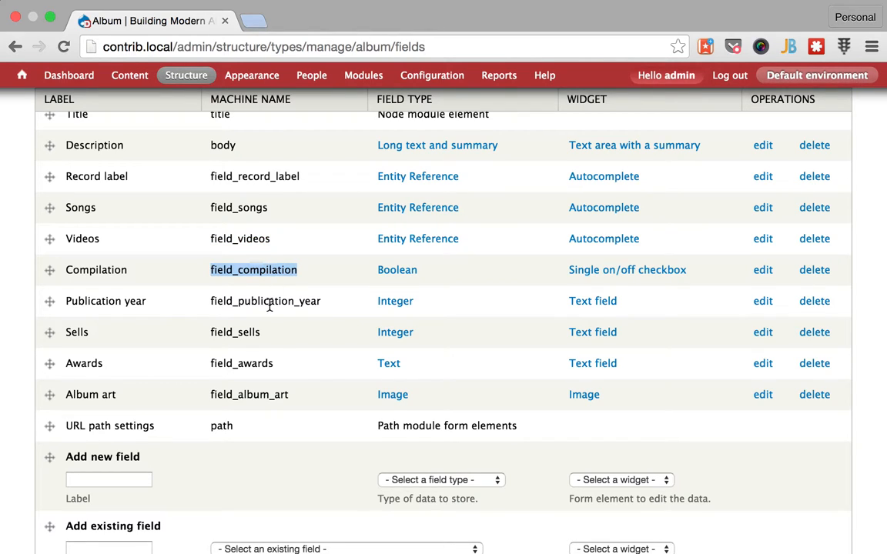
{"action": "mouse_move", "coordinate": [246, 336]}
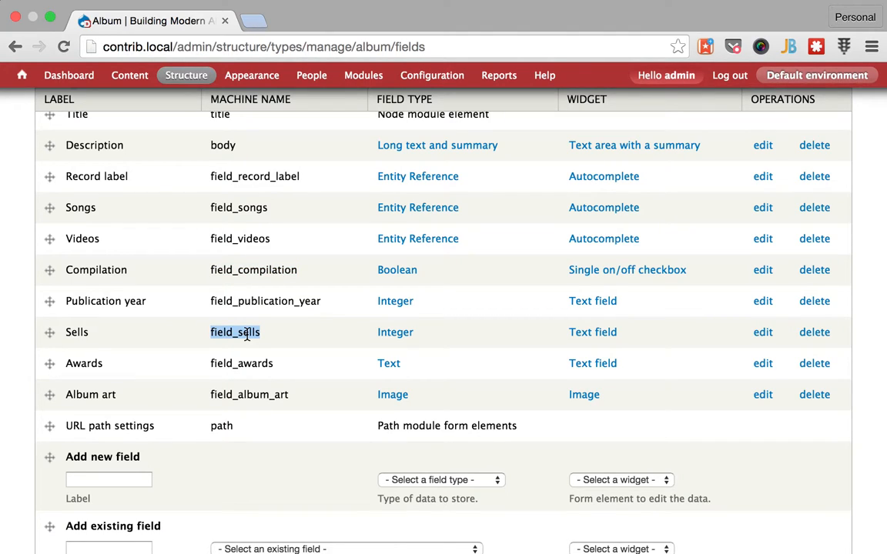
{"action": "mouse_move", "coordinate": [254, 364]}
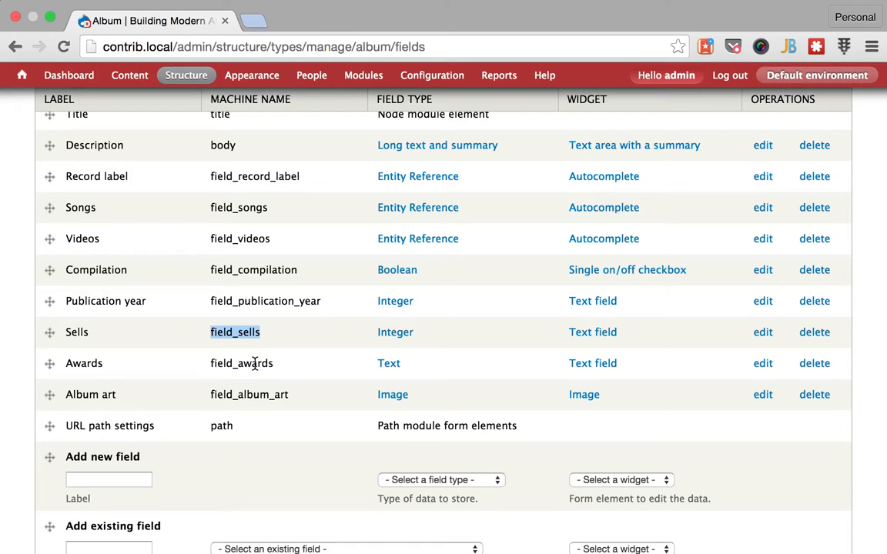
{"action": "mouse_move", "coordinate": [260, 397]}
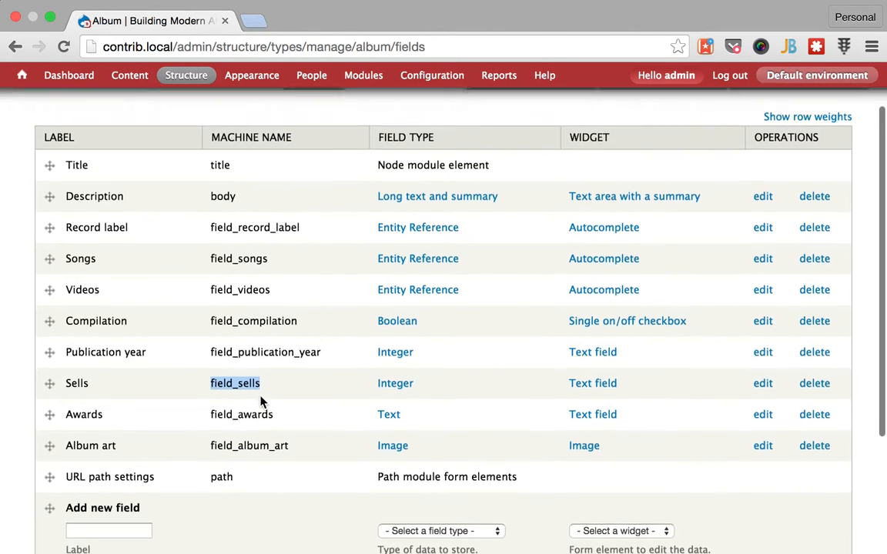
{"action": "scroll", "scroll_direction": "up", "scroll_amount": 3}
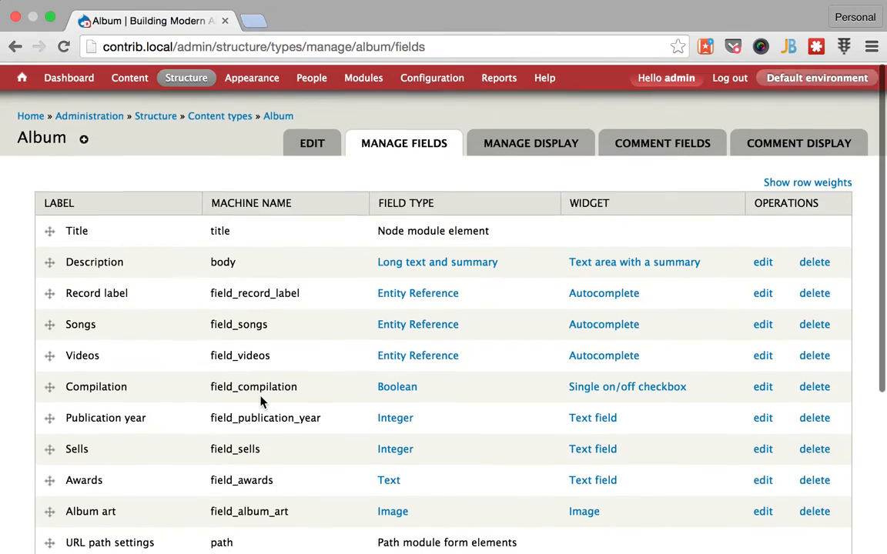
Return to Content types and show Person's fields: names, Biography, Headshot, Action shots.
{"action": "left_click", "coordinate": [218, 114]}
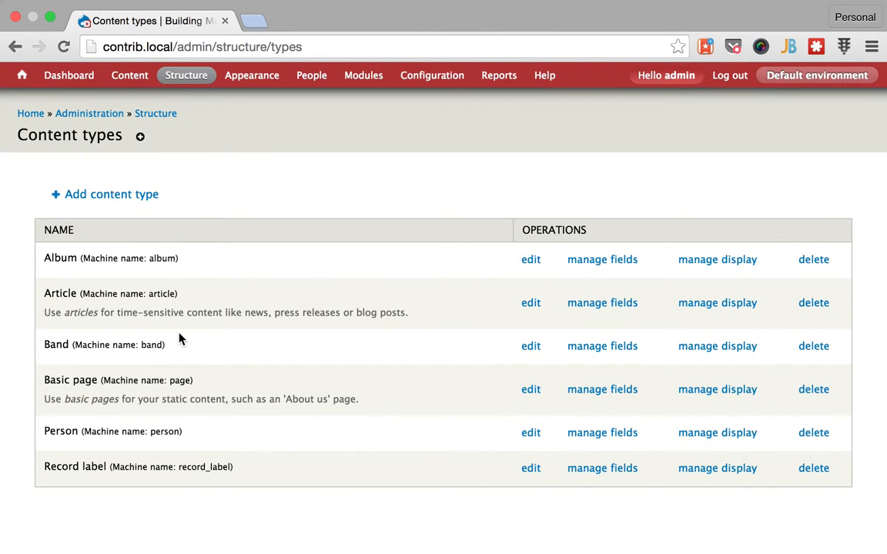
{"action": "mouse_move", "coordinate": [677, 332]}
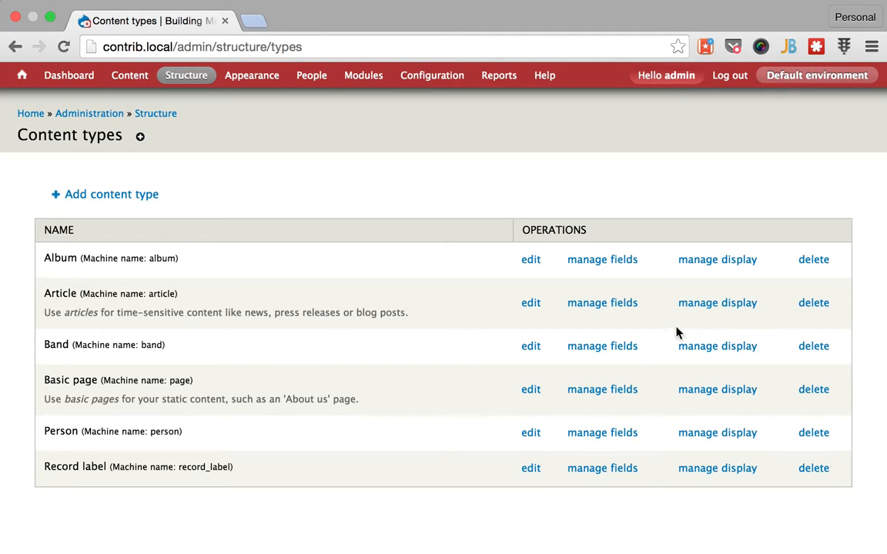
{"action": "mouse_move", "coordinate": [602, 433]}
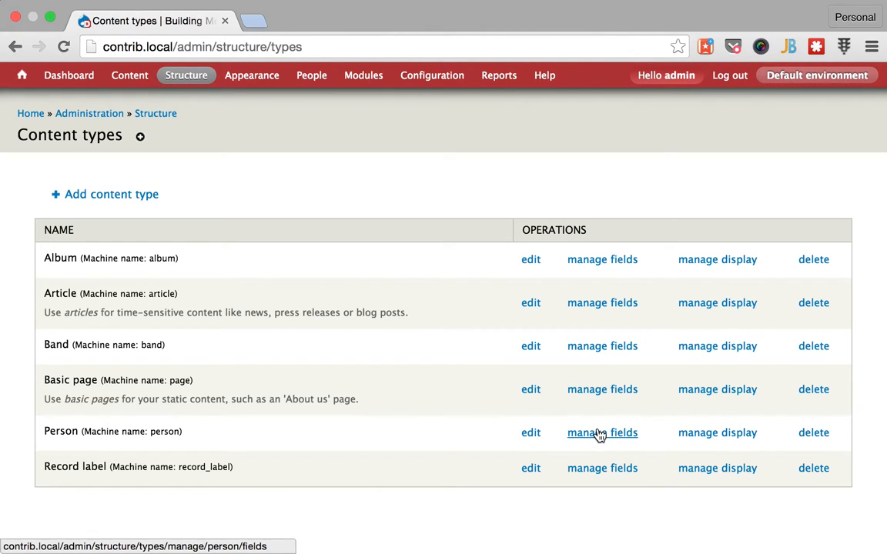
{"action": "left_click", "coordinate": [602, 432]}
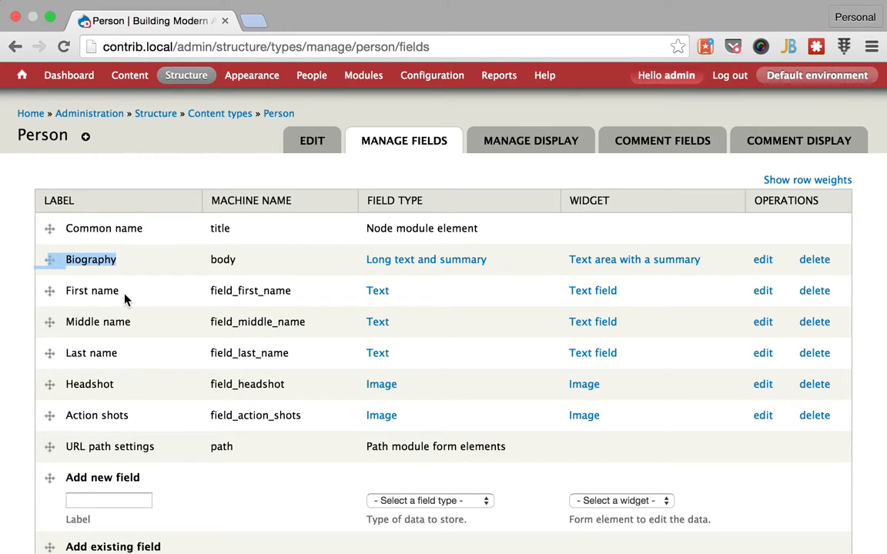
{"action": "mouse_move", "coordinate": [115, 294]}
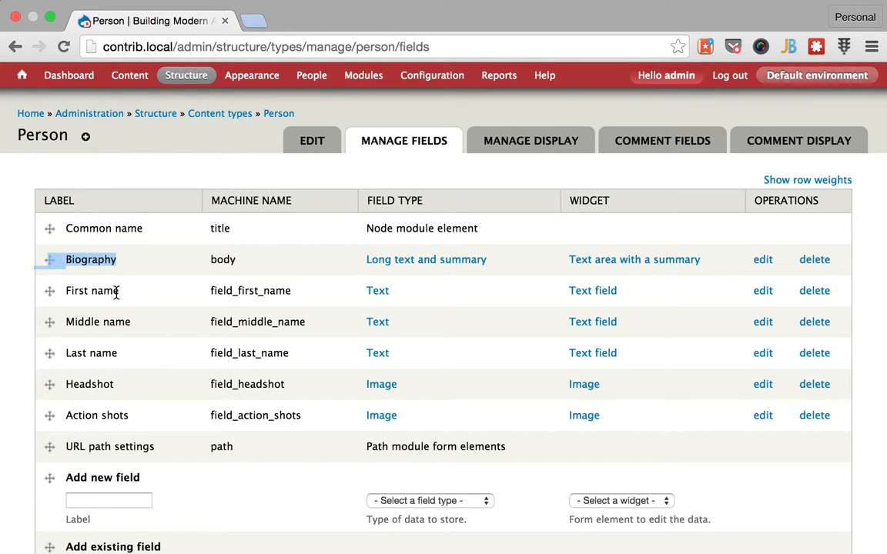
{"action": "scroll", "scroll_direction": "down", "scroll_amount": 3}
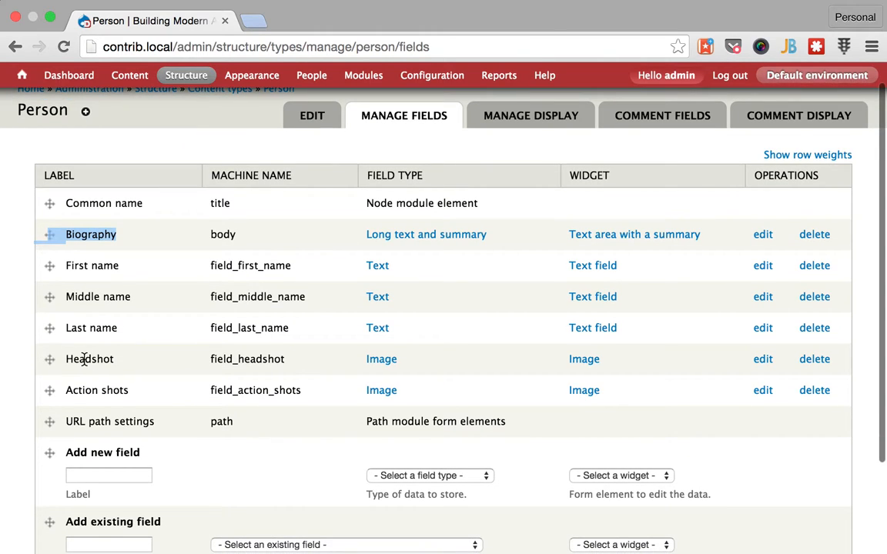
{"action": "mouse_move", "coordinate": [90, 358]}
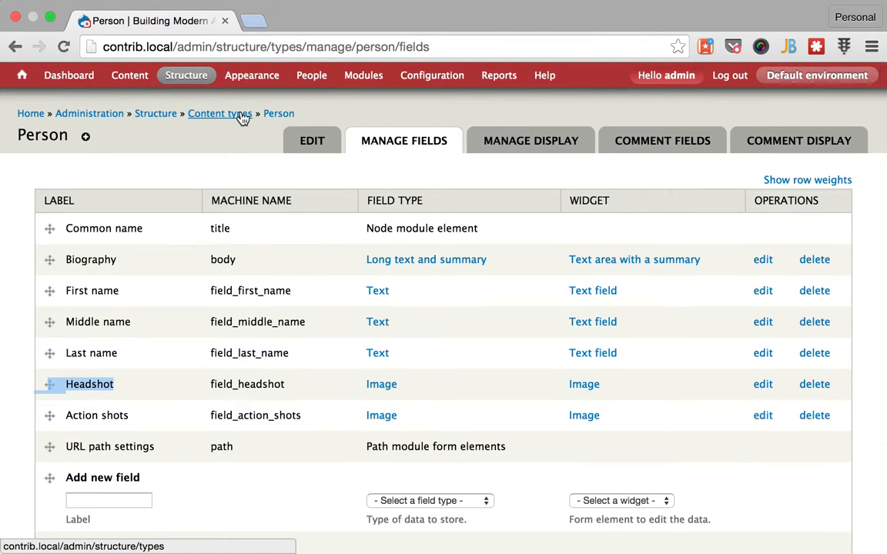
Go to Structure > File types, highlight Song and head to its fields.
{"action": "left_click", "coordinate": [185, 74]}
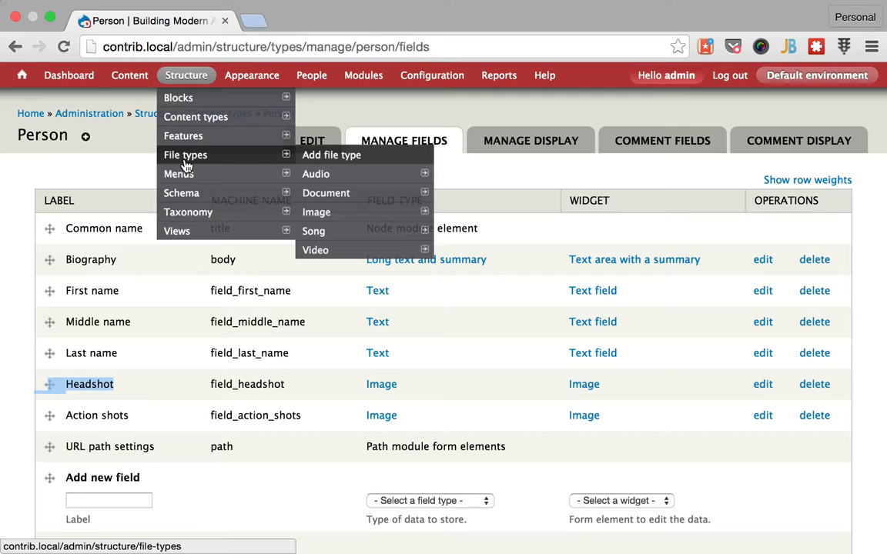
{"action": "left_click", "coordinate": [185, 154]}
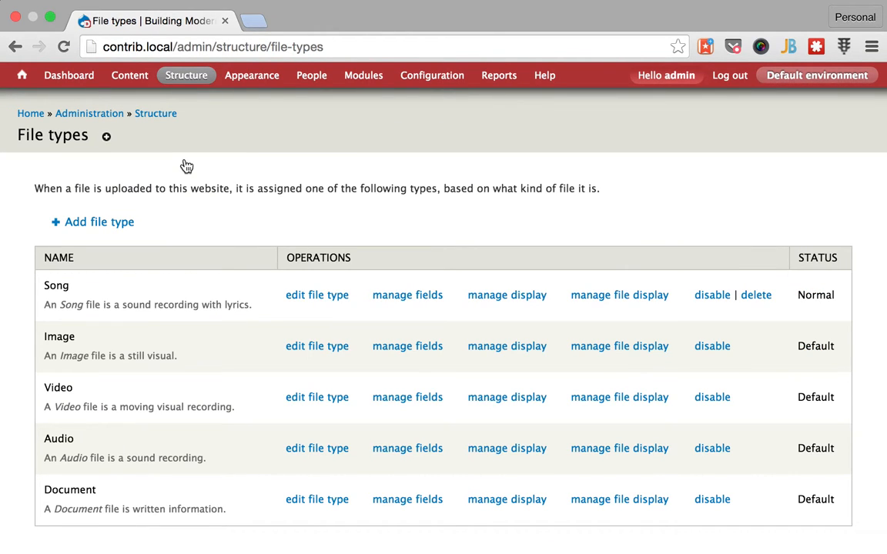
{"action": "mouse_move", "coordinate": [182, 214]}
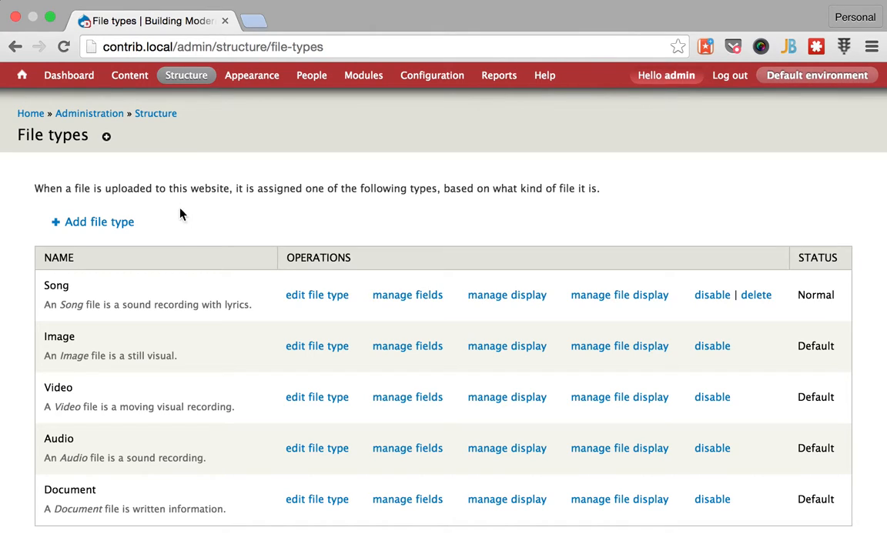
{"action": "mouse_move", "coordinate": [81, 317]}
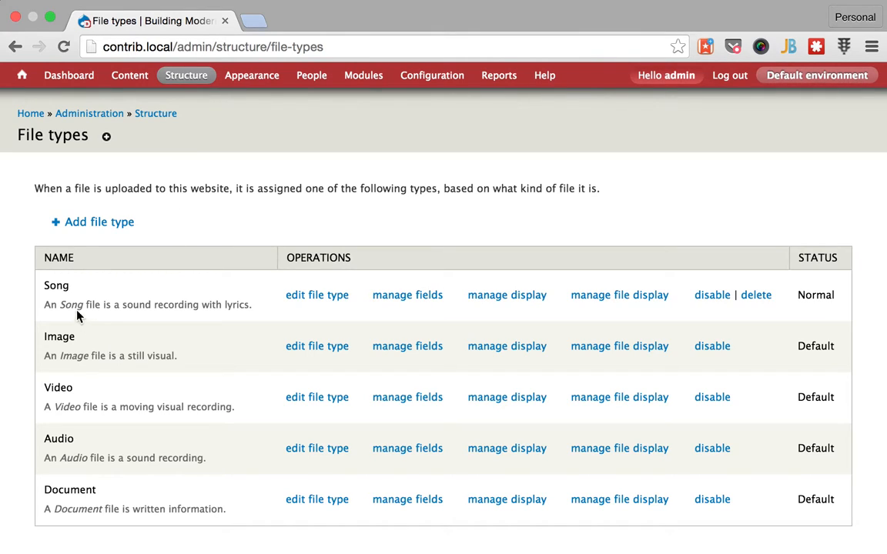
{"action": "double_click", "coordinate": [55, 285]}
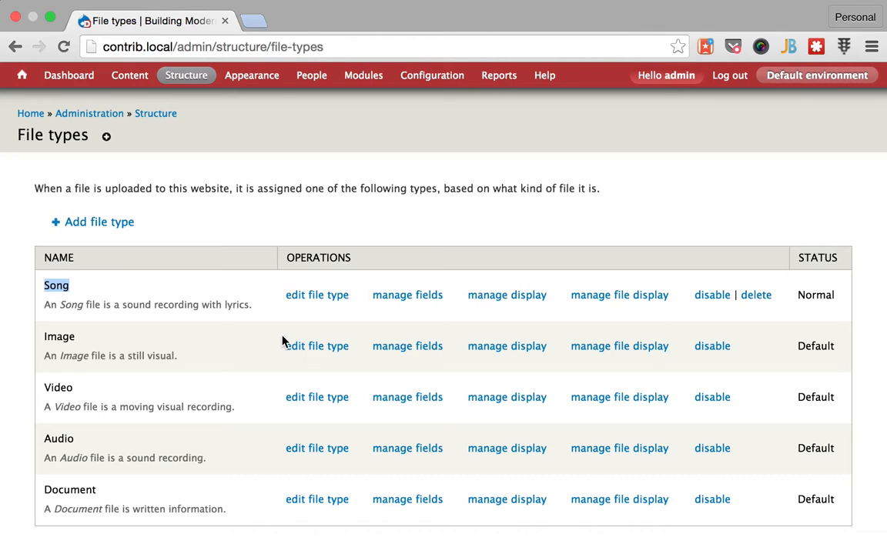
{"action": "left_click", "coordinate": [406, 296]}
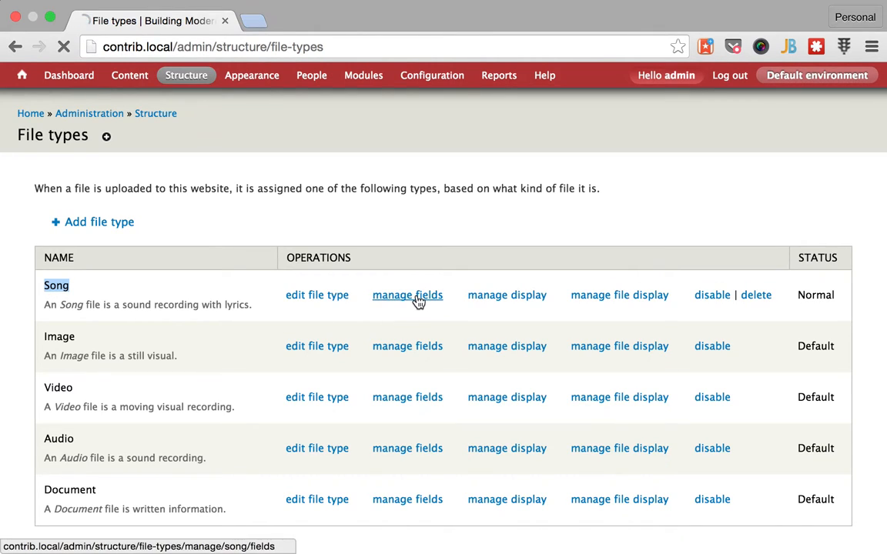
{"action": "left_click", "coordinate": [407, 296]}
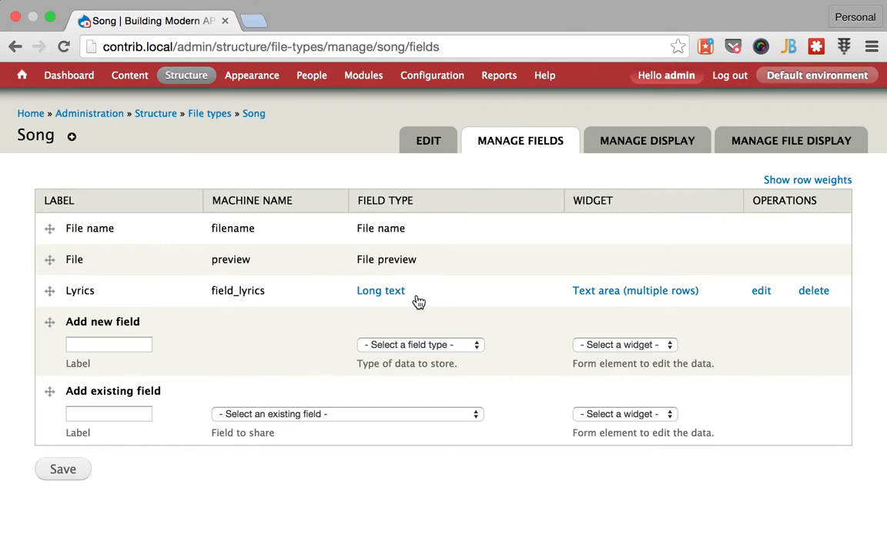
{"action": "mouse_move", "coordinate": [80, 274]}
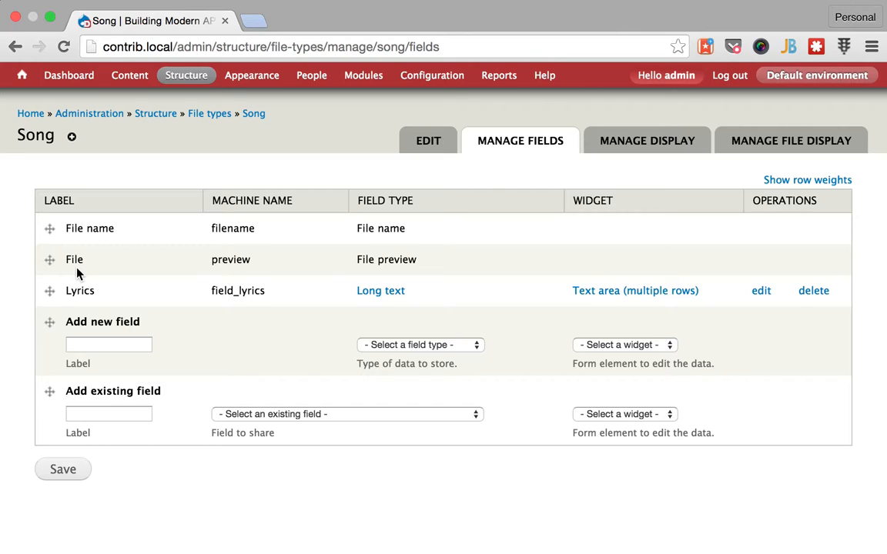
{"action": "mouse_move", "coordinate": [265, 316]}
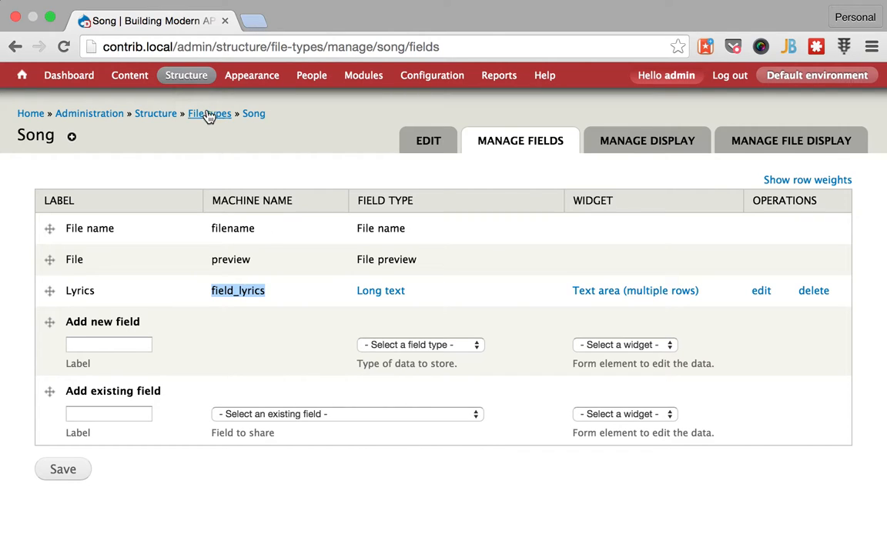
{"action": "left_click", "coordinate": [209, 114]}
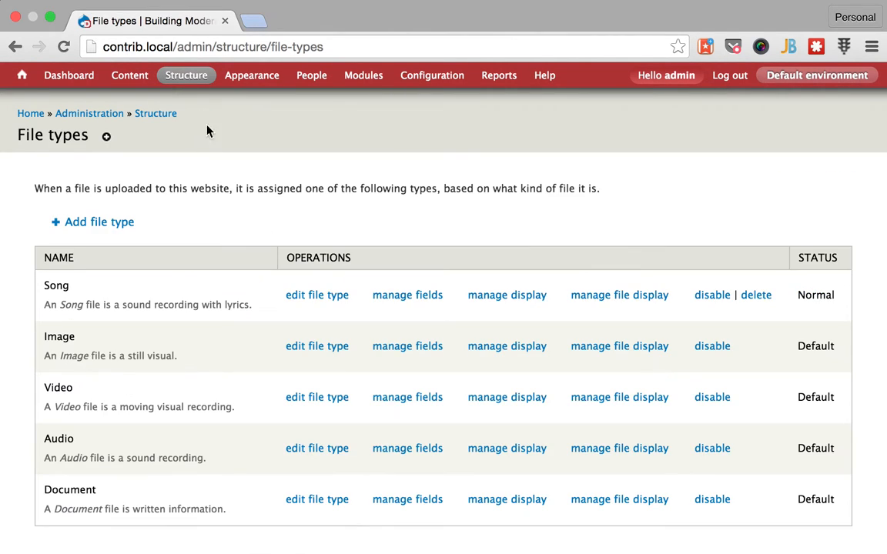
{"action": "mouse_move", "coordinate": [182, 452]}
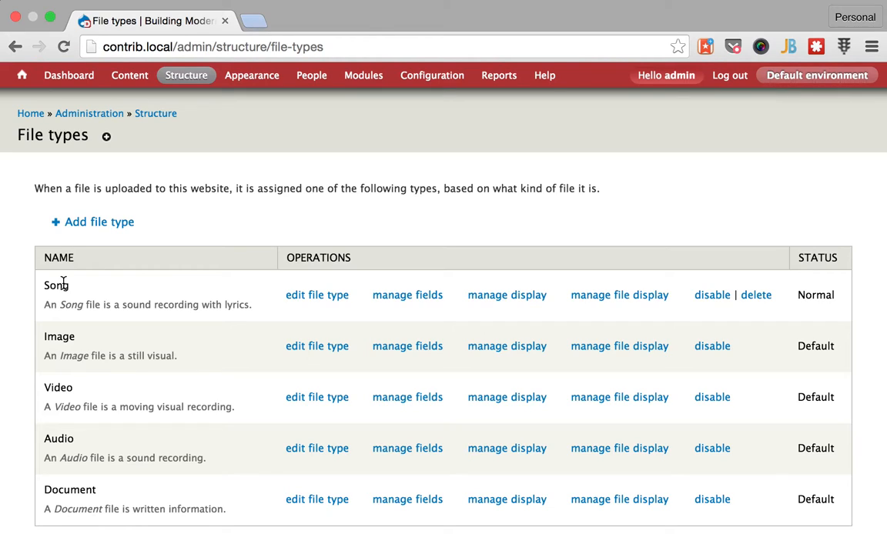
{"action": "double_click", "coordinate": [58, 388]}
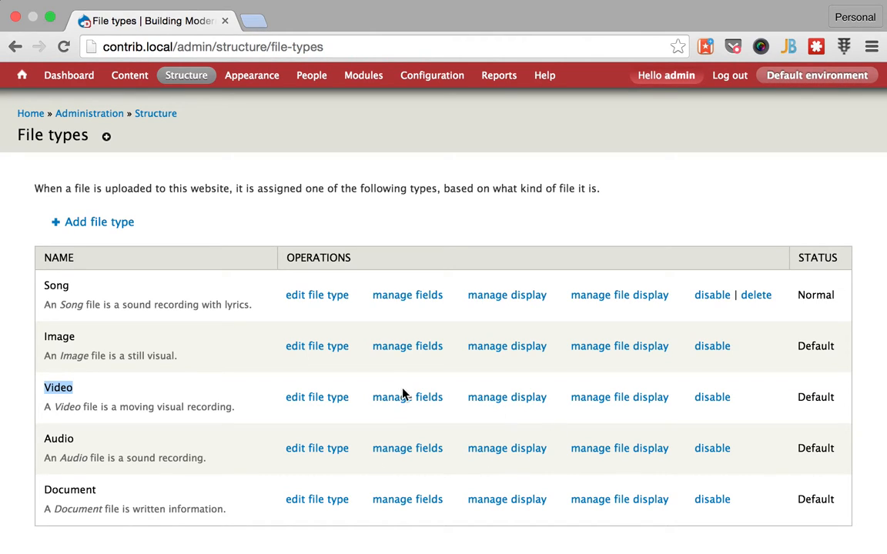
Look at Video's File name and File fields, then return via Content to the content types list.
{"action": "left_click", "coordinate": [407, 397]}
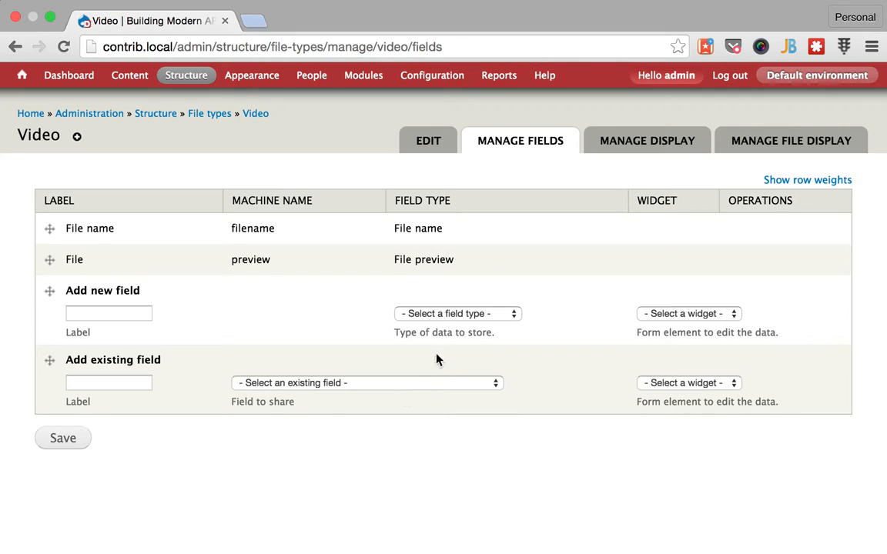
{"action": "double_click", "coordinate": [434, 258]}
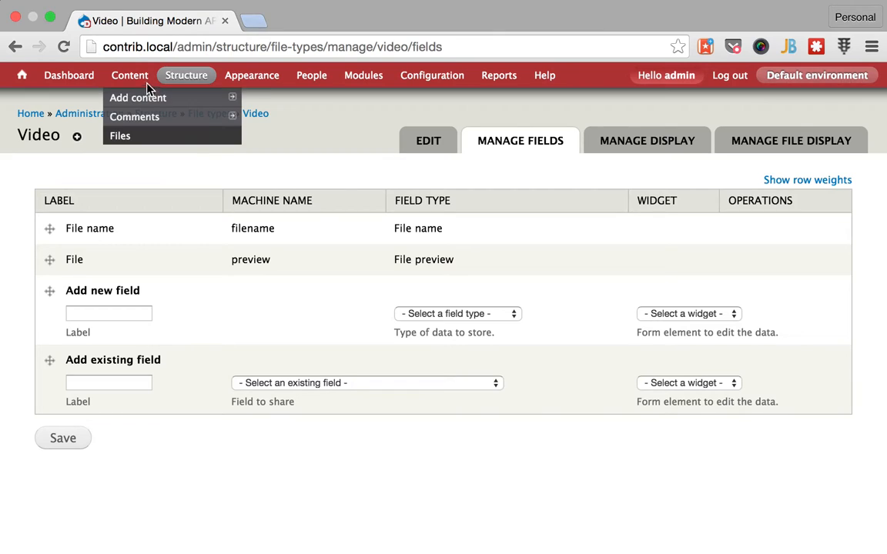
{"action": "left_click", "coordinate": [129, 74]}
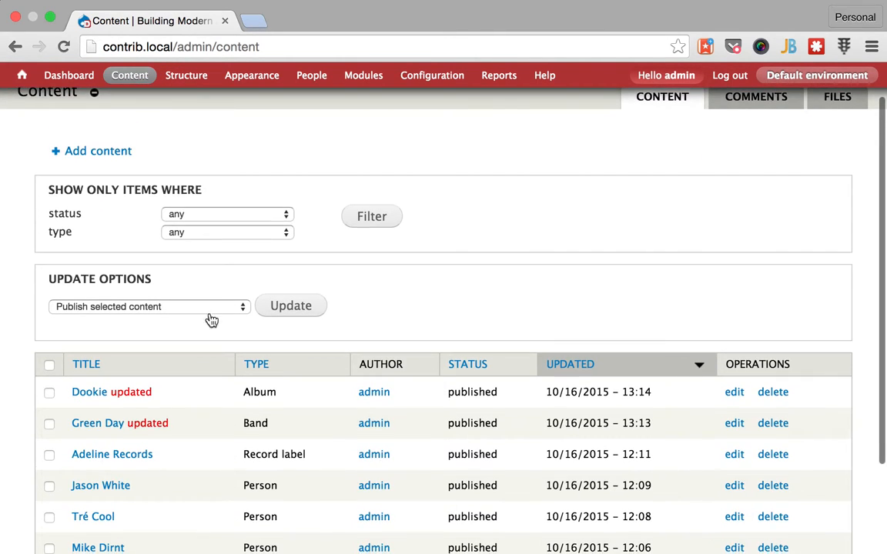
{"action": "left_click", "coordinate": [186, 74]}
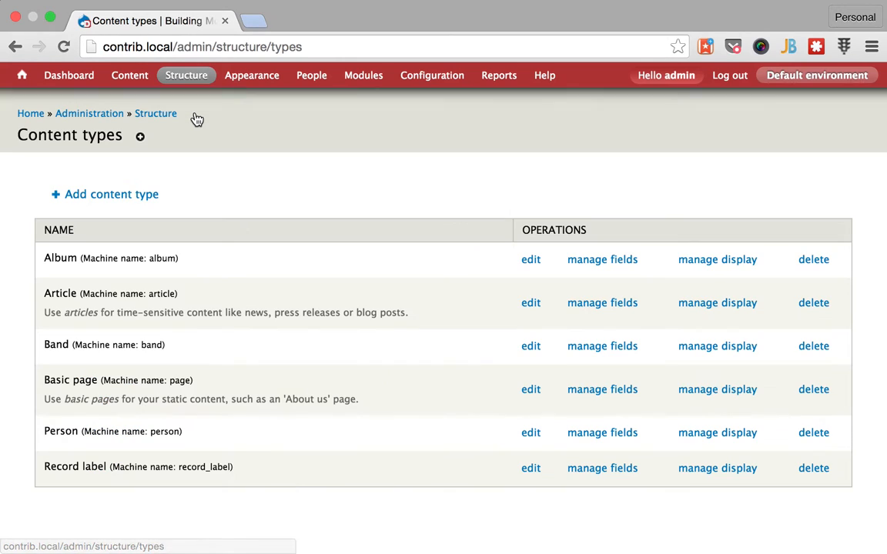
{"action": "mouse_move", "coordinate": [219, 305]}
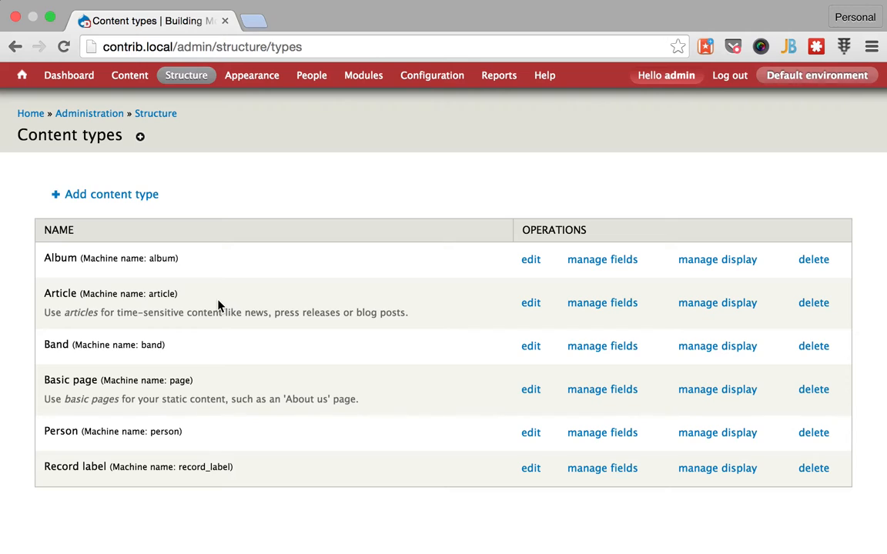
{"action": "mouse_move", "coordinate": [659, 265]}
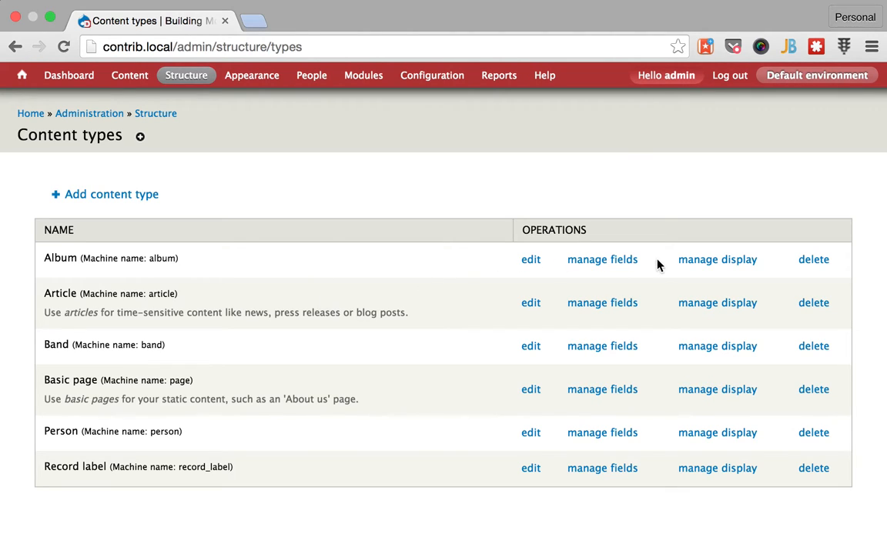
Add a new File field named Songs2 to the Album content type.
{"action": "left_click", "coordinate": [602, 258]}
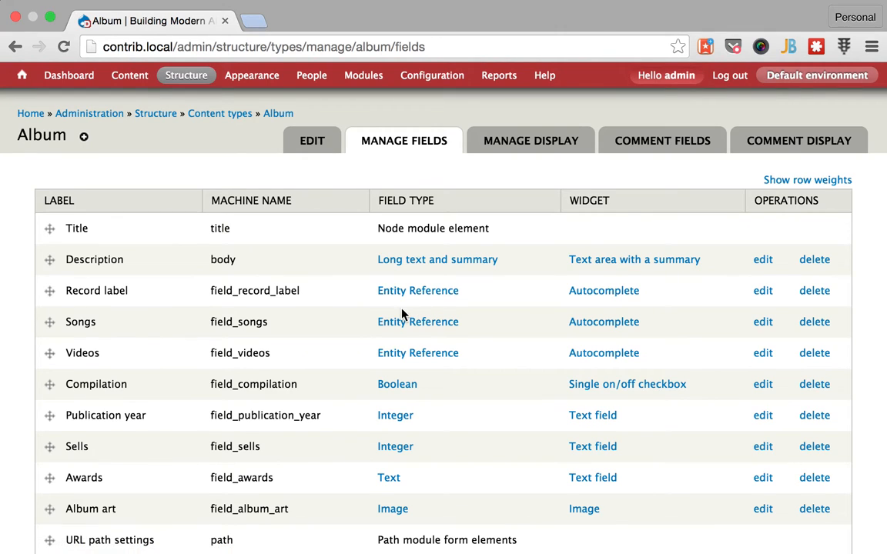
{"action": "mouse_move", "coordinate": [418, 290]}
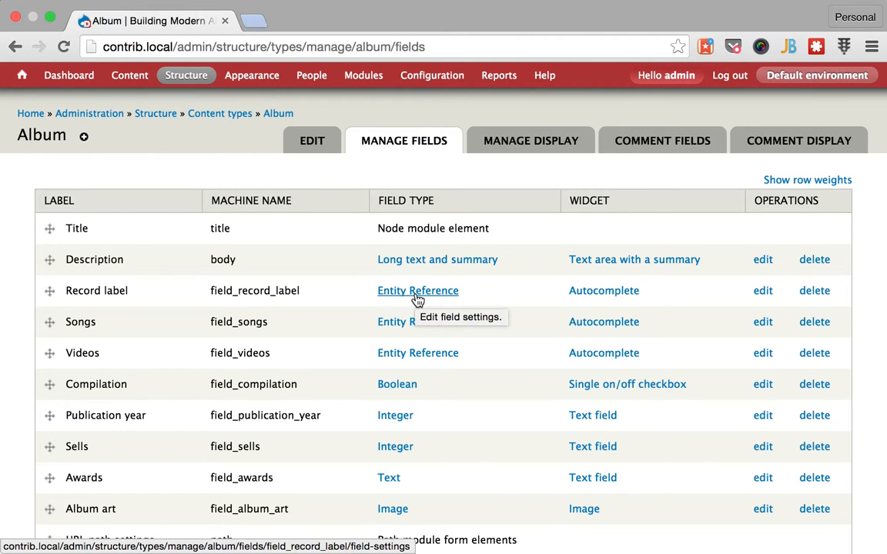
{"action": "mouse_move", "coordinate": [408, 296]}
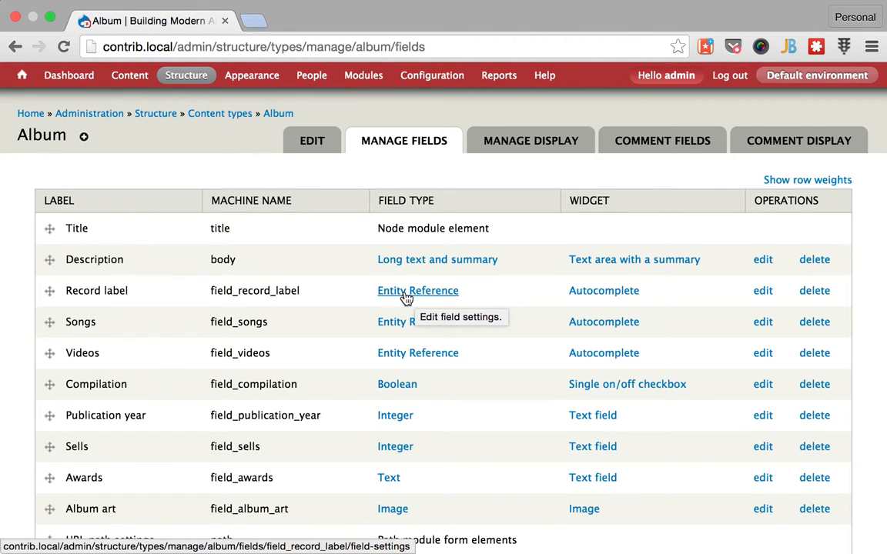
{"action": "left_click", "coordinate": [440, 360]}
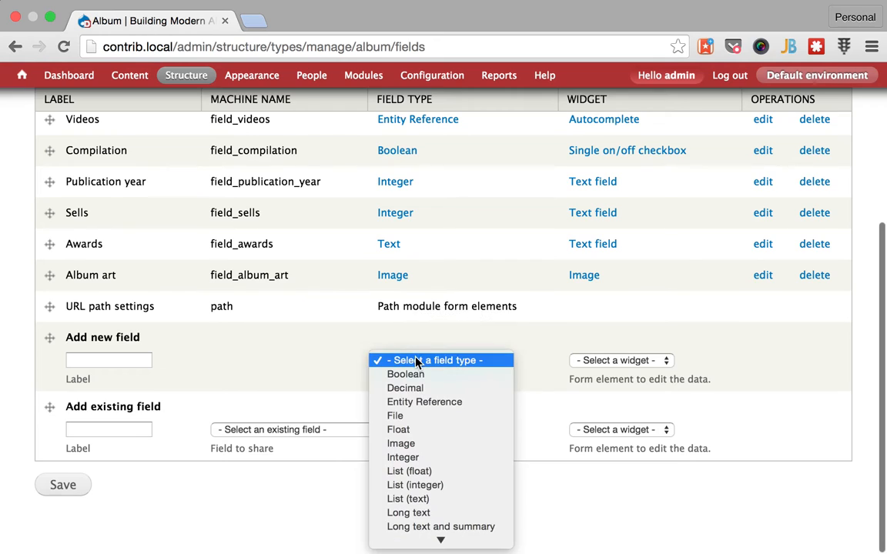
{"action": "left_click", "coordinate": [405, 374]}
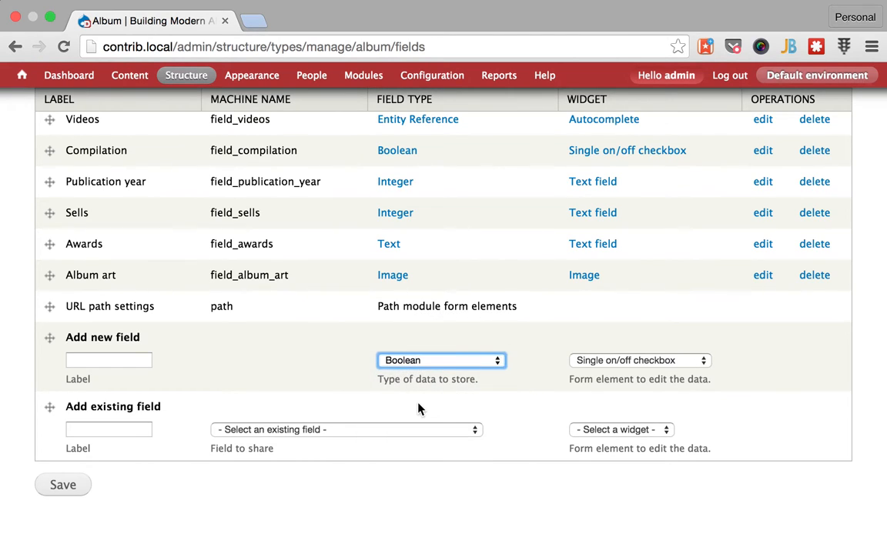
{"action": "left_click", "coordinate": [441, 360]}
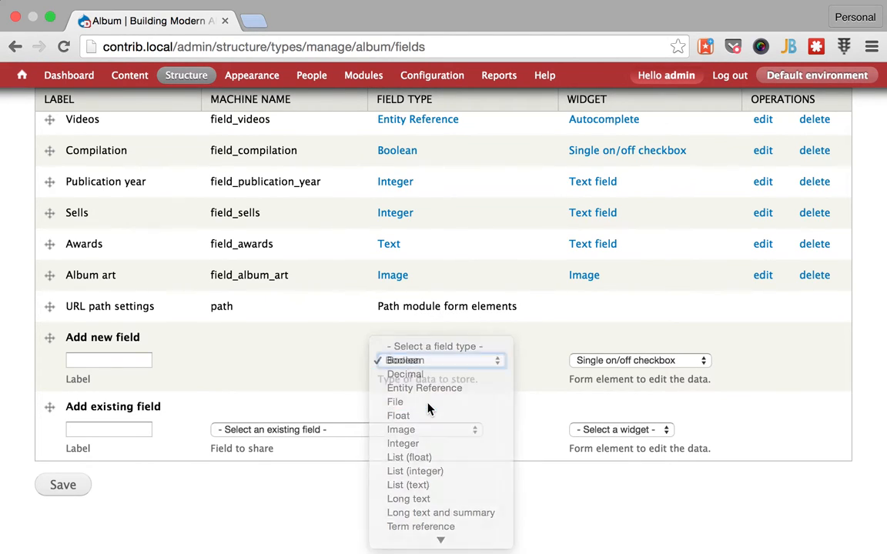
{"action": "left_click", "coordinate": [395, 402]}
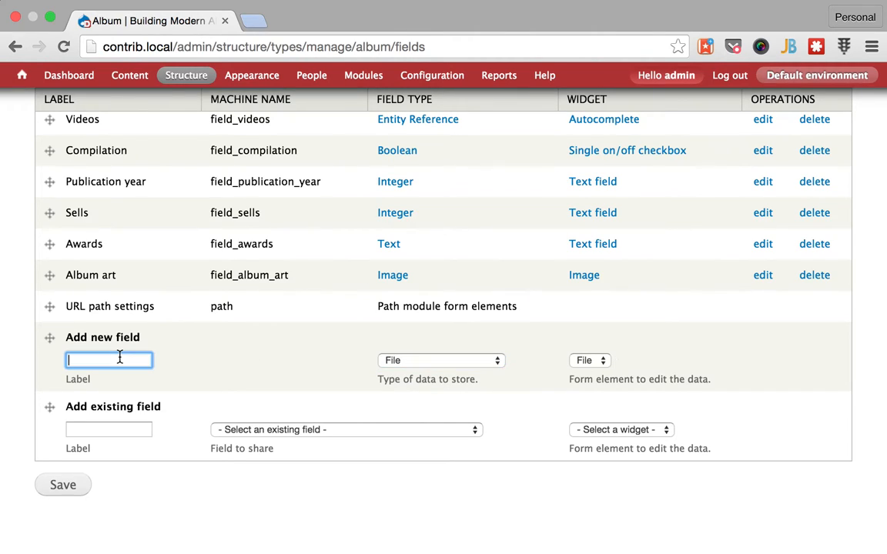
{"action": "type", "text": "Songs2"}
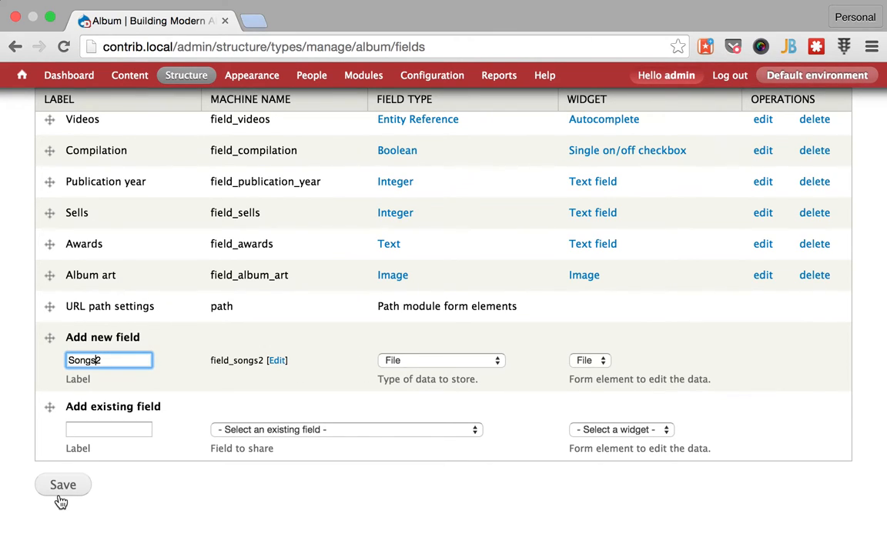
{"action": "left_click", "coordinate": [61, 485]}
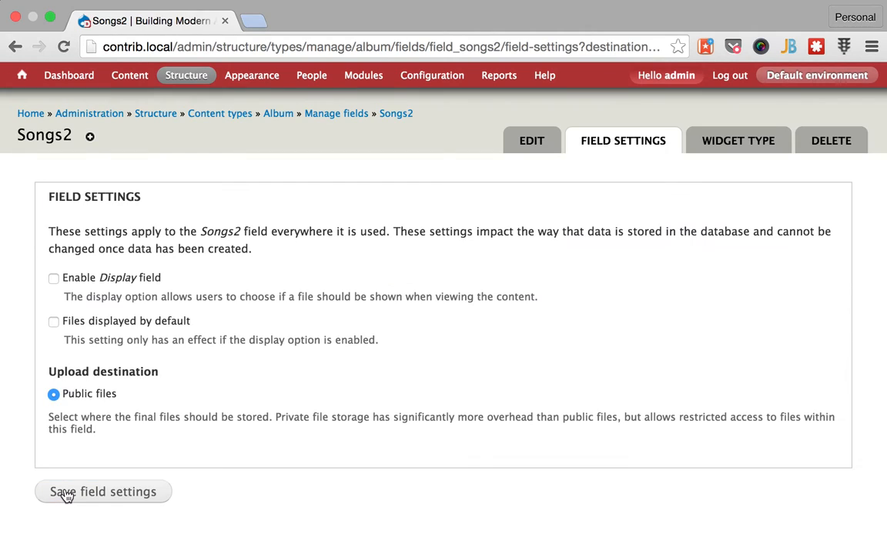
Enable the Display field option for Songs2 and save its field settings.
{"action": "left_click", "coordinate": [54, 277]}
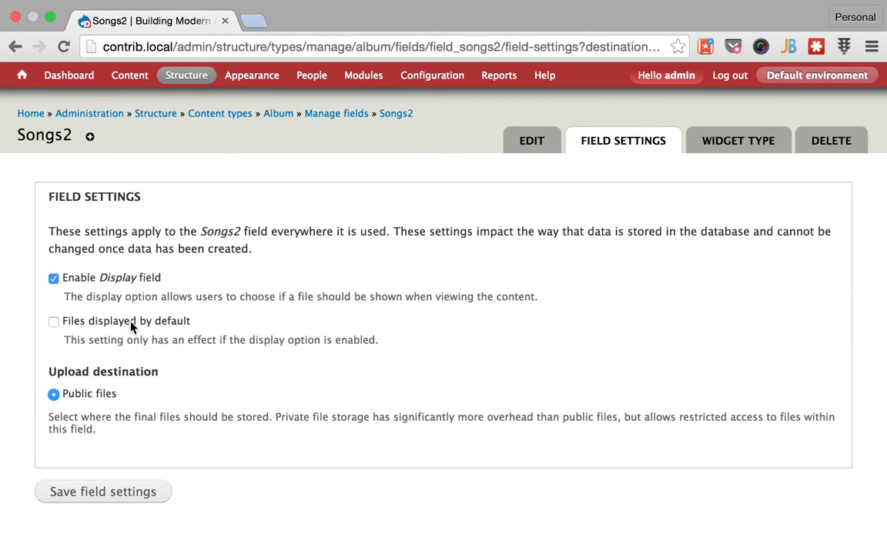
{"action": "left_click", "coordinate": [102, 493]}
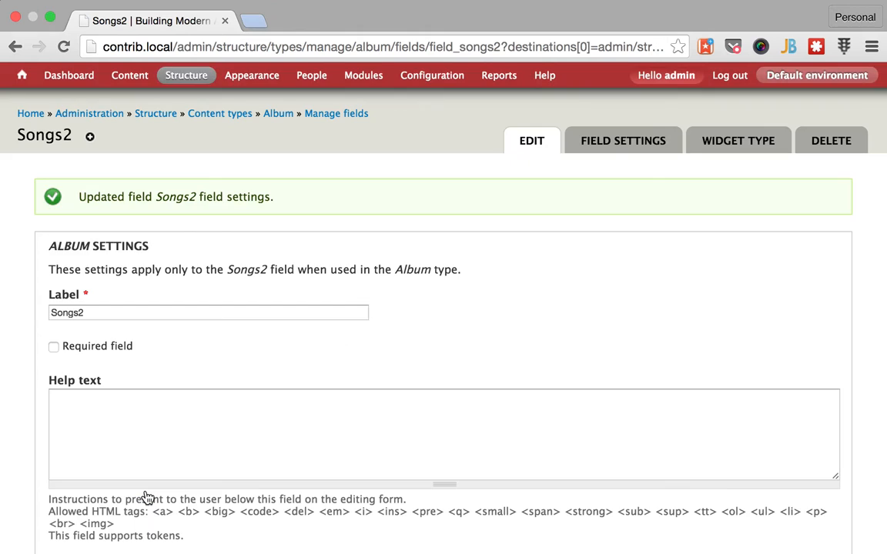
Allow ogg and mp3 extensions with an unlimited number of values, and save.
{"action": "scroll", "scroll_direction": "down", "scroll_amount": 3}
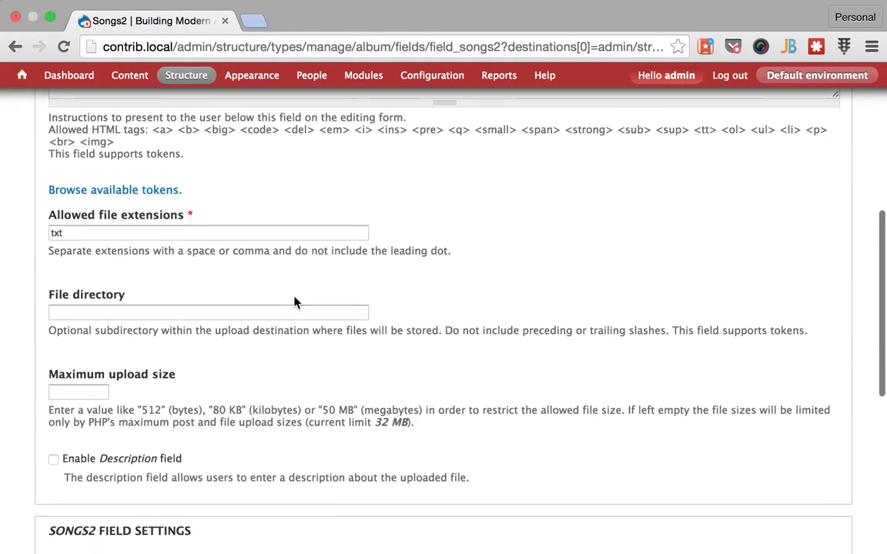
{"action": "scroll", "scroll_direction": "down", "scroll_amount": 3}
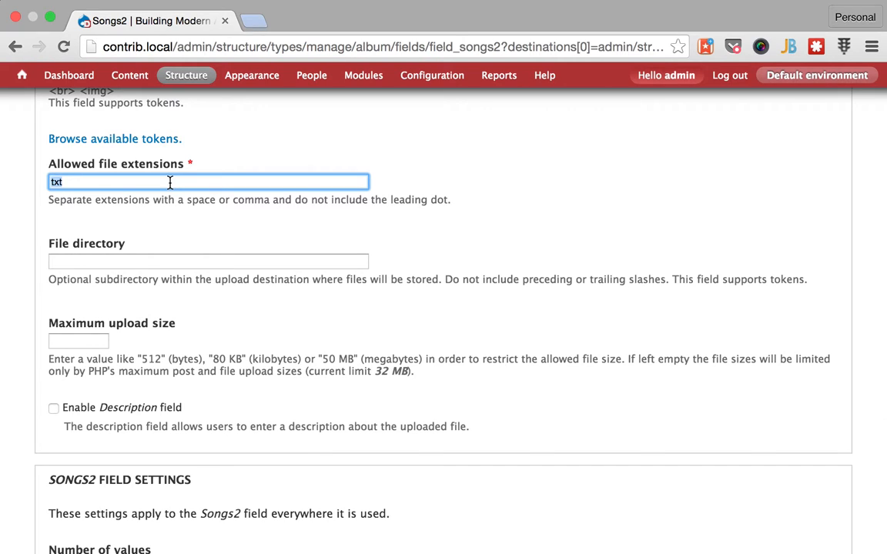
{"action": "type", "text": "ogg"}
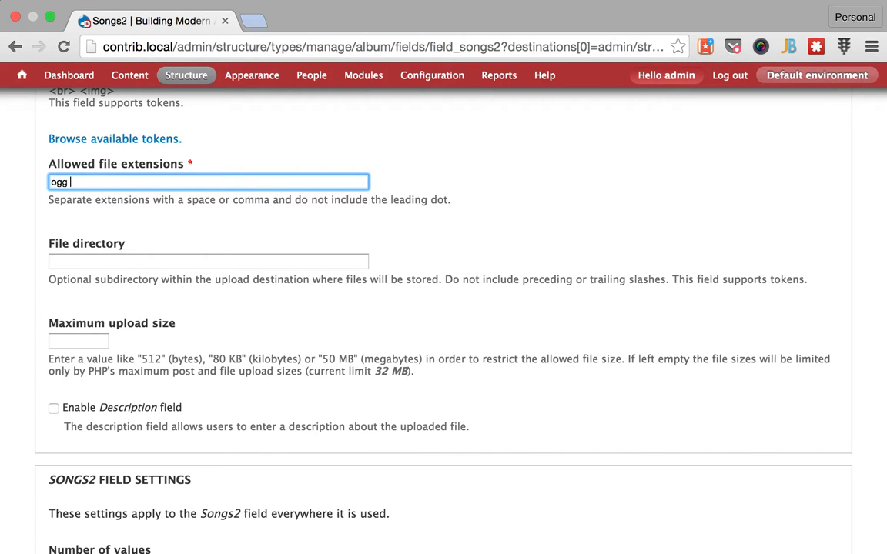
{"action": "type", "text": "mp3"}
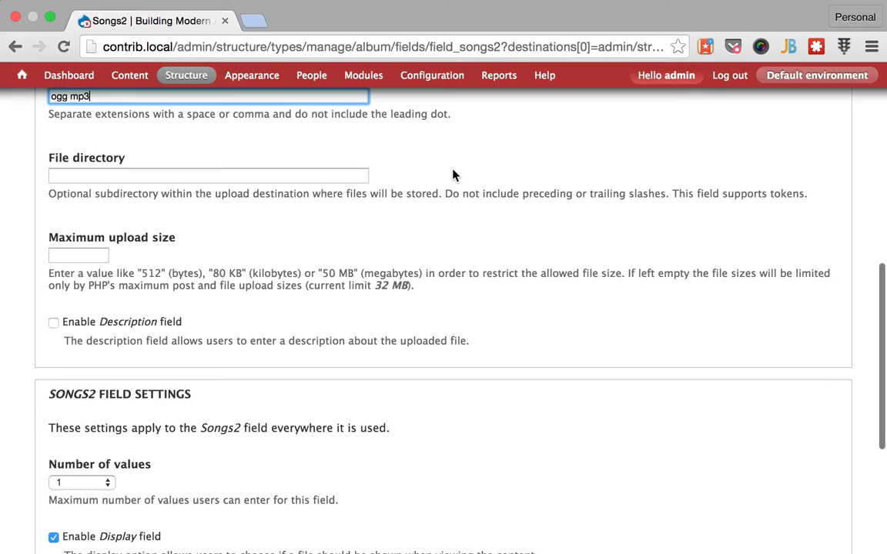
{"action": "scroll", "scroll_direction": "down", "scroll_amount": 3}
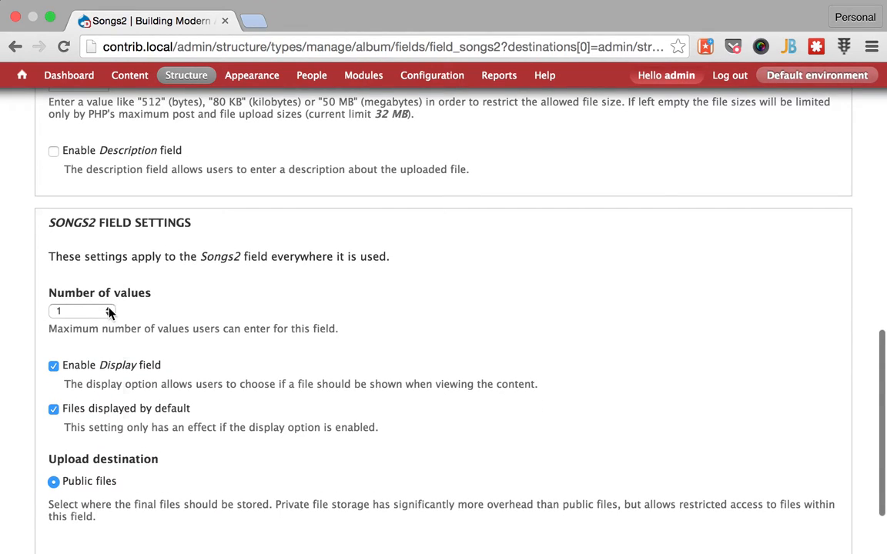
{"action": "left_click", "coordinate": [80, 311]}
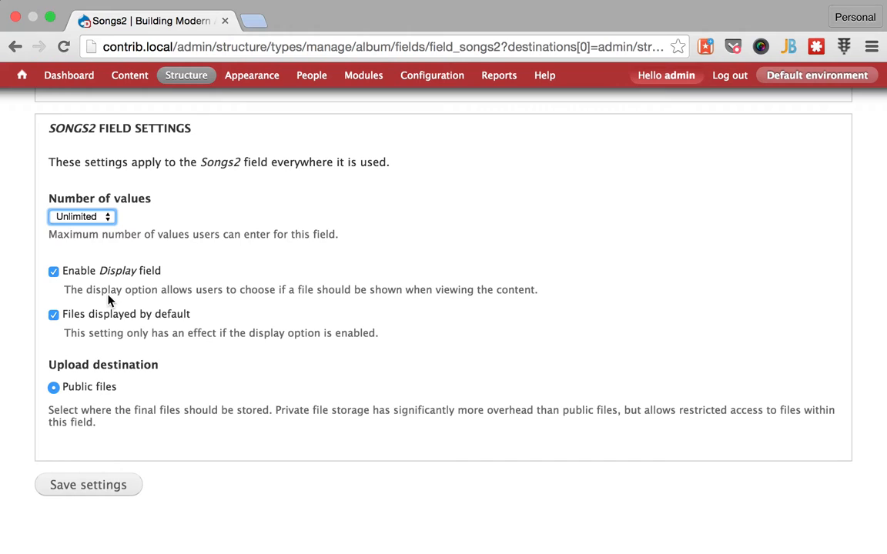
{"action": "left_click", "coordinate": [88, 484]}
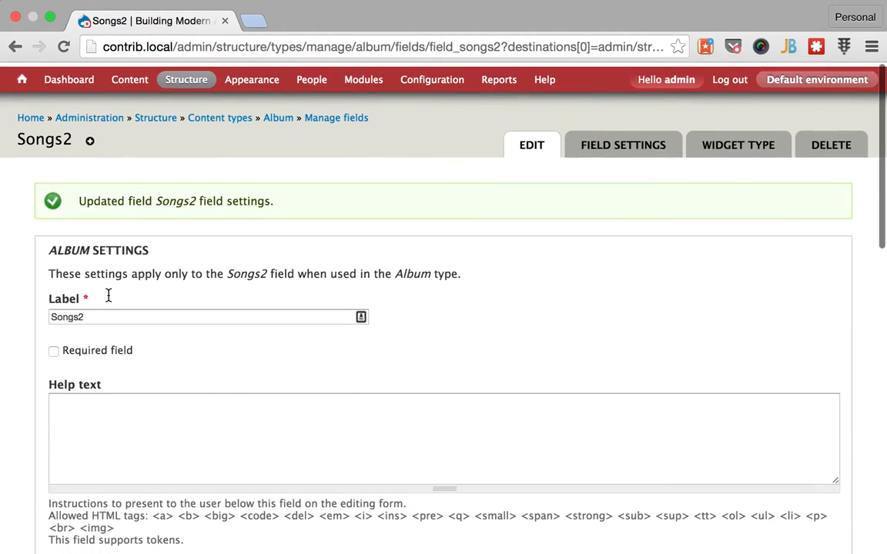
{"action": "mouse_move", "coordinate": [831, 140]}
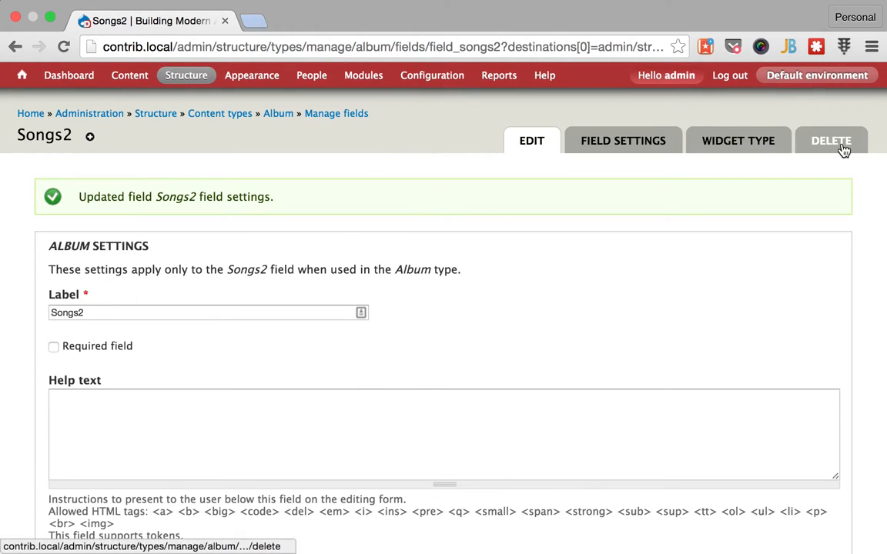
Delete the Songs2 field from Album and confirm the deletion.
{"action": "left_click", "coordinate": [831, 140]}
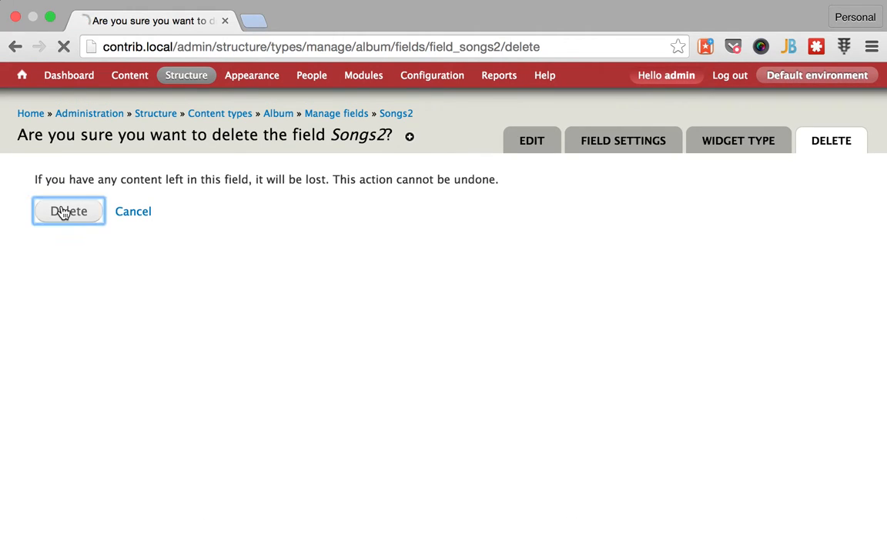
{"action": "left_click", "coordinate": [68, 211]}
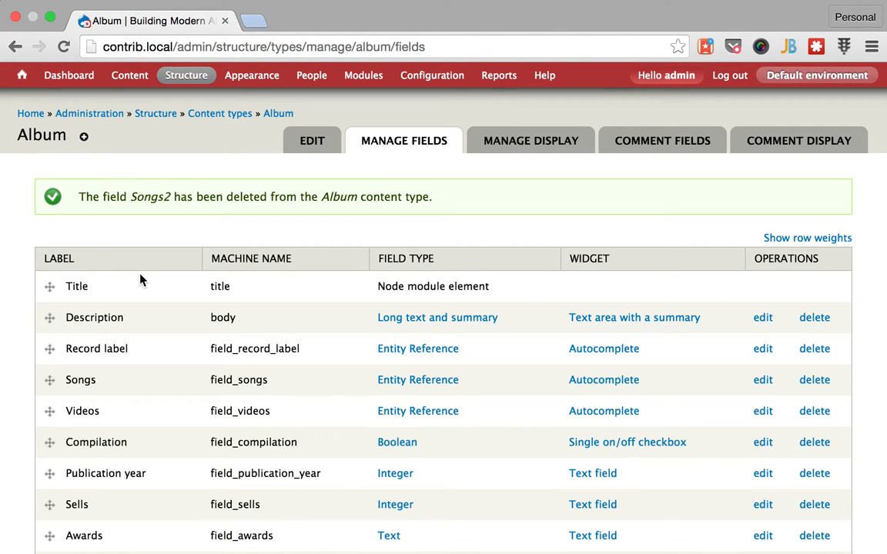
{"action": "mouse_move", "coordinate": [418, 348]}
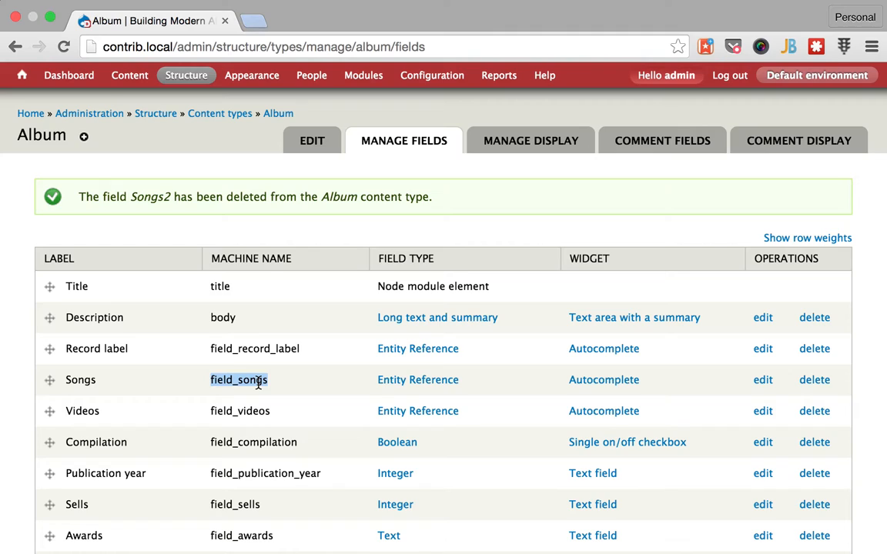
{"action": "mouse_move", "coordinate": [187, 145]}
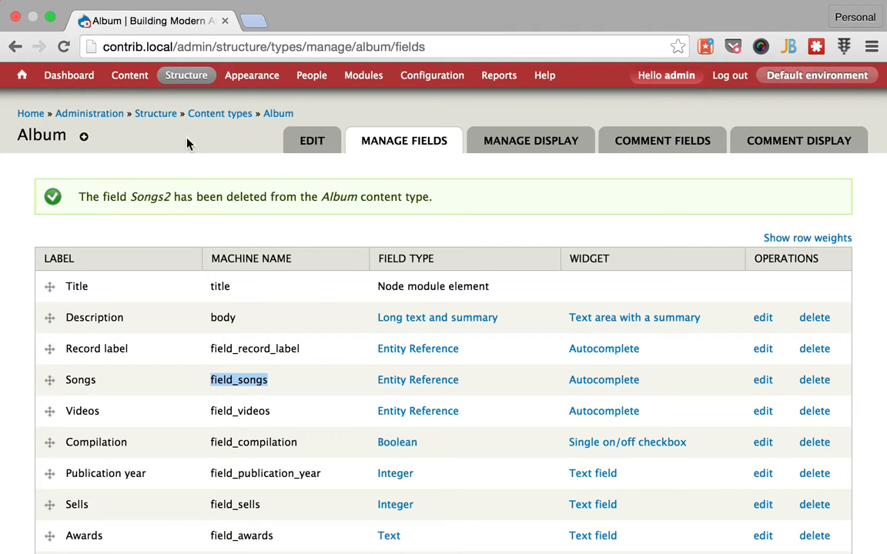
{"action": "left_click", "coordinate": [129, 74]}
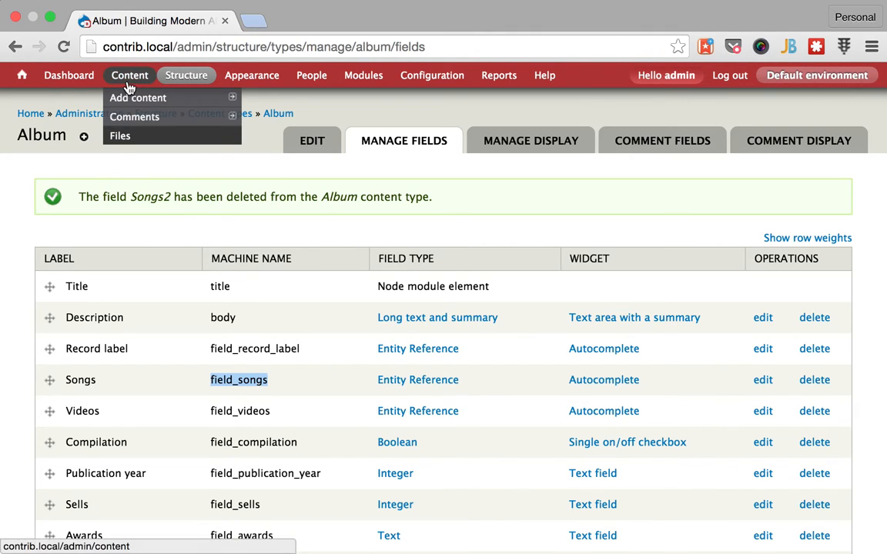
From the Content list, open Adeline Records and review its history, managed bands and artists.
{"action": "left_click", "coordinate": [130, 74]}
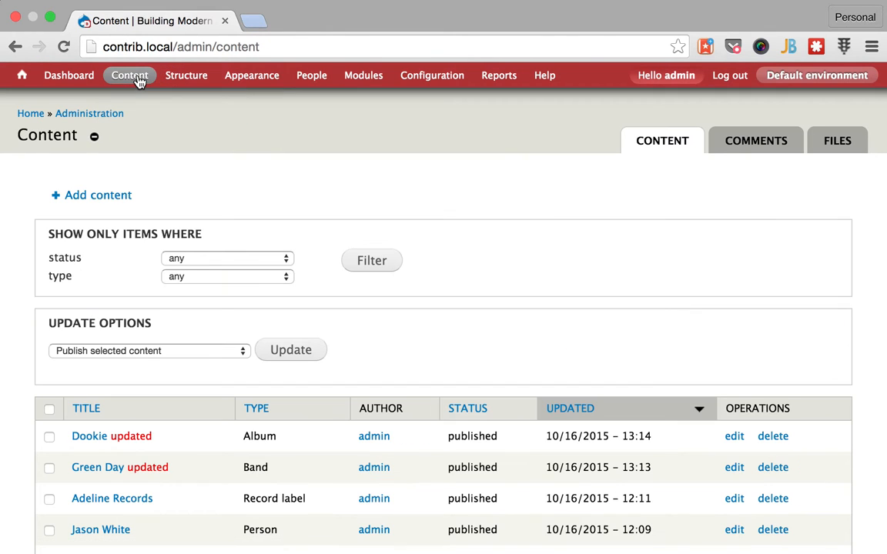
{"action": "scroll", "scroll_direction": "down", "scroll_amount": 3}
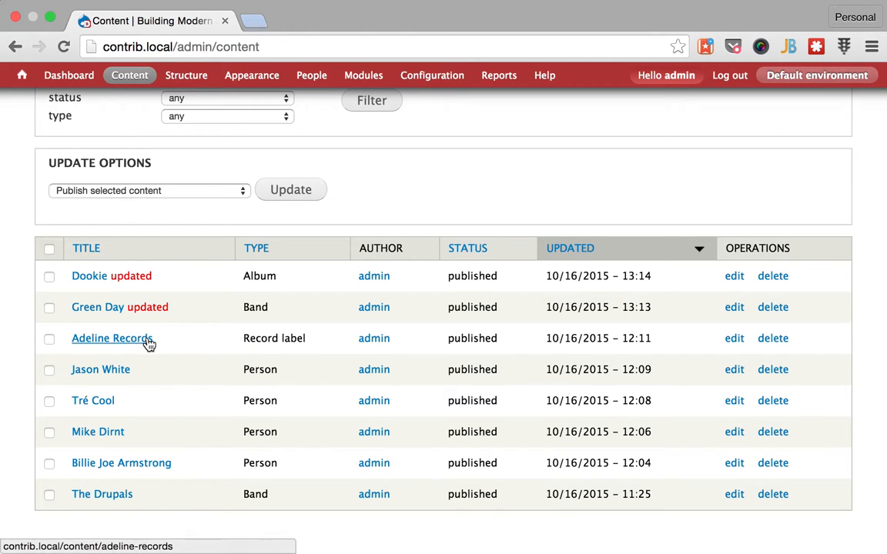
{"action": "left_click", "coordinate": [111, 338]}
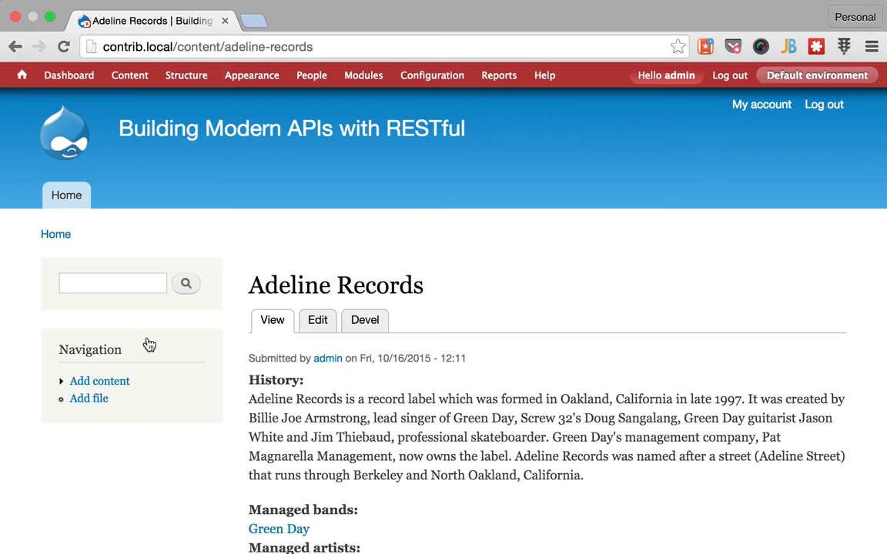
{"action": "scroll", "scroll_direction": "down", "scroll_amount": 3}
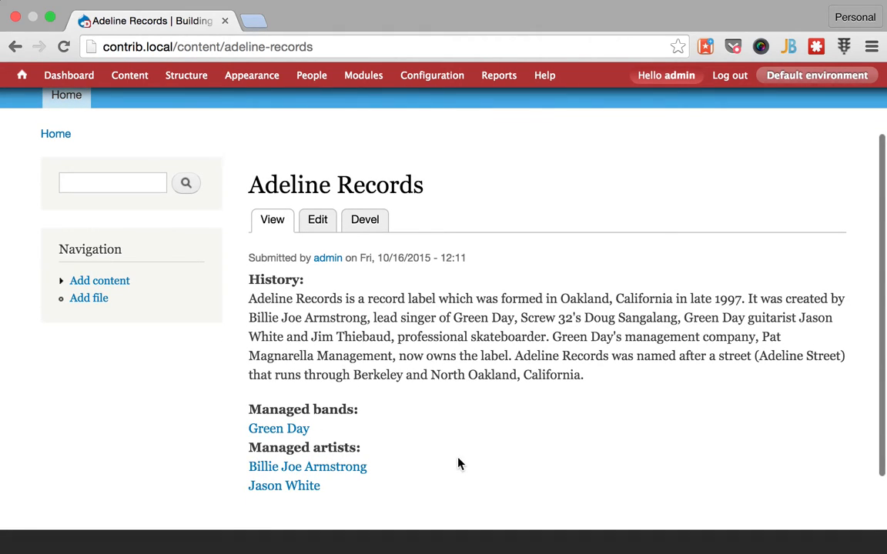
{"action": "mouse_move", "coordinate": [308, 467]}
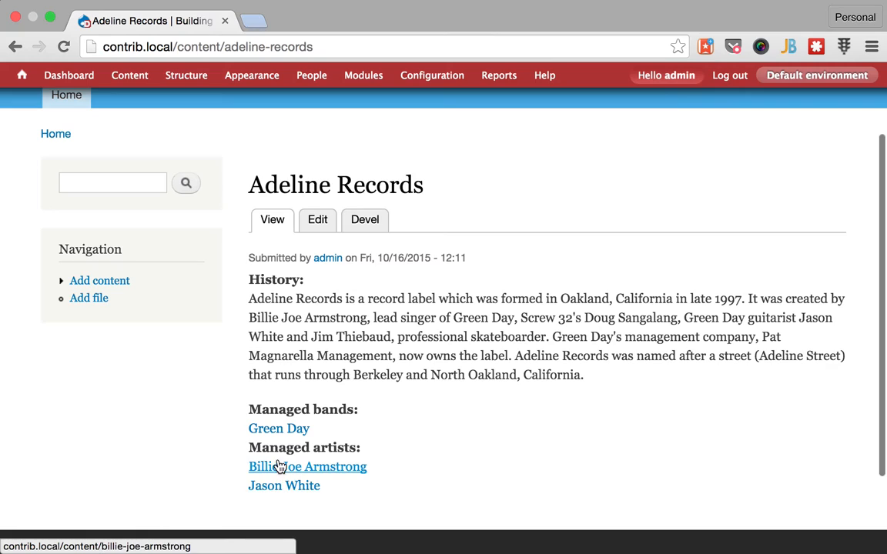
{"action": "mouse_move", "coordinate": [275, 487]}
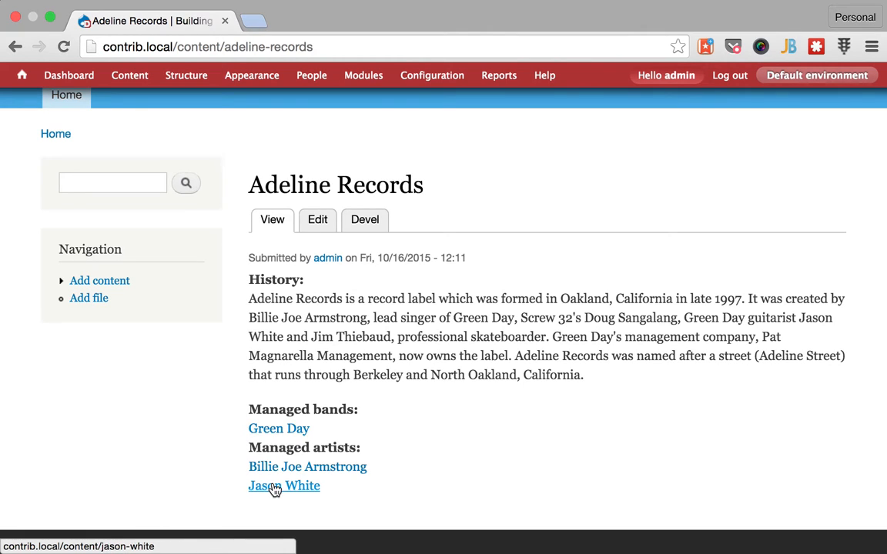
{"action": "mouse_move", "coordinate": [324, 436]}
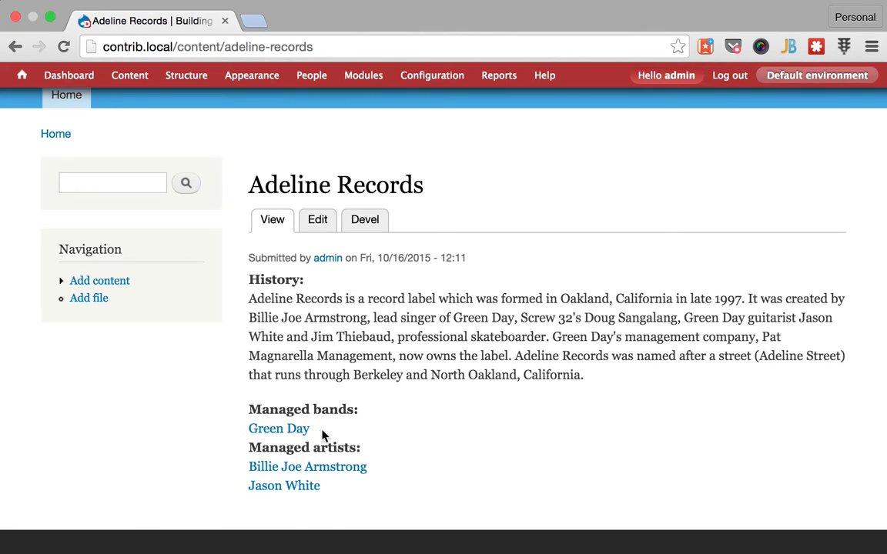
View the Green Day band page's description, members and logo.
{"action": "left_click", "coordinate": [279, 428]}
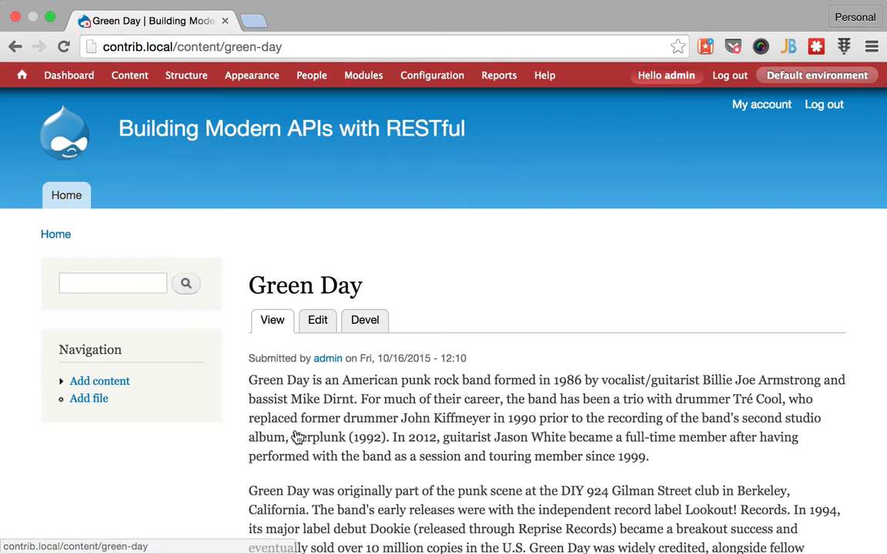
{"action": "scroll", "scroll_direction": "down", "scroll_amount": 3}
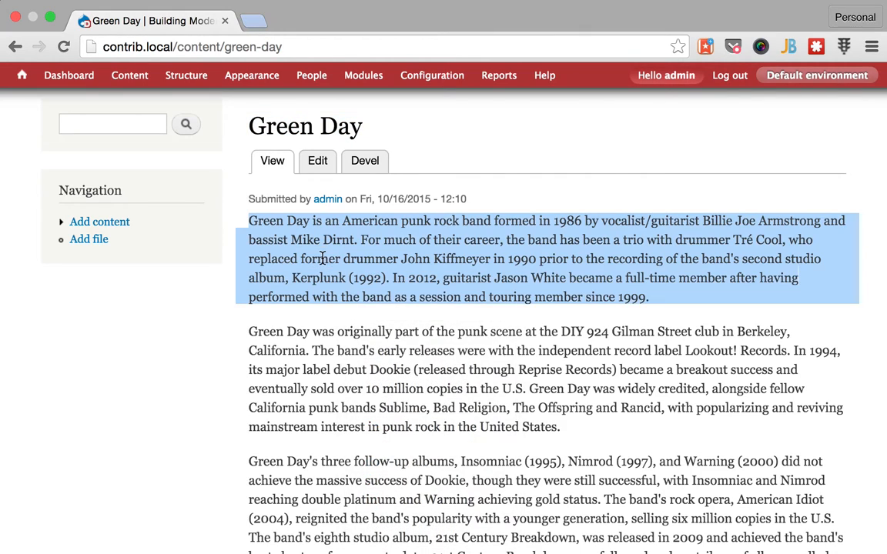
{"action": "scroll", "scroll_direction": "down", "scroll_amount": 3}
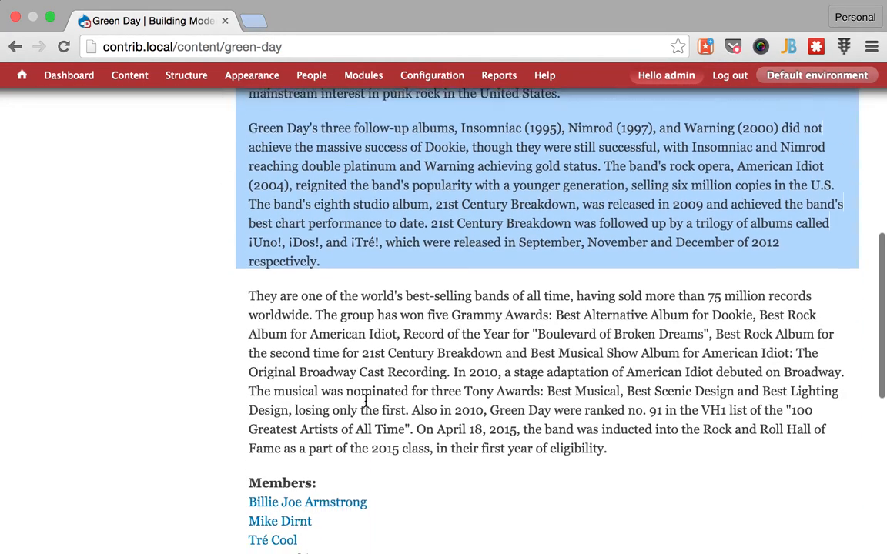
{"action": "scroll", "scroll_direction": "down", "scroll_amount": 3}
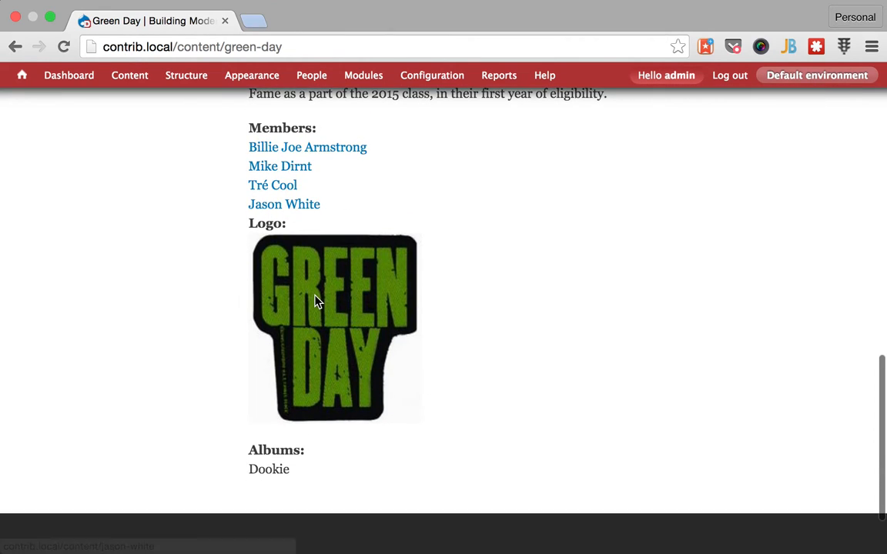
{"action": "mouse_move", "coordinate": [367, 148]}
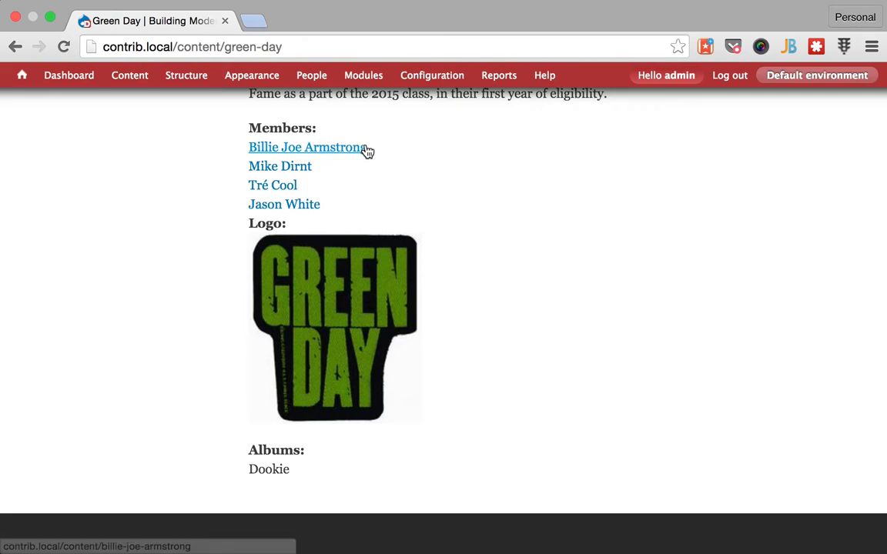
Visit Billie Joe Armstrong's page, return, and note the album Dookie is not linked.
{"action": "left_click", "coordinate": [306, 148]}
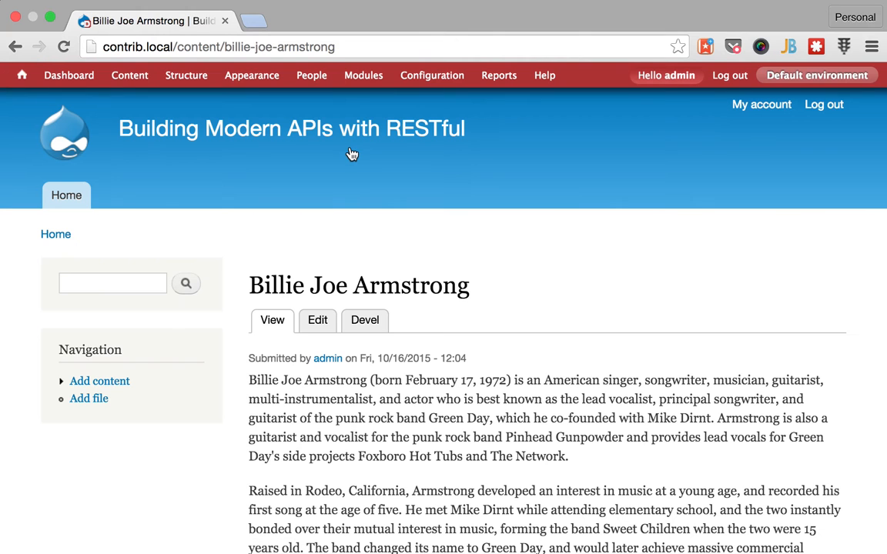
{"action": "scroll", "scroll_direction": "down", "scroll_amount": 3}
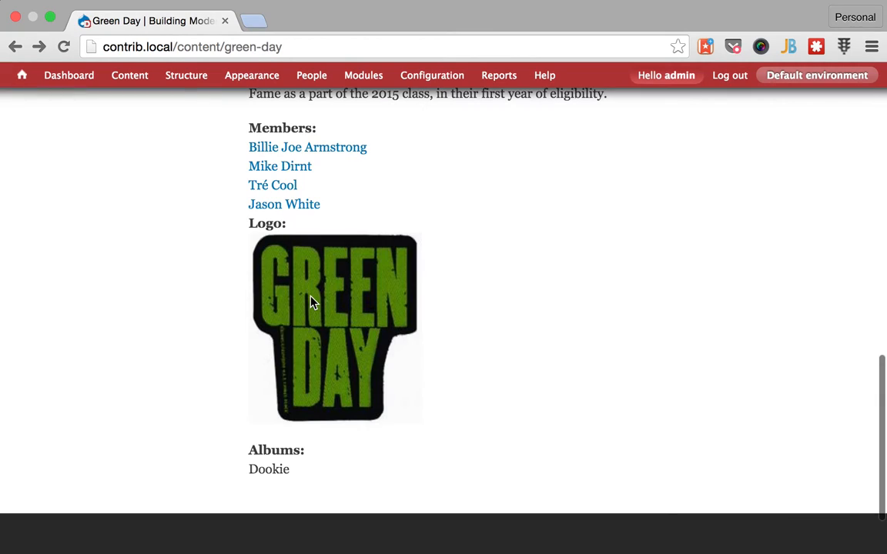
{"action": "double_click", "coordinate": [268, 468]}
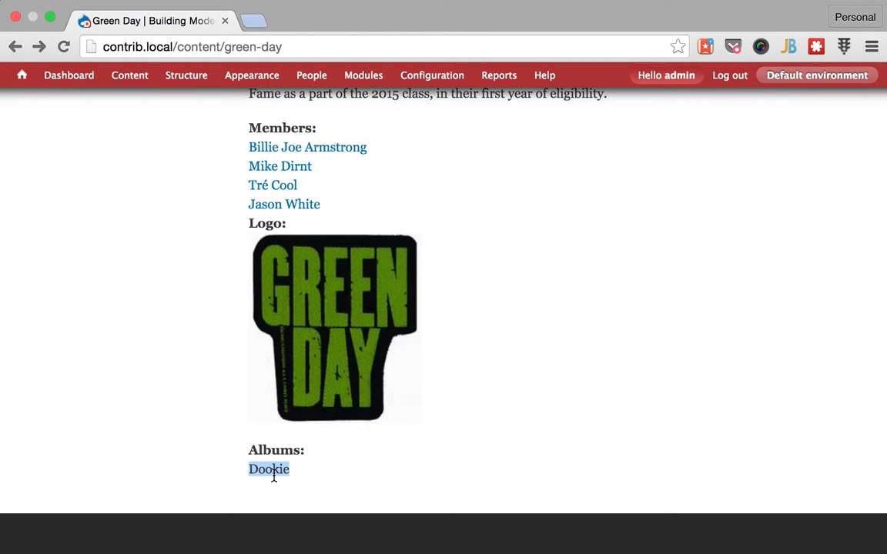
{"action": "mouse_move", "coordinate": [241, 164]}
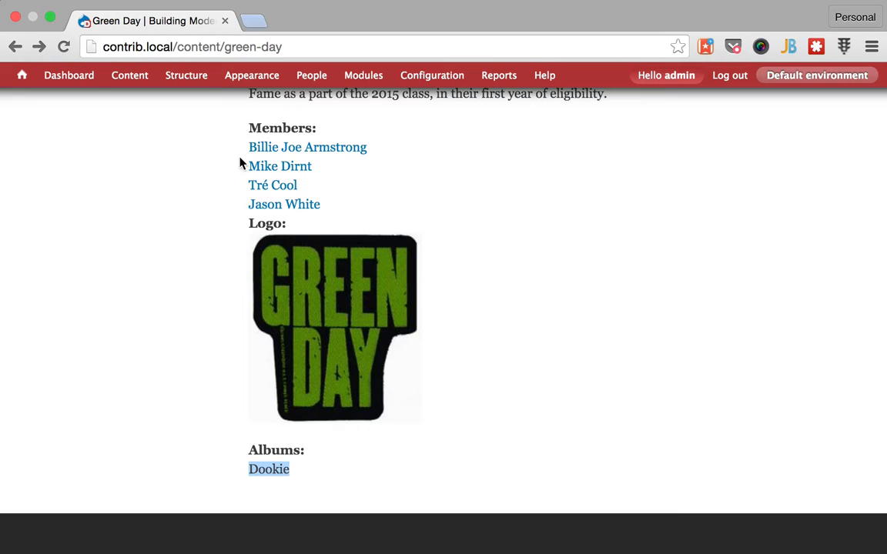
{"action": "left_click", "coordinate": [185, 74]}
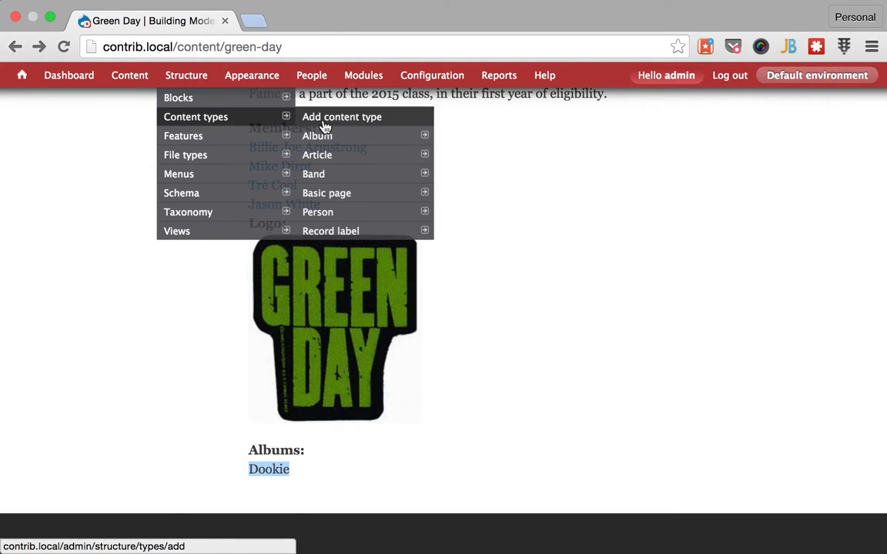
{"action": "mouse_move", "coordinate": [314, 172]}
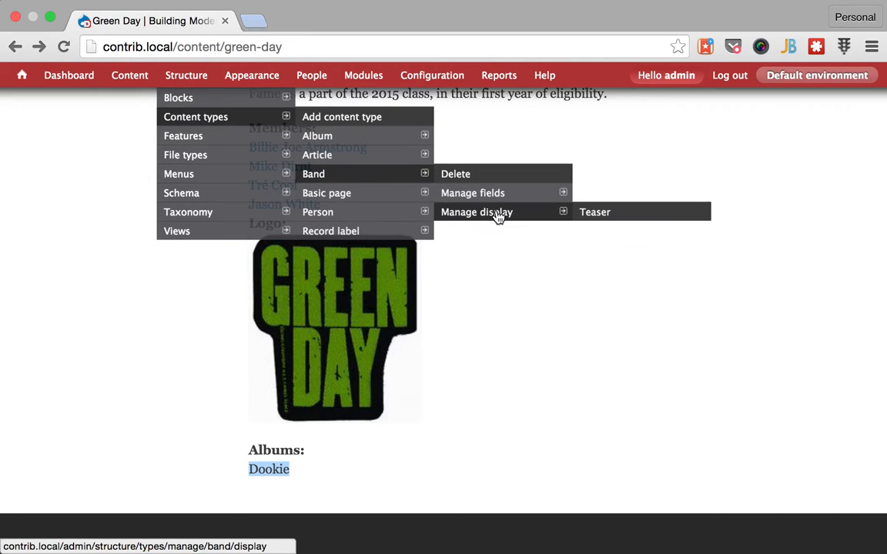
Set the Band Albums field format to 'Link label to the referenced entity' and save the display.
{"action": "left_click", "coordinate": [476, 212]}
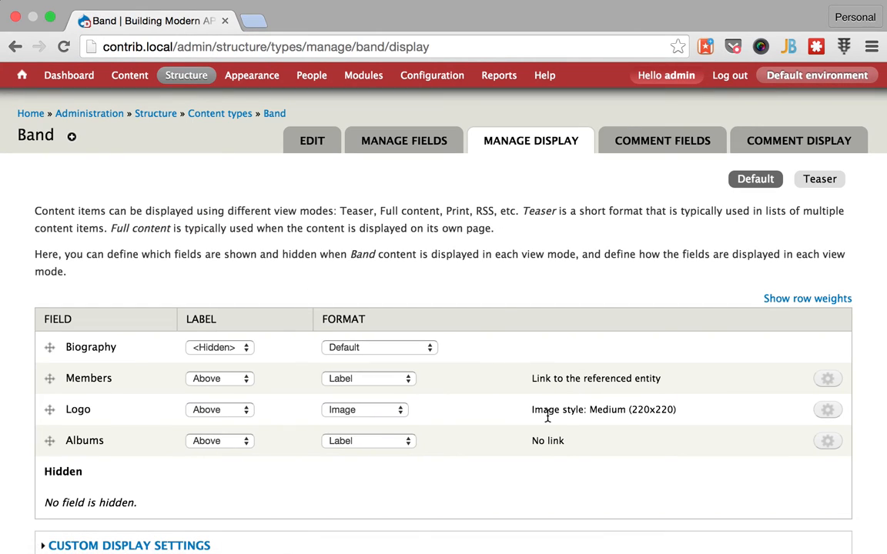
{"action": "left_click", "coordinate": [828, 440]}
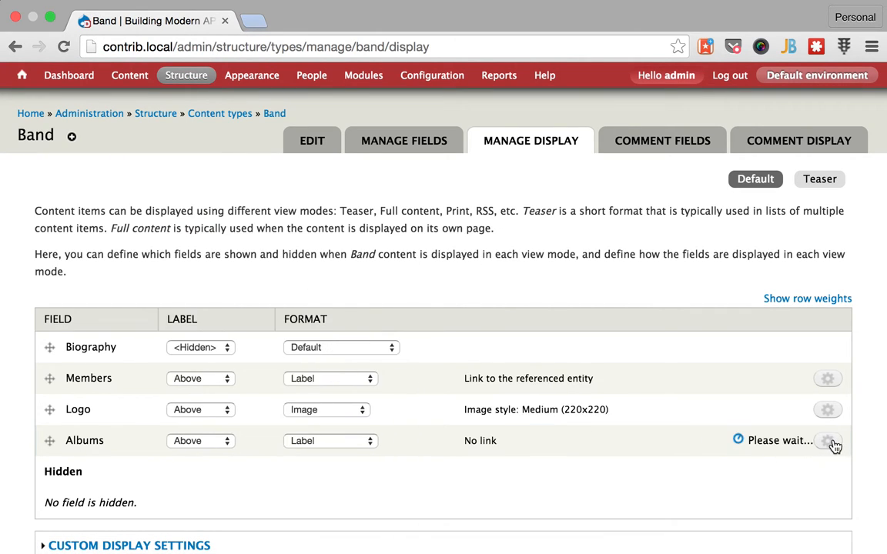
{"action": "left_click", "coordinate": [828, 440]}
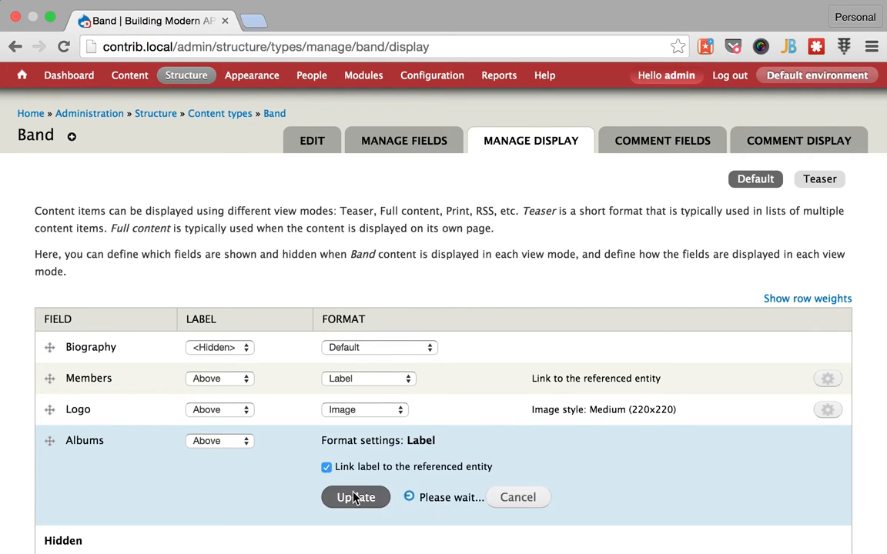
{"action": "left_click", "coordinate": [356, 497]}
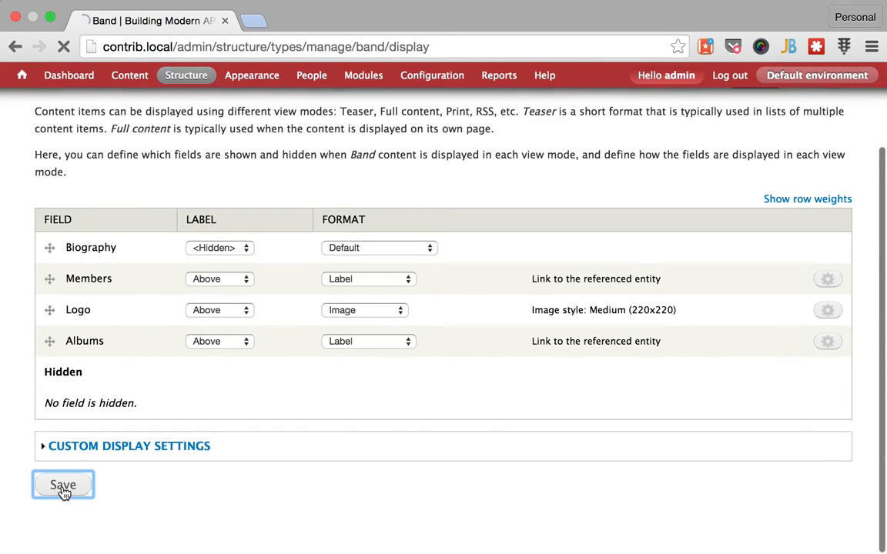
{"action": "left_click", "coordinate": [62, 485]}
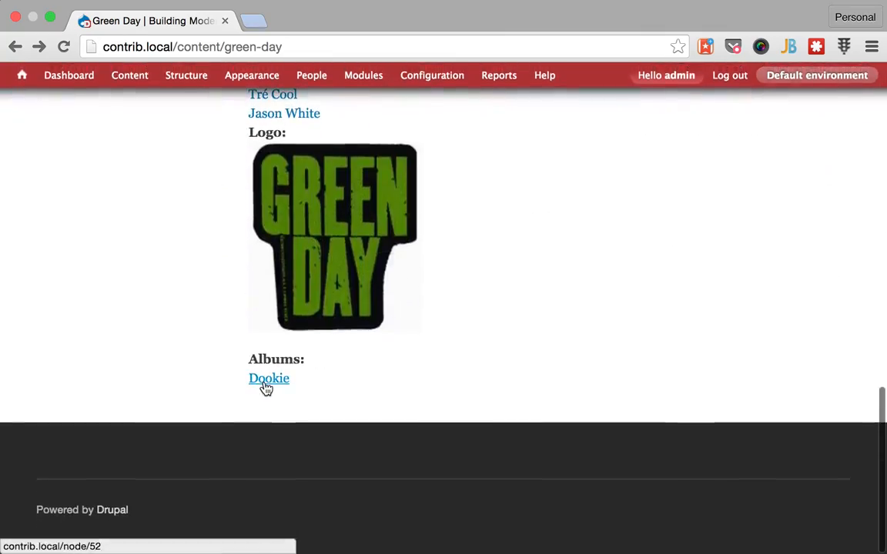
Follow the Dookie album link and view the Basket Case song file.
{"action": "left_click", "coordinate": [267, 378]}
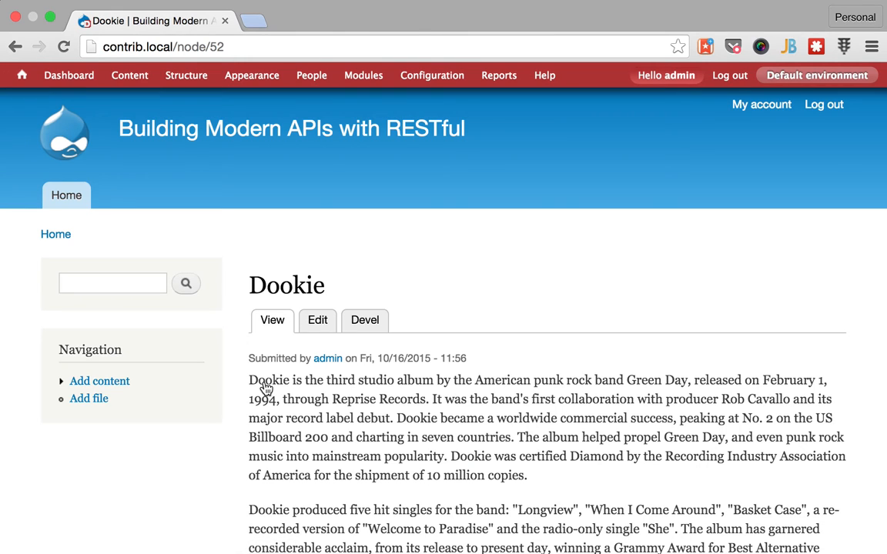
{"action": "scroll", "scroll_direction": "down", "scroll_amount": 3}
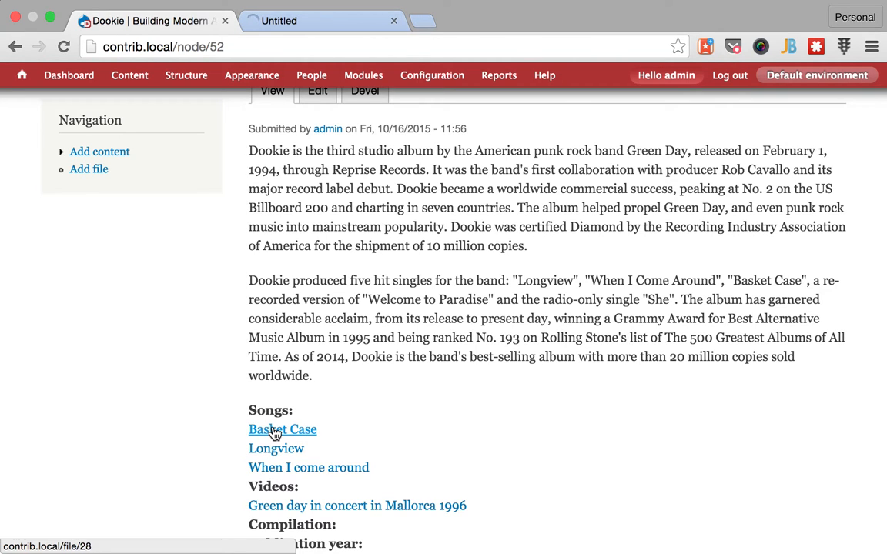
{"action": "left_click", "coordinate": [282, 430]}
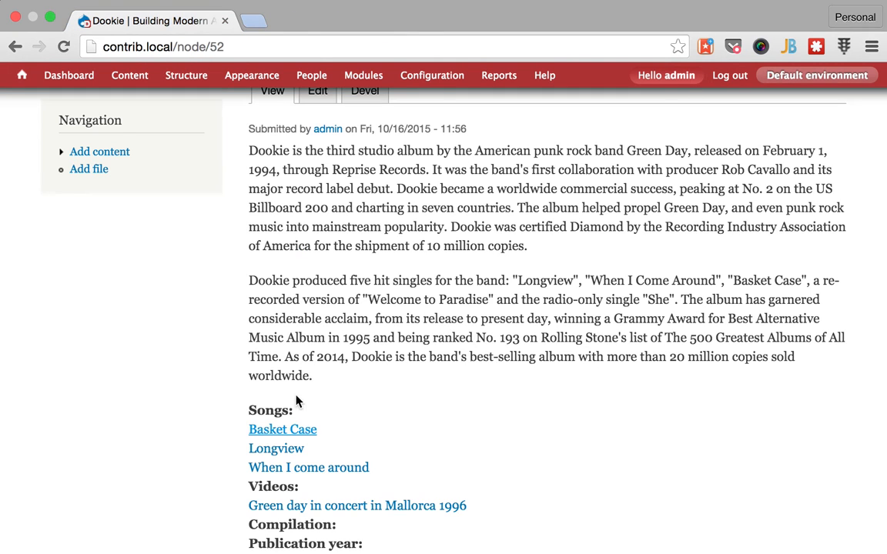
Review Dookie's 1994 release, sales, awards and album art, then return to Green Day.
{"action": "scroll", "scroll_direction": "down", "scroll_amount": 3}
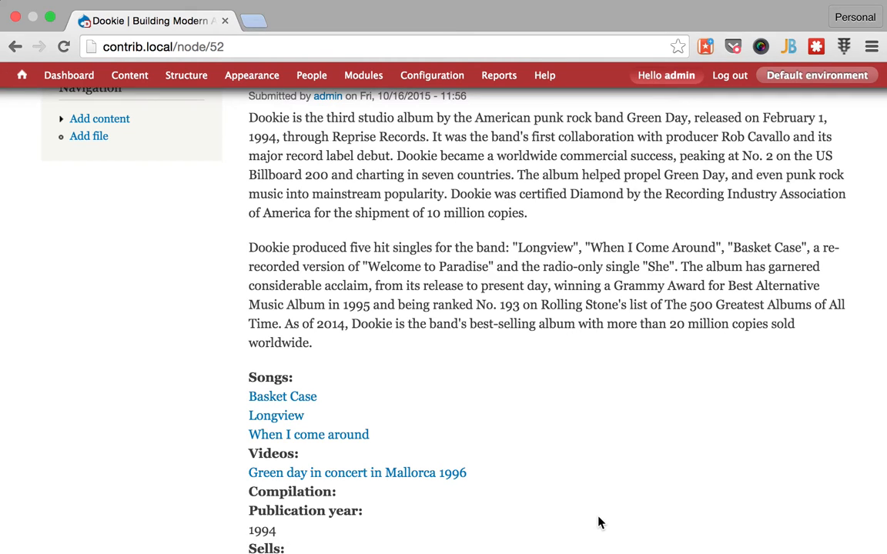
{"action": "scroll", "scroll_direction": "down", "scroll_amount": 3}
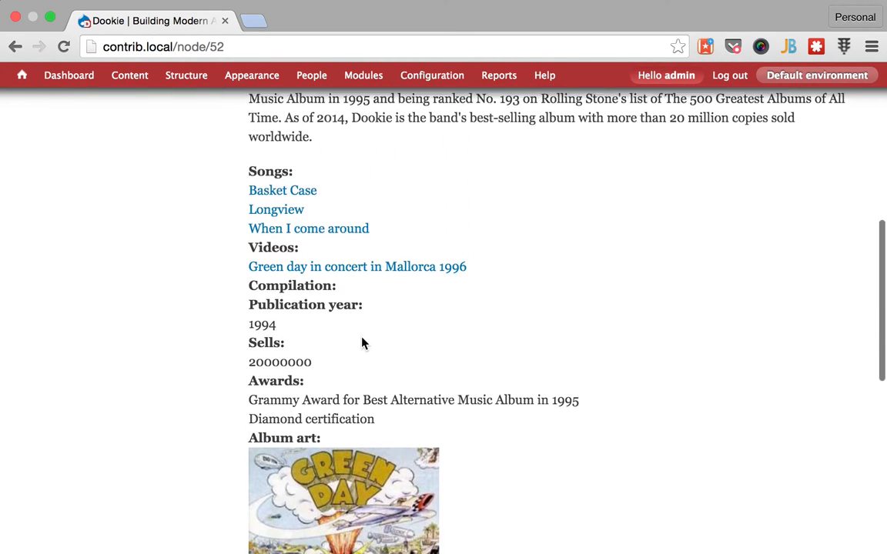
{"action": "scroll", "scroll_direction": "down", "scroll_amount": 3}
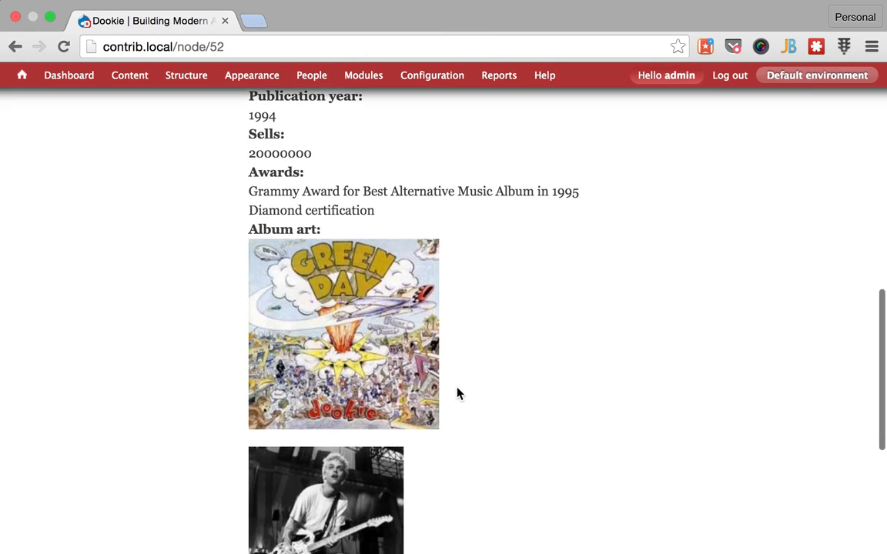
{"action": "mouse_move", "coordinate": [302, 268]}
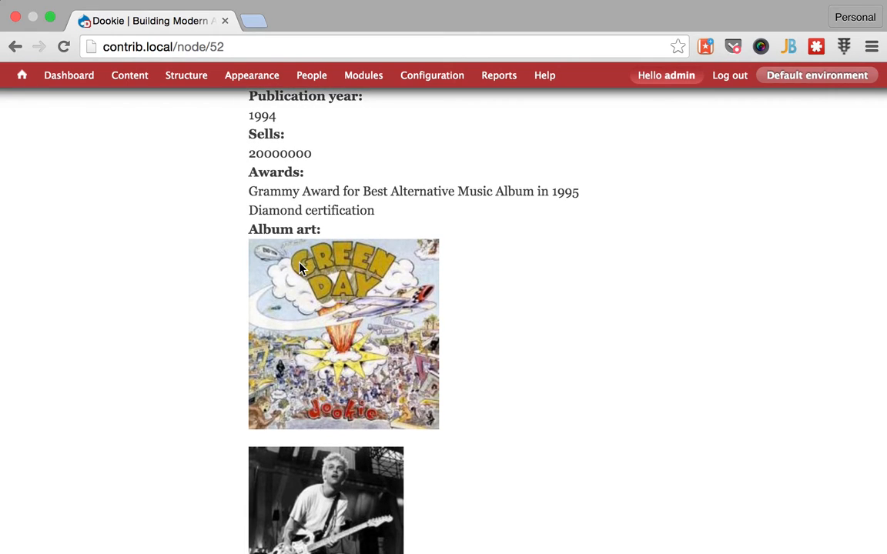
{"action": "left_click_drag", "start_coordinate": [250, 190], "coordinate": [376, 210]}
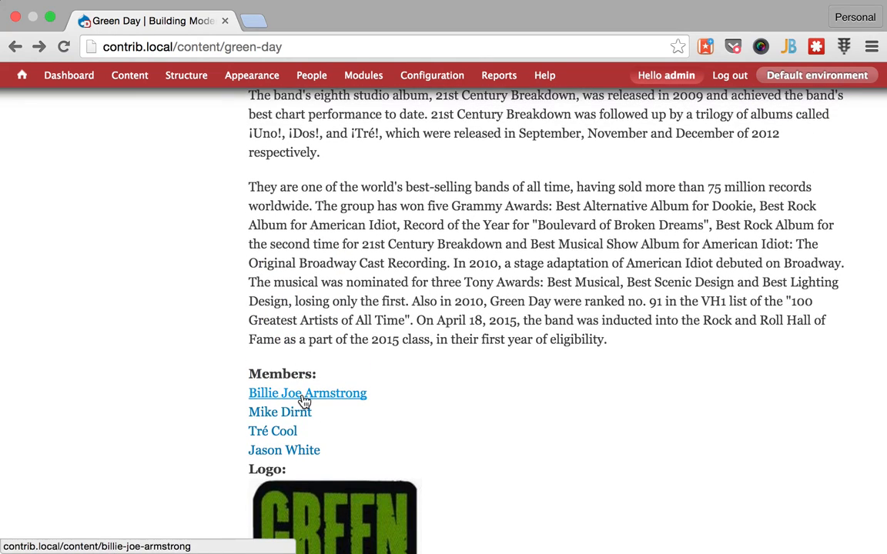
Review Billie Joe Armstrong's biography, names, headshot and action shots, then go to the Content list.
{"action": "left_click", "coordinate": [308, 394]}
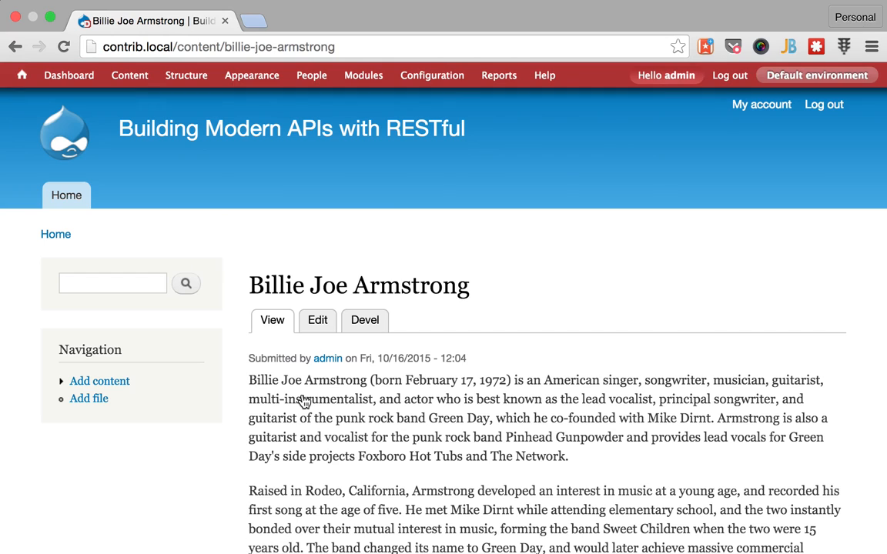
{"action": "scroll", "scroll_direction": "down", "scroll_amount": 3}
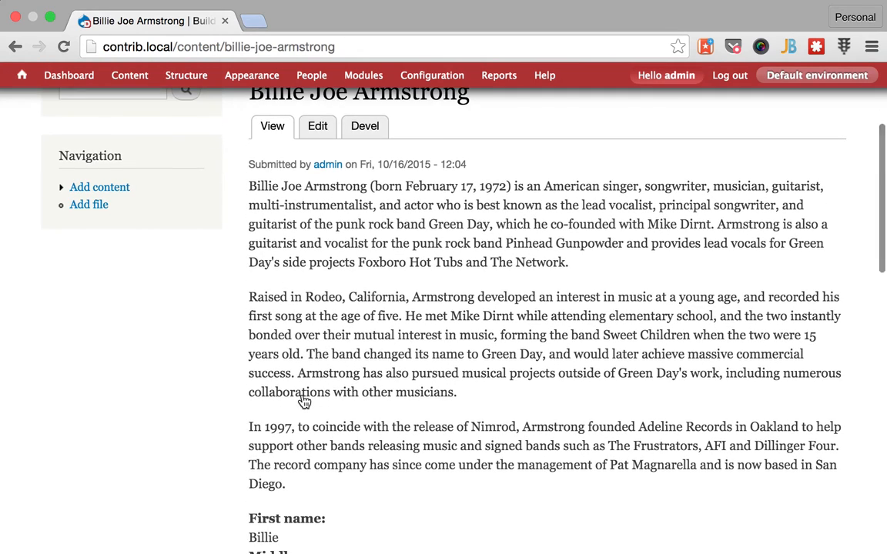
{"action": "scroll", "scroll_direction": "down", "scroll_amount": 3}
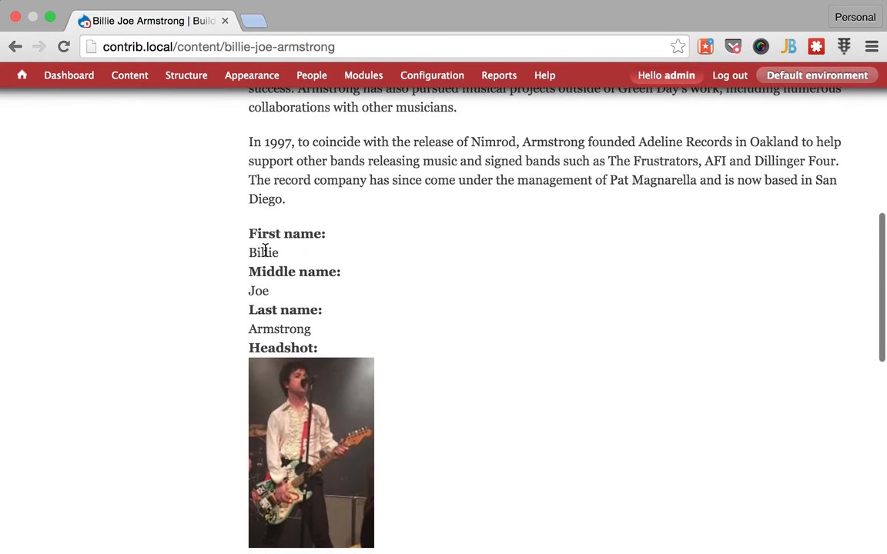
{"action": "scroll", "scroll_direction": "down", "scroll_amount": 3}
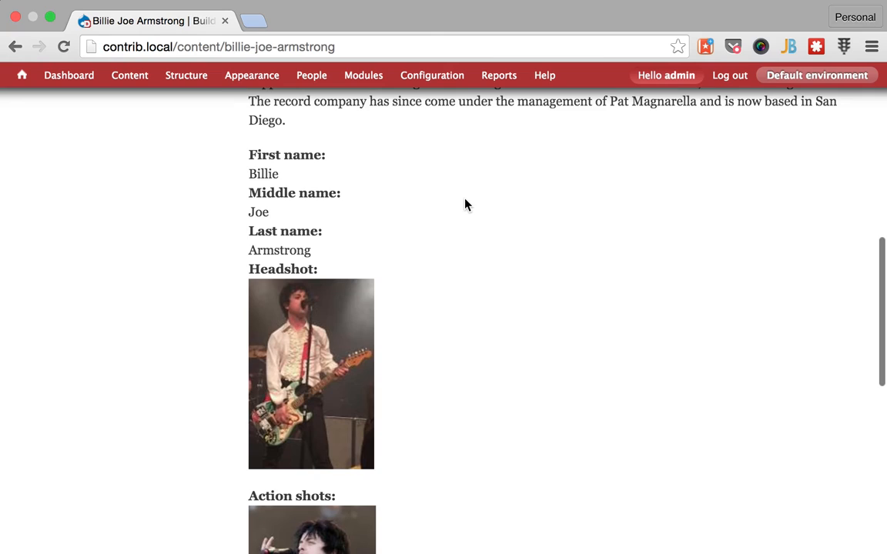
{"action": "scroll", "scroll_direction": "down", "scroll_amount": 3}
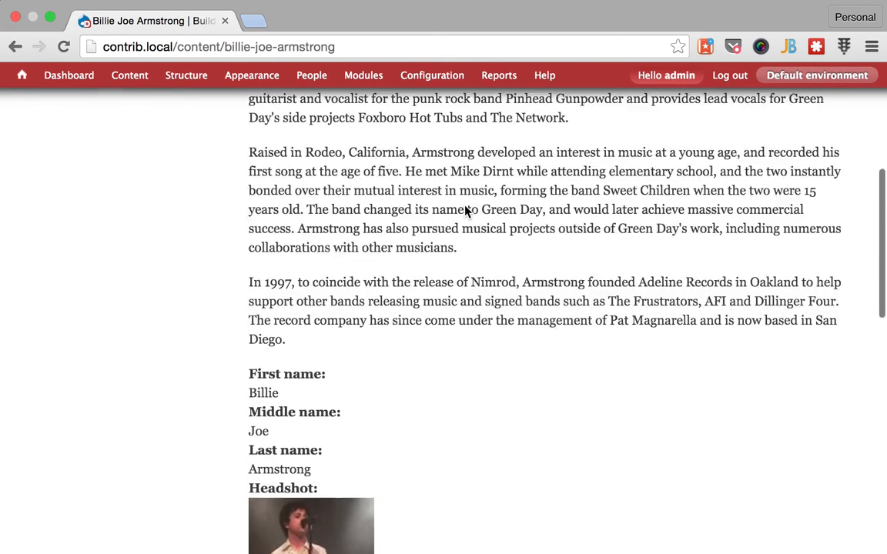
{"action": "scroll", "scroll_direction": "up", "scroll_amount": 3}
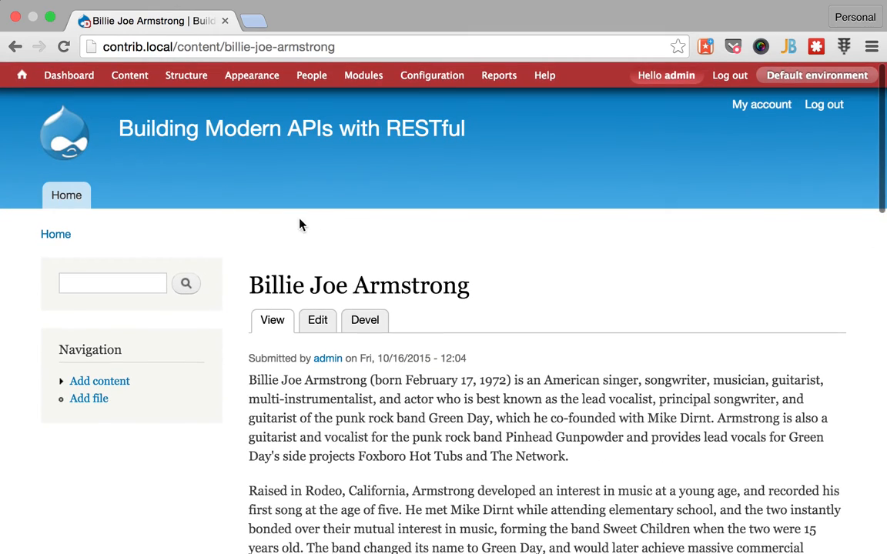
{"action": "left_click", "coordinate": [129, 74]}
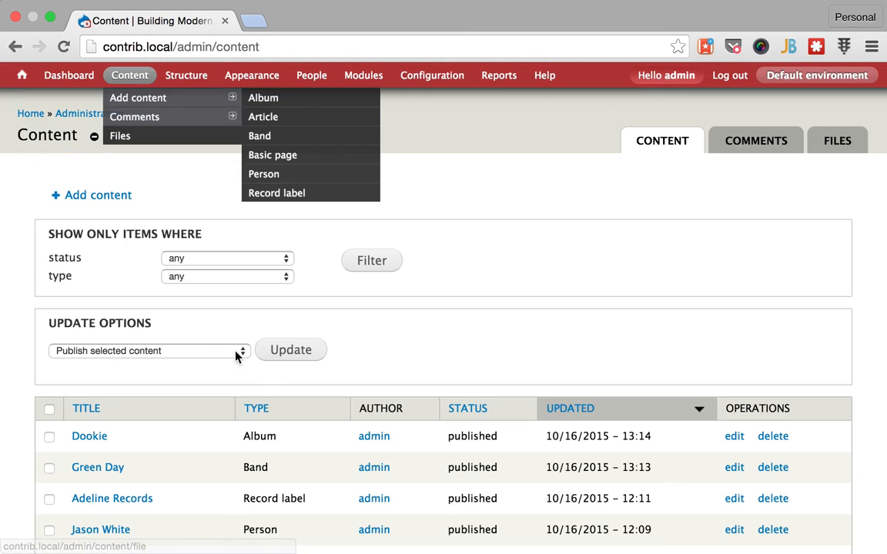
Open the Adeline Records record label from the content list.
{"action": "scroll", "scroll_direction": "down", "scroll_amount": 3}
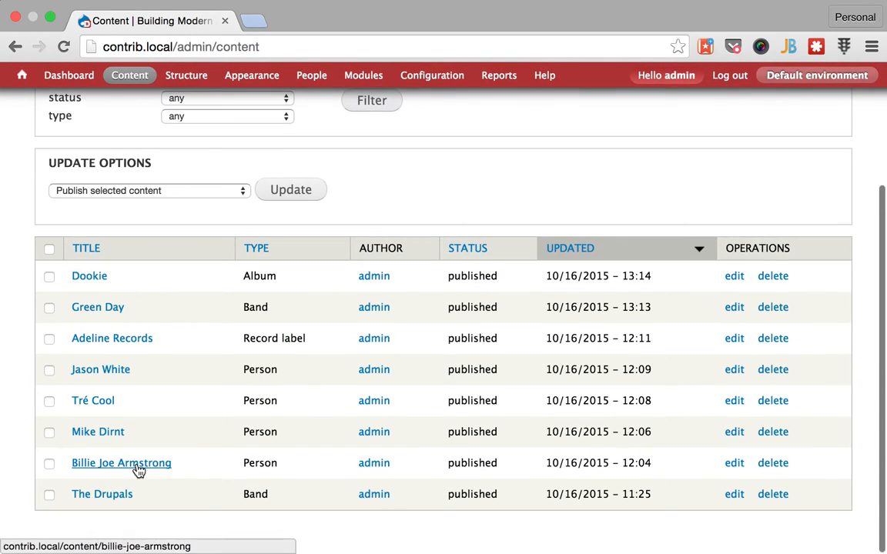
{"action": "left_click", "coordinate": [111, 339]}
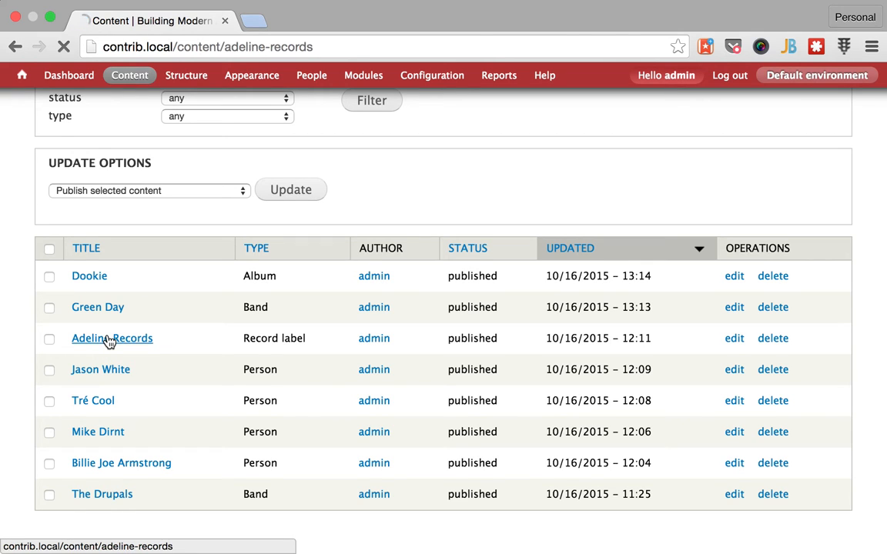
{"action": "left_click", "coordinate": [111, 339]}
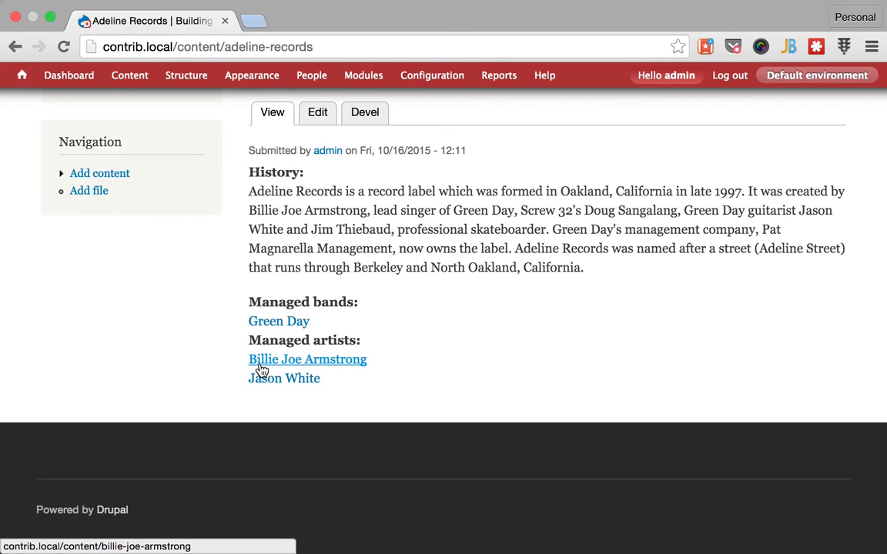
Follow the Managed artists reference to Billie Joe Armstrong and review his biography.
{"action": "left_click", "coordinate": [308, 360]}
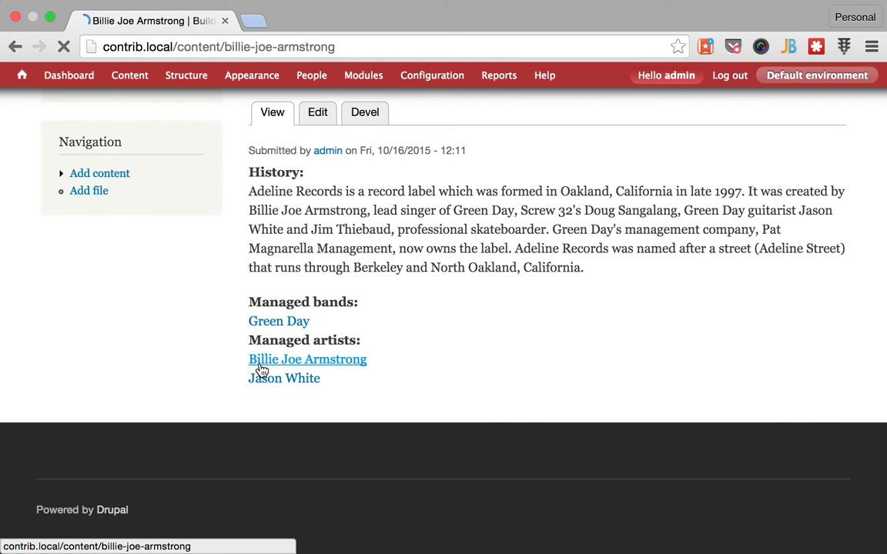
{"action": "left_click", "coordinate": [308, 361]}
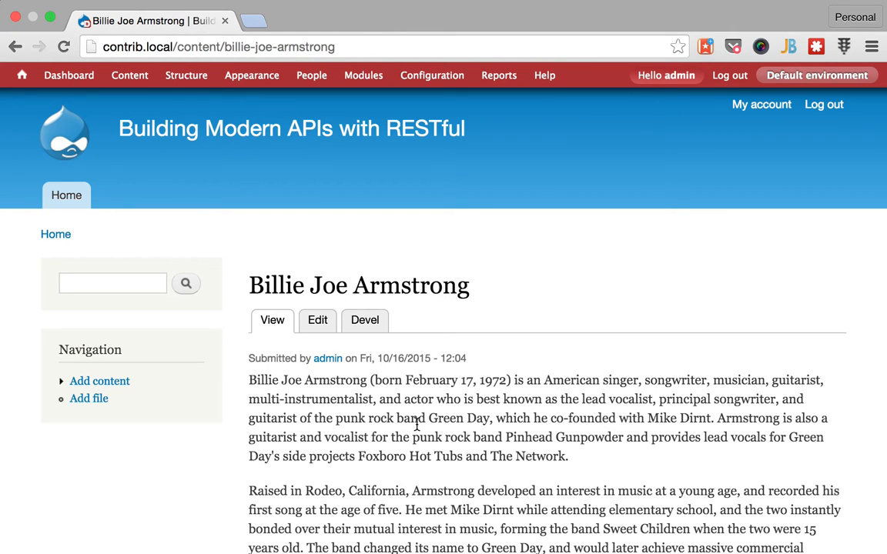
{"action": "scroll", "scroll_direction": "down", "scroll_amount": 3}
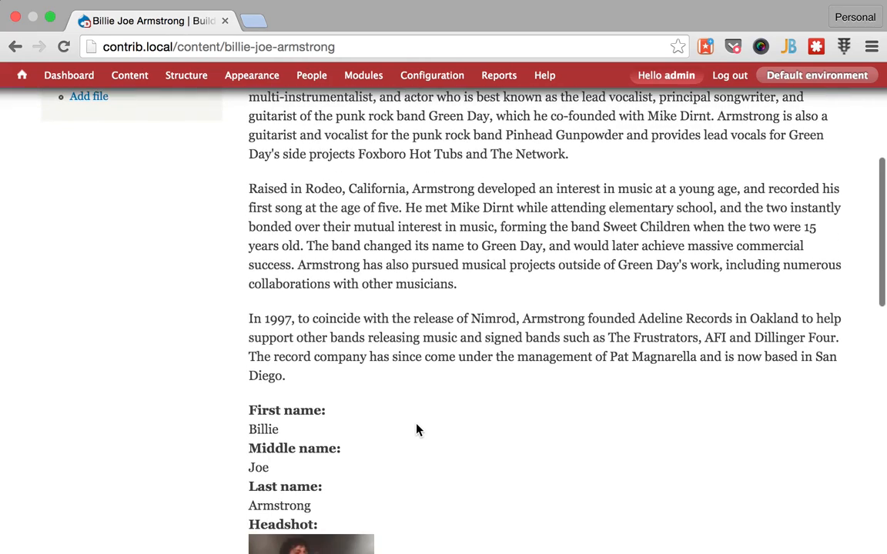
{"action": "scroll", "scroll_direction": "down", "scroll_amount": 3}
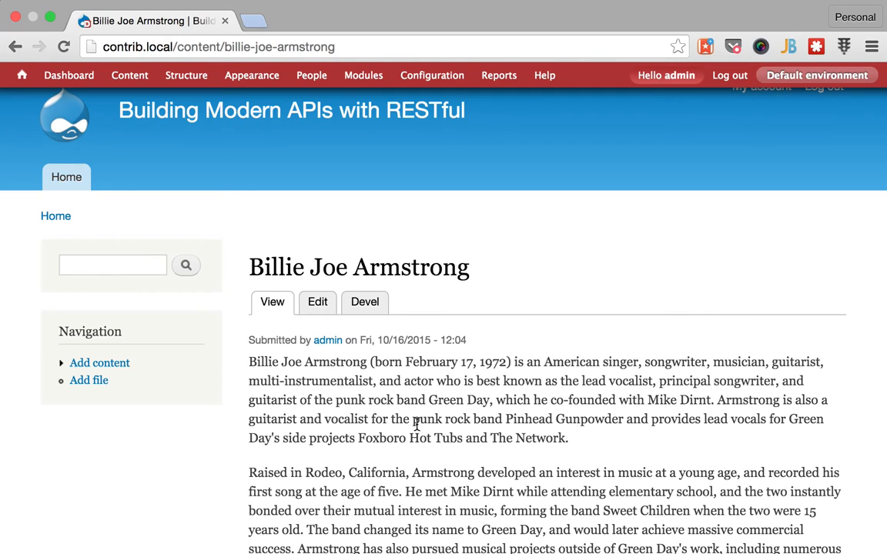
{"action": "scroll", "scroll_direction": "down", "scroll_amount": 3}
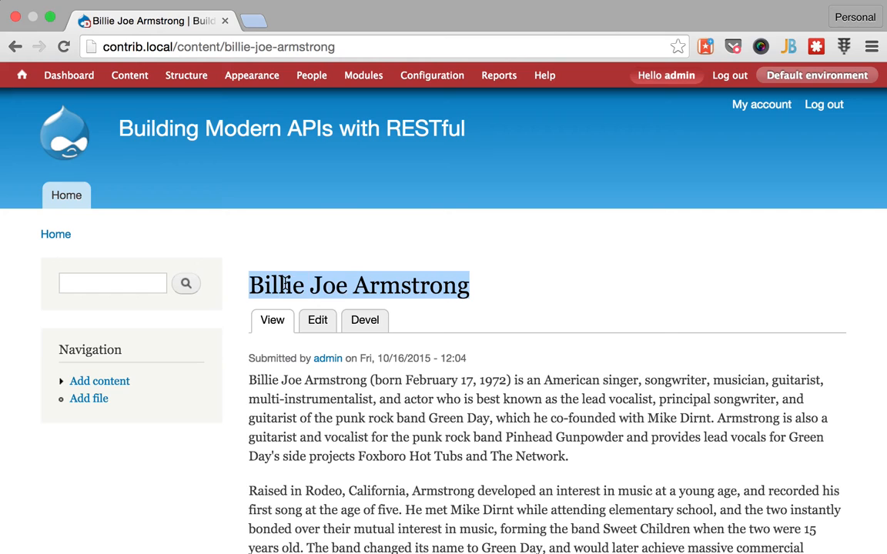
{"action": "left_click", "coordinate": [317, 320]}
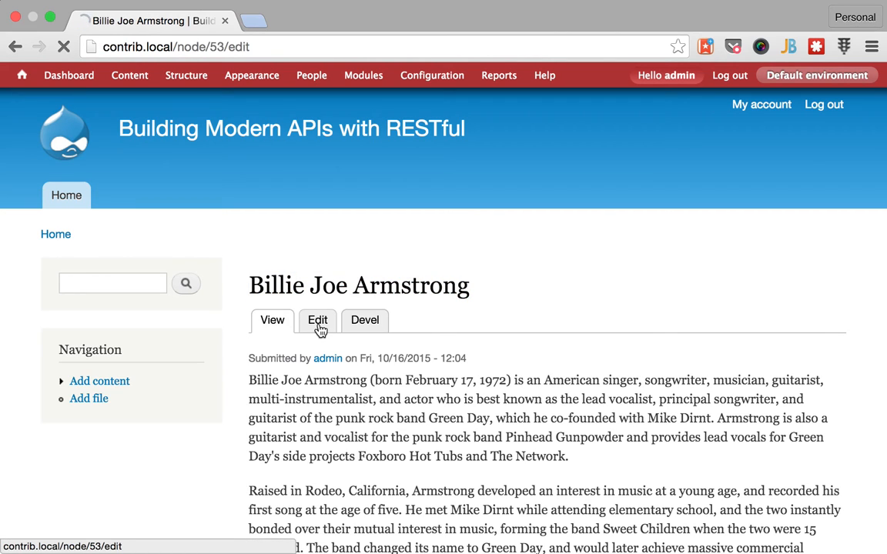
{"action": "left_click", "coordinate": [317, 319]}
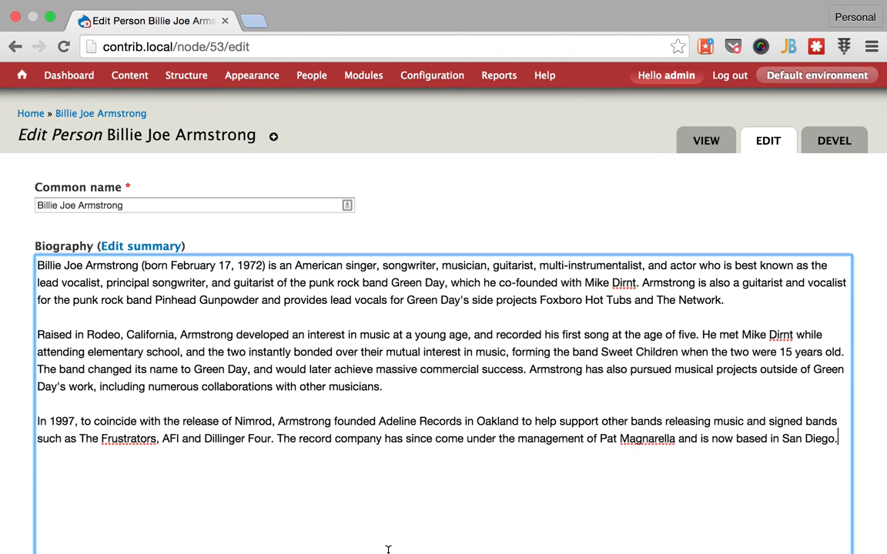
{"action": "type", "text": "asd"}
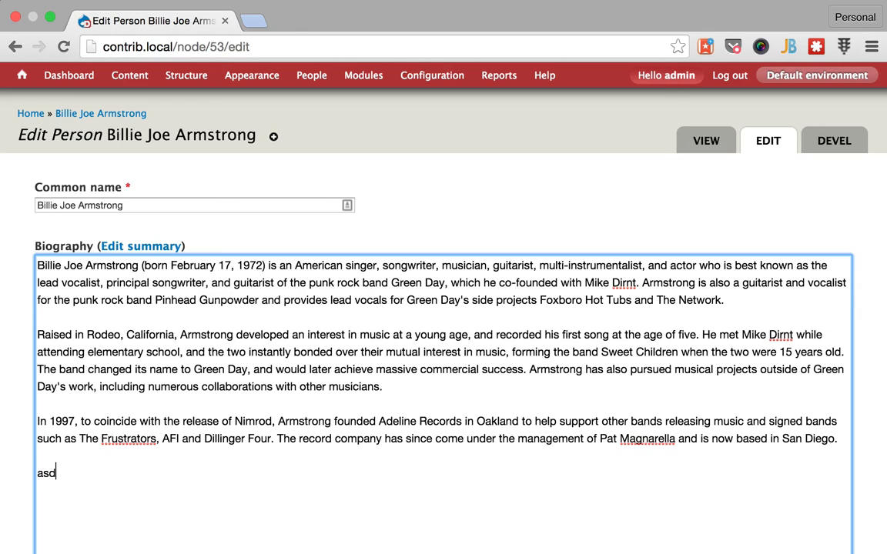
{"action": "key", "text": "Backspace"}
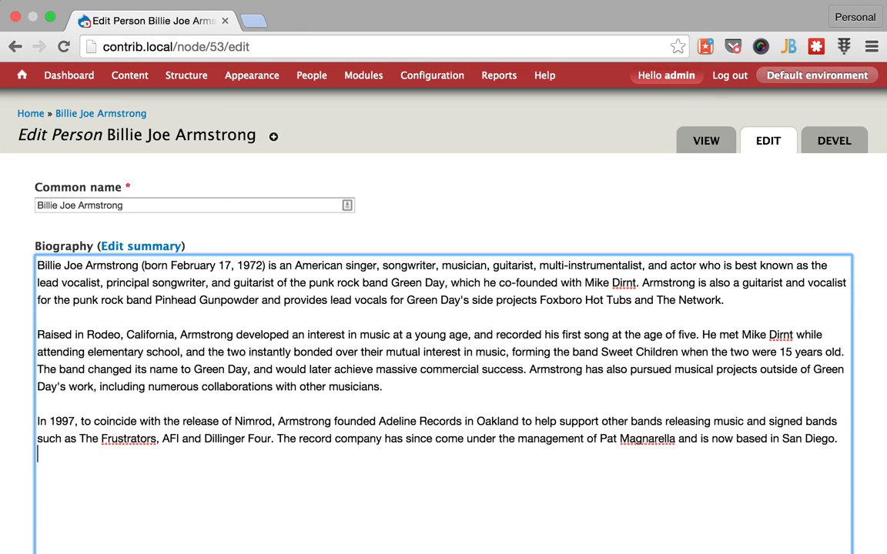
{"action": "left_click", "coordinate": [363, 74]}
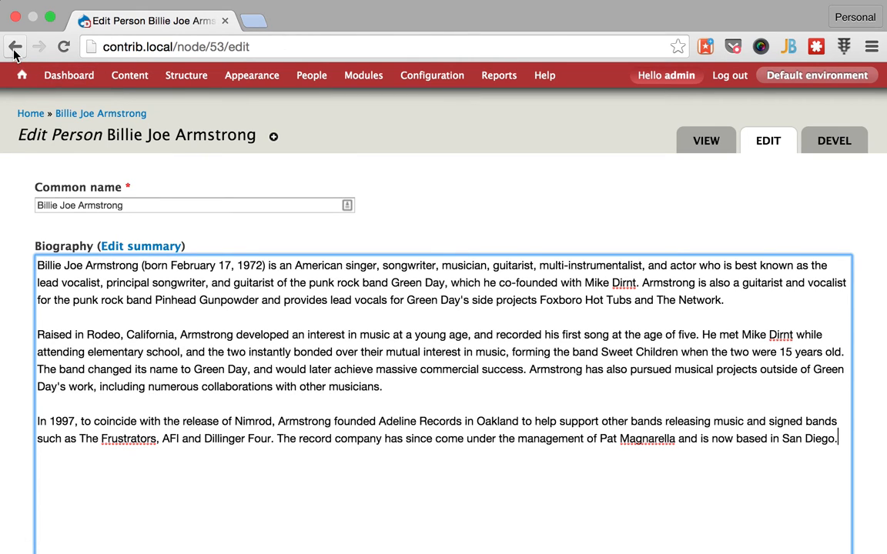
{"action": "left_click", "coordinate": [14, 46]}
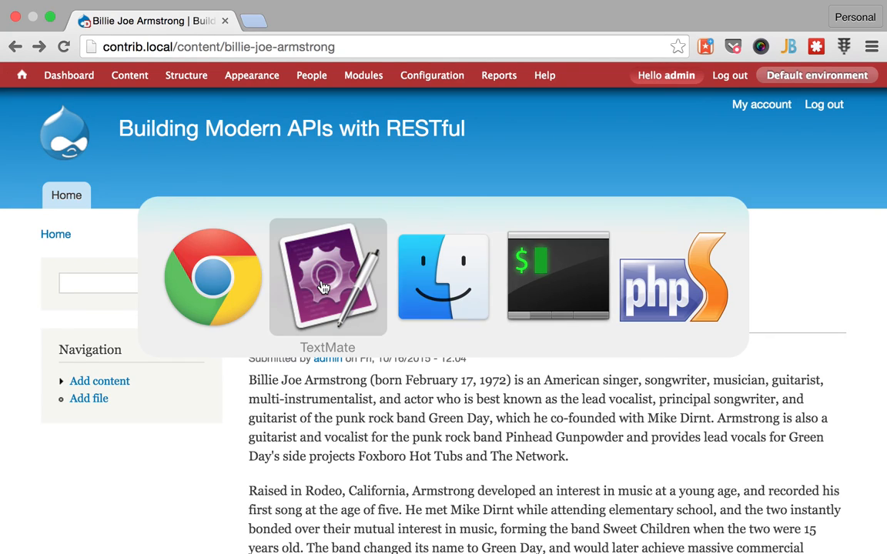
Show labels-resource.txt in TextMate, pointing out record label name, bands, artists and history entries.
{"action": "left_click", "coordinate": [326, 277]}
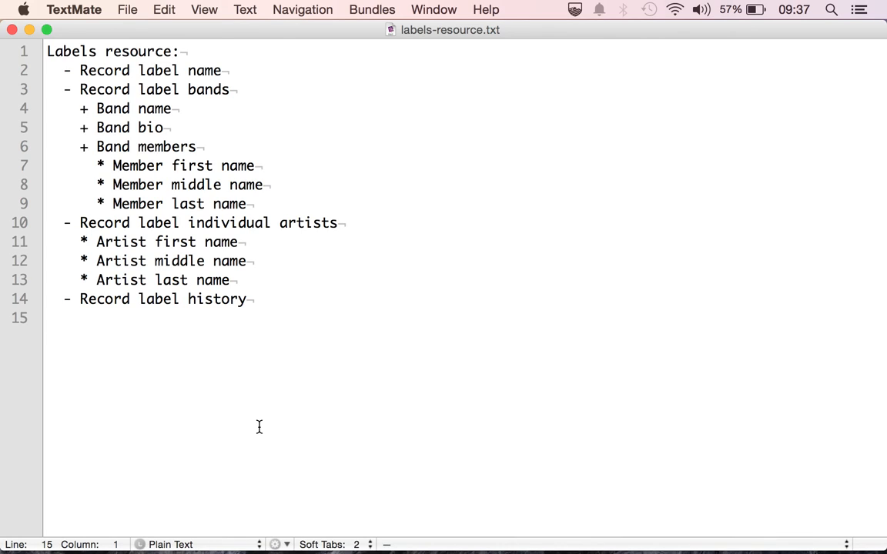
{"action": "mouse_move", "coordinate": [154, 59]}
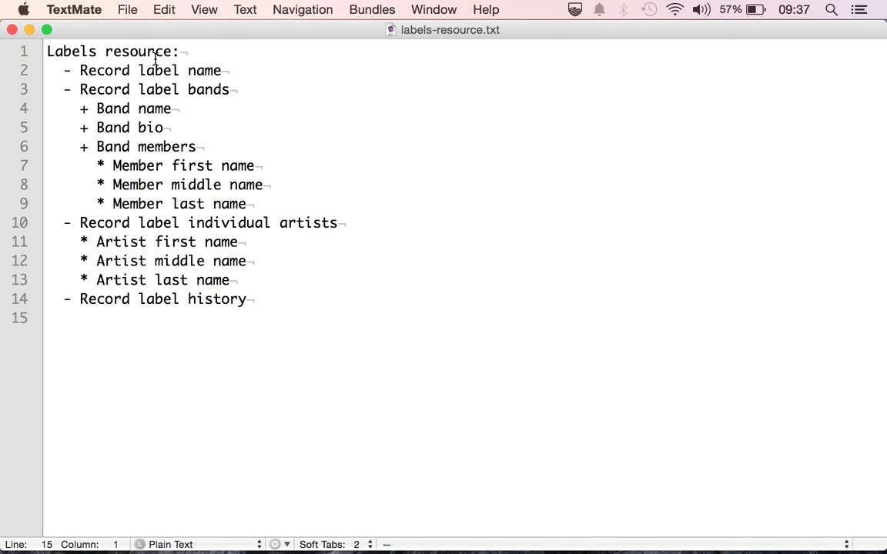
{"action": "left_click", "coordinate": [96, 71]}
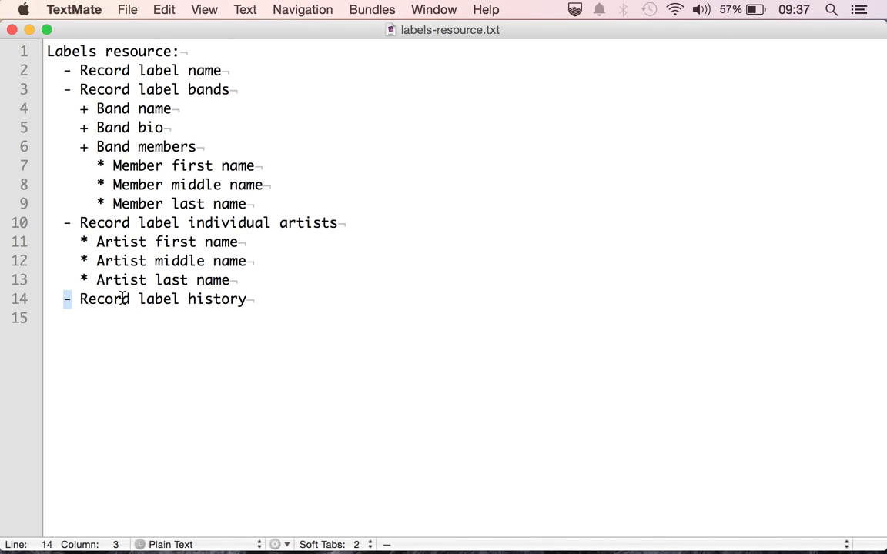
{"action": "mouse_move", "coordinate": [132, 104]}
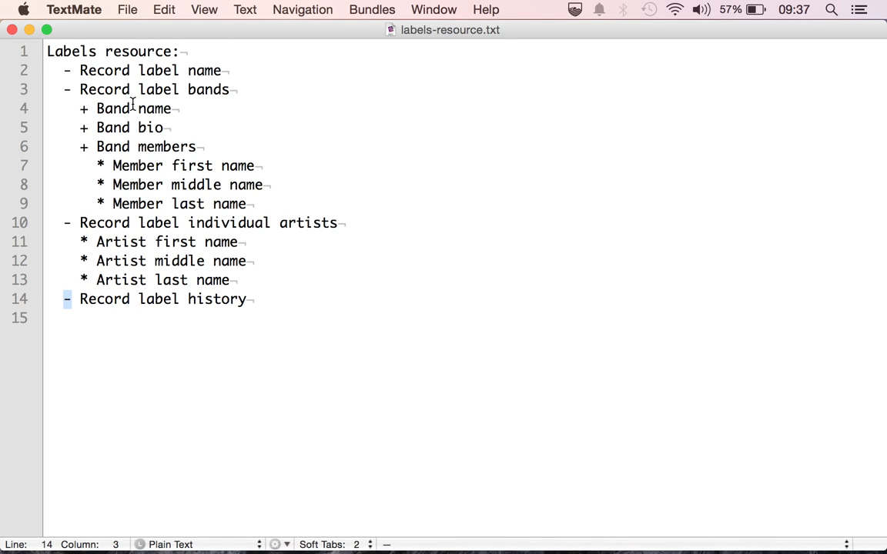
{"action": "double_click", "coordinate": [132, 108]}
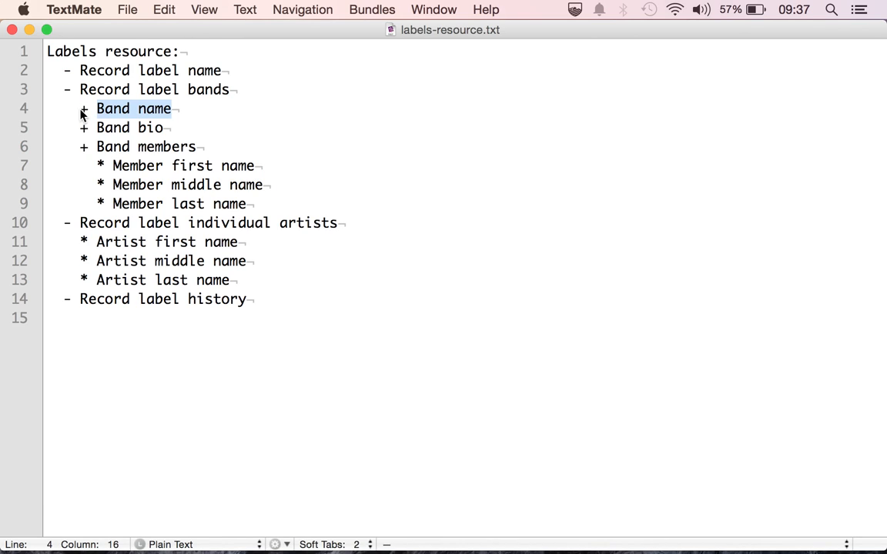
{"action": "left_click", "coordinate": [97, 127]}
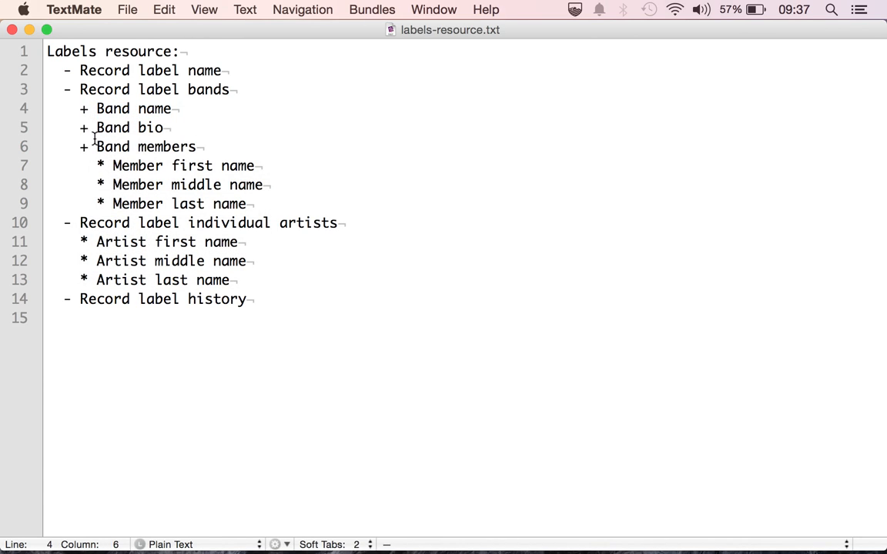
{"action": "left_click", "coordinate": [99, 166]}
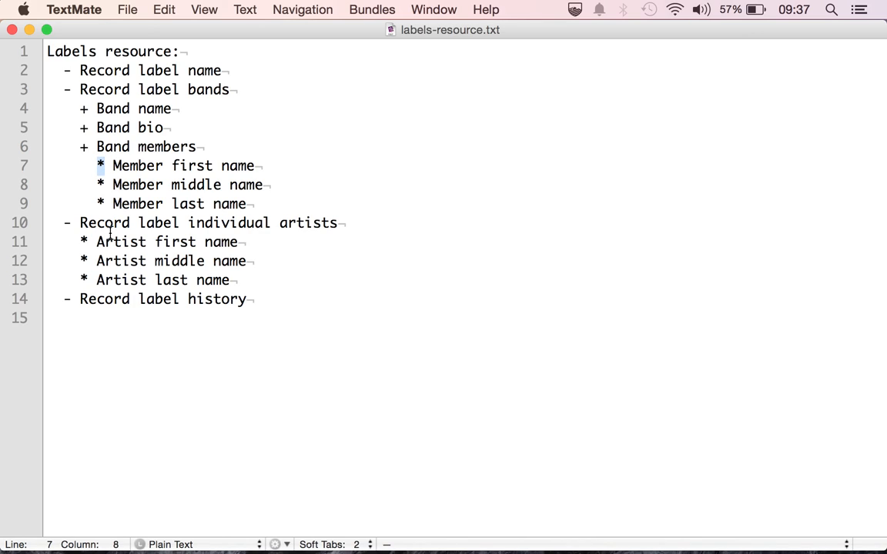